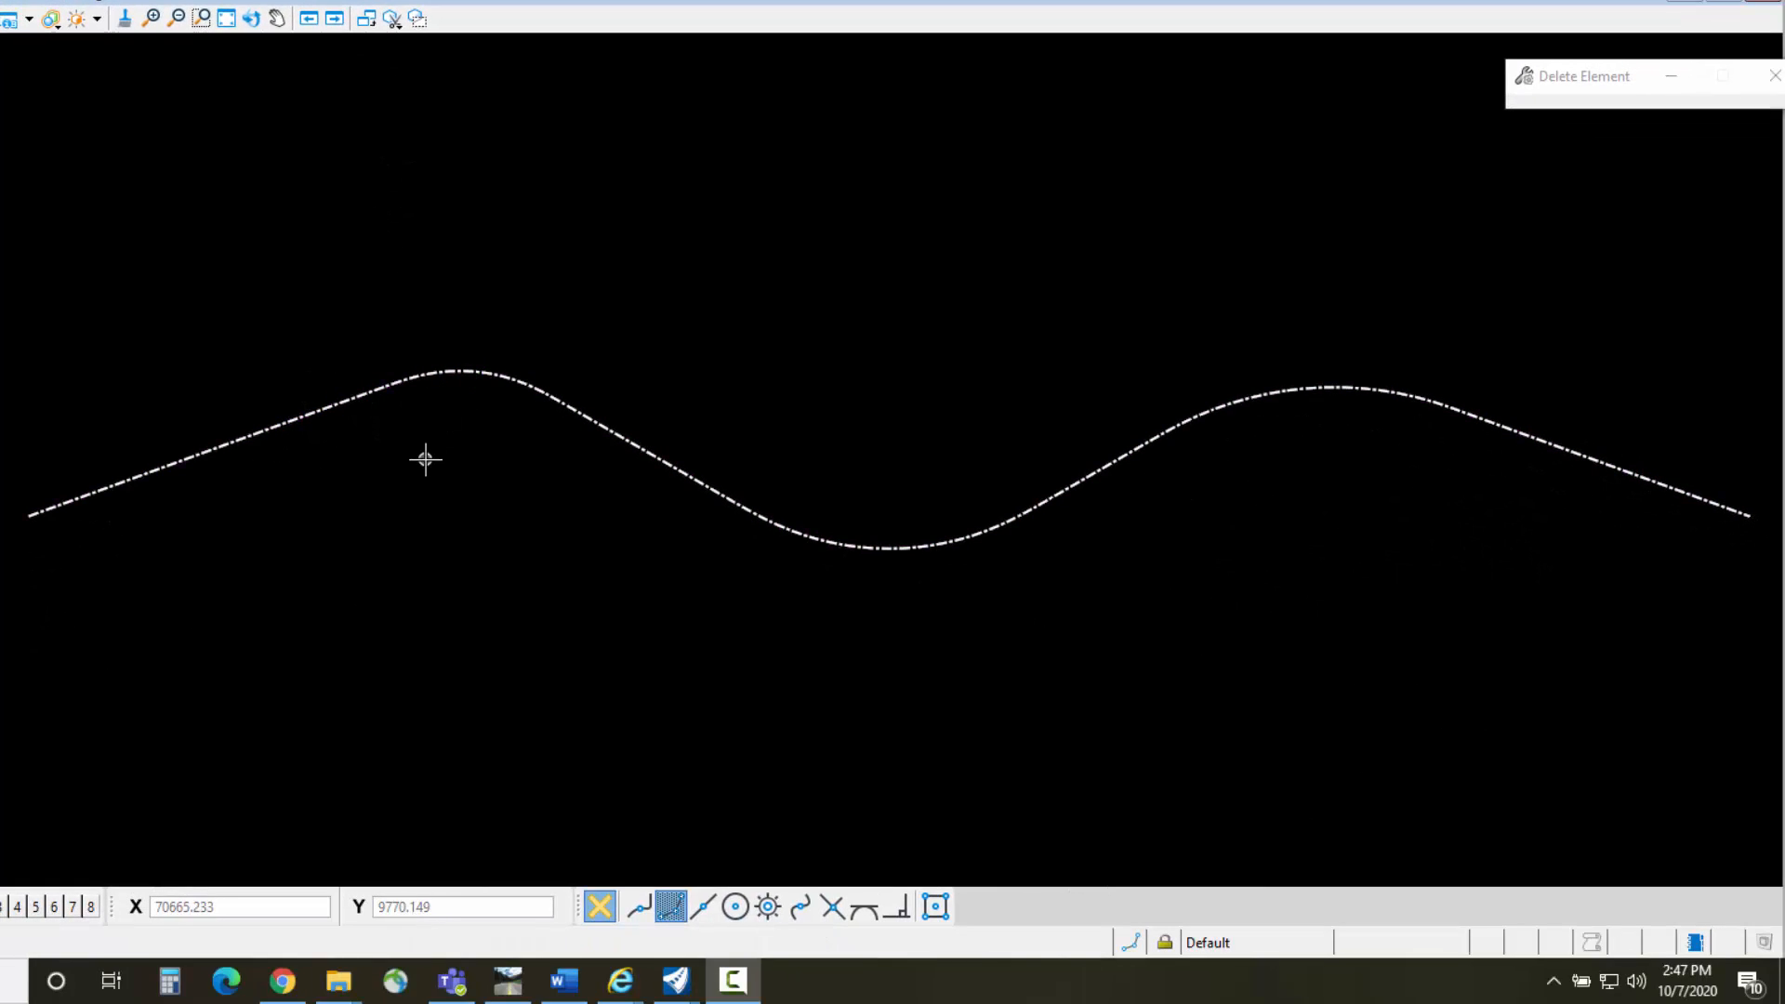
# Leave Delete Element and select the winding alignment curve with Element Selection
pyautogui.click(466, 370)
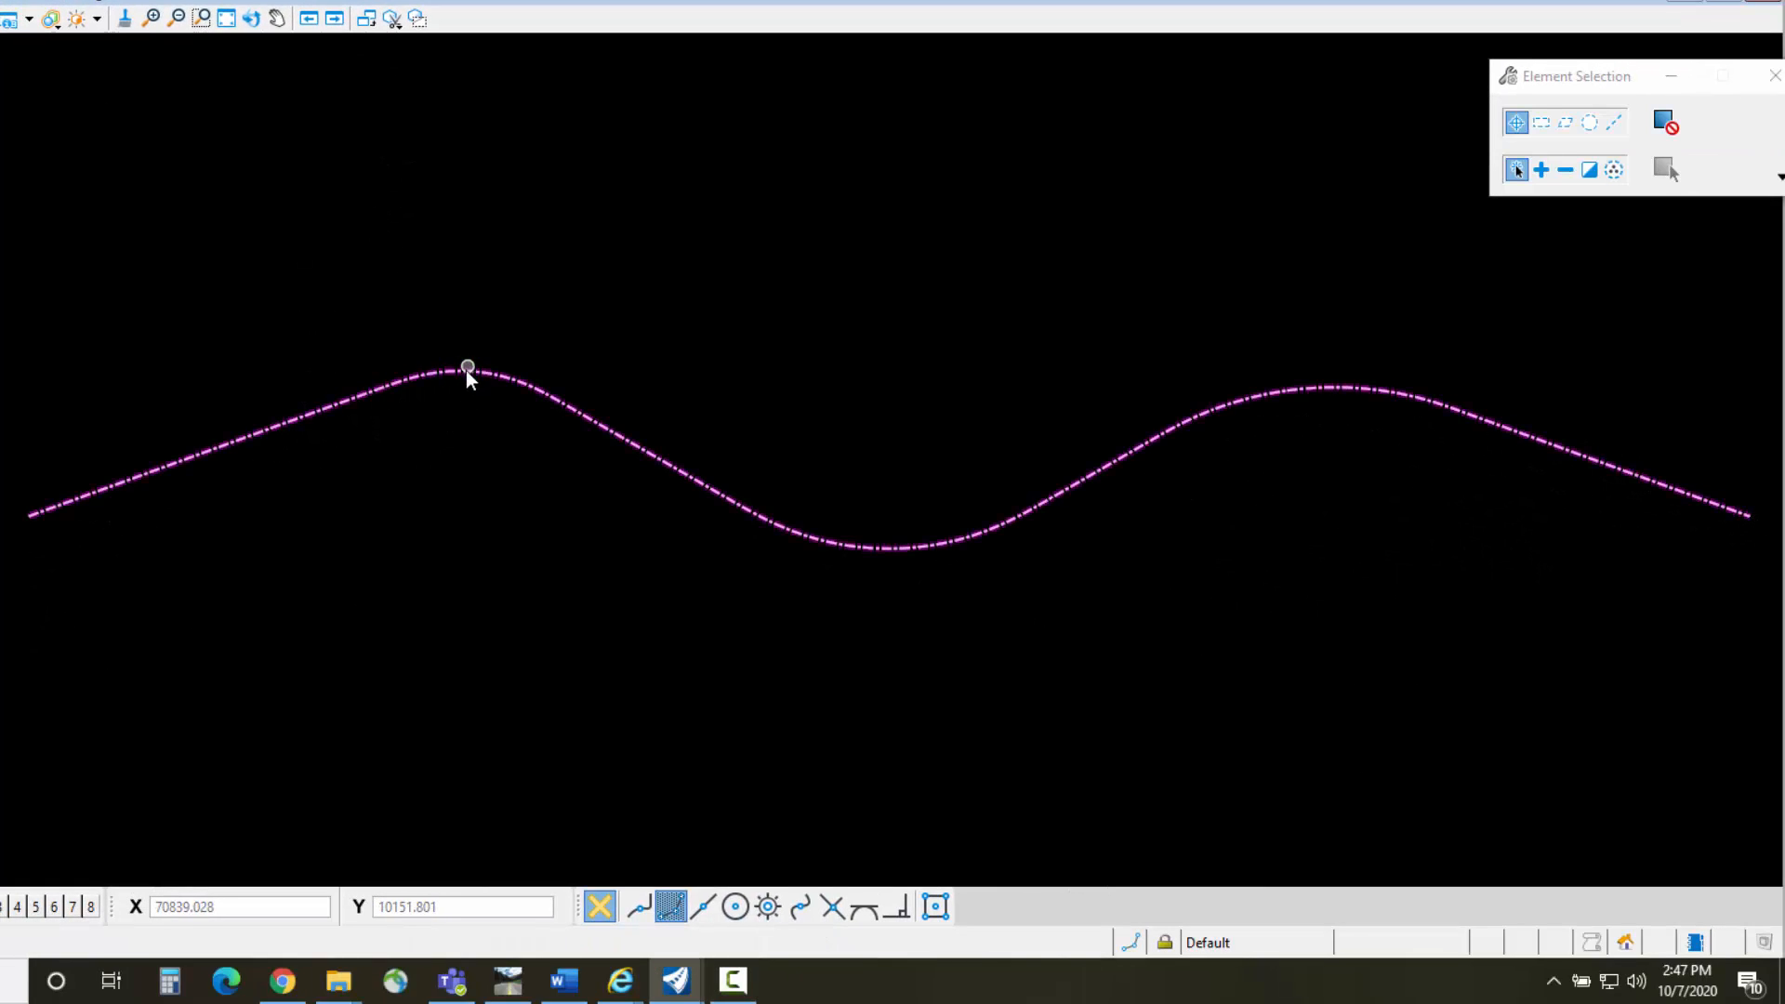
pyautogui.click(467, 368)
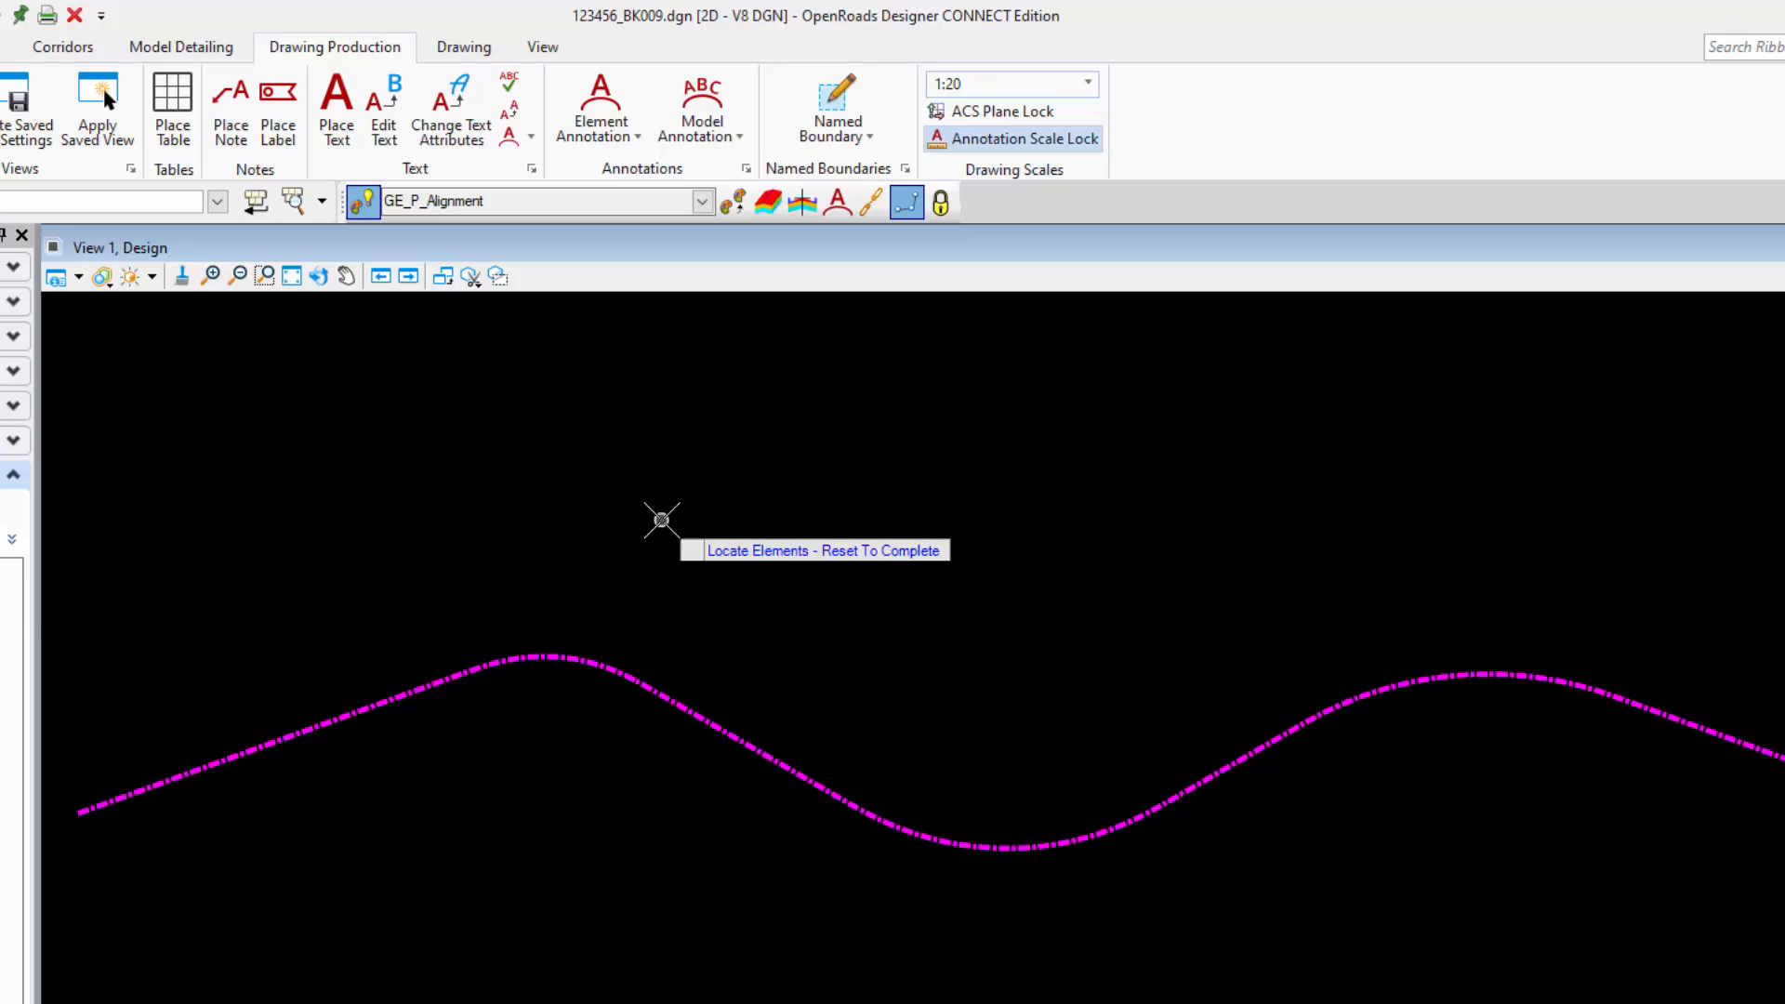
pyautogui.moveTo(506, 455)
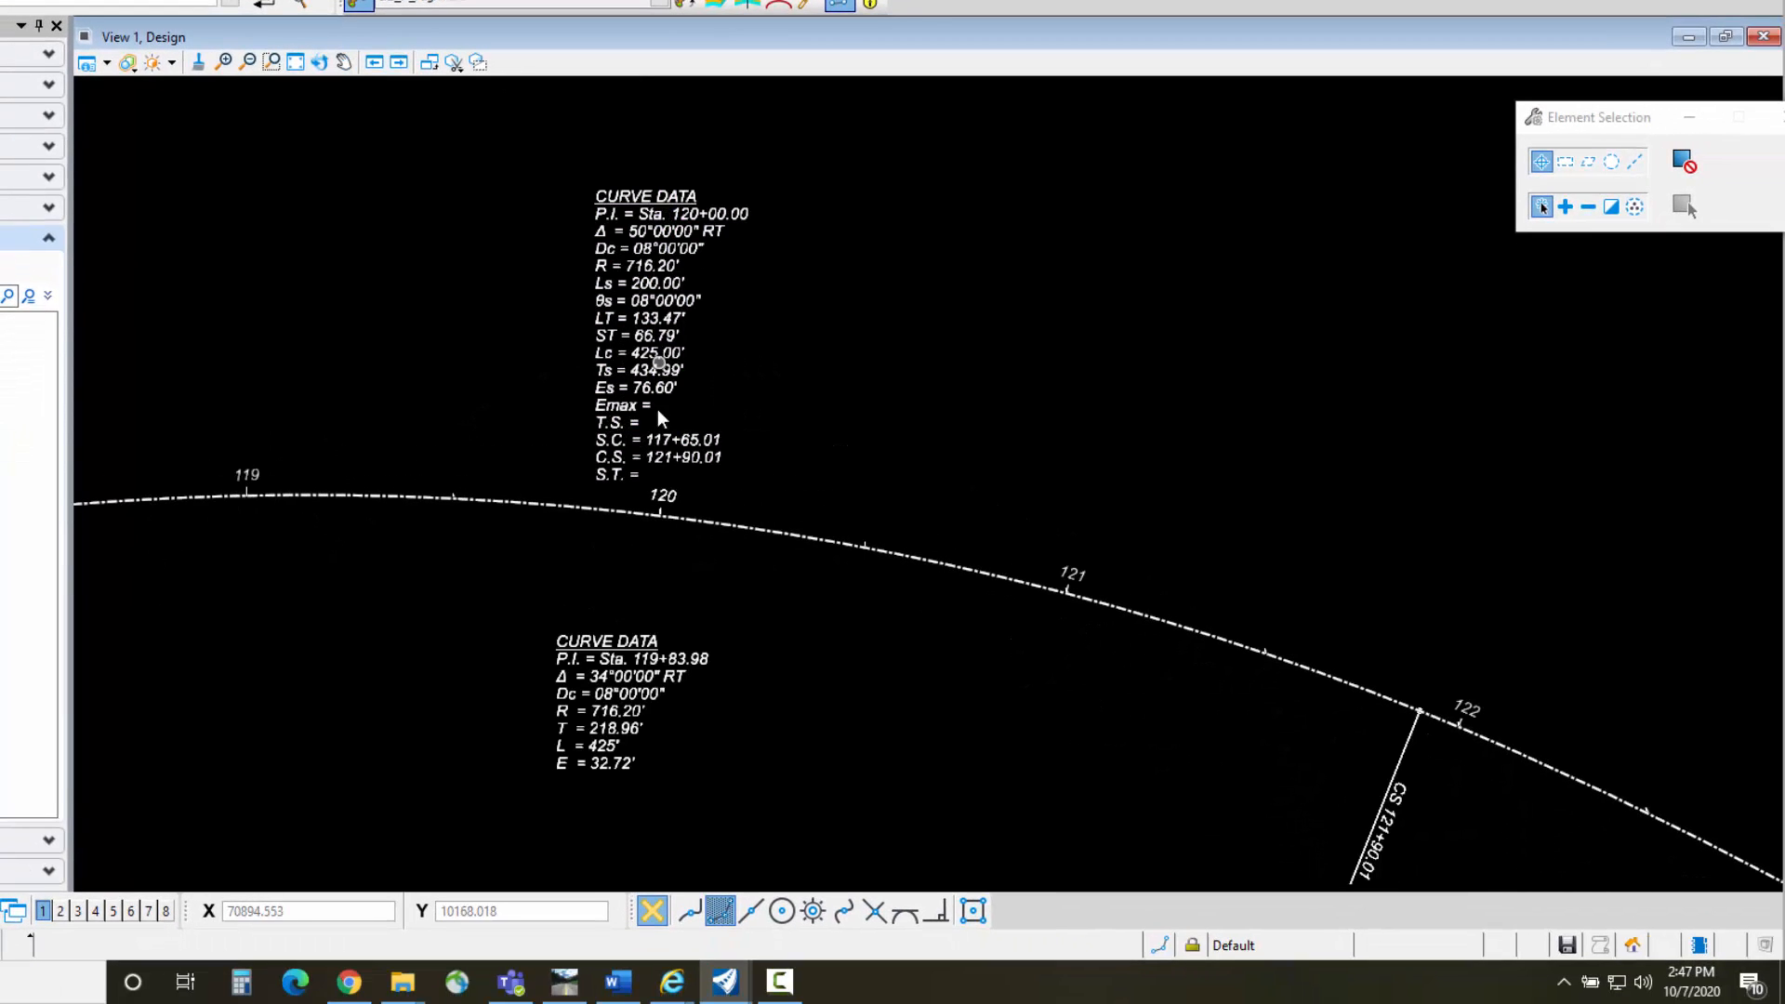
pyautogui.moveTo(625, 214)
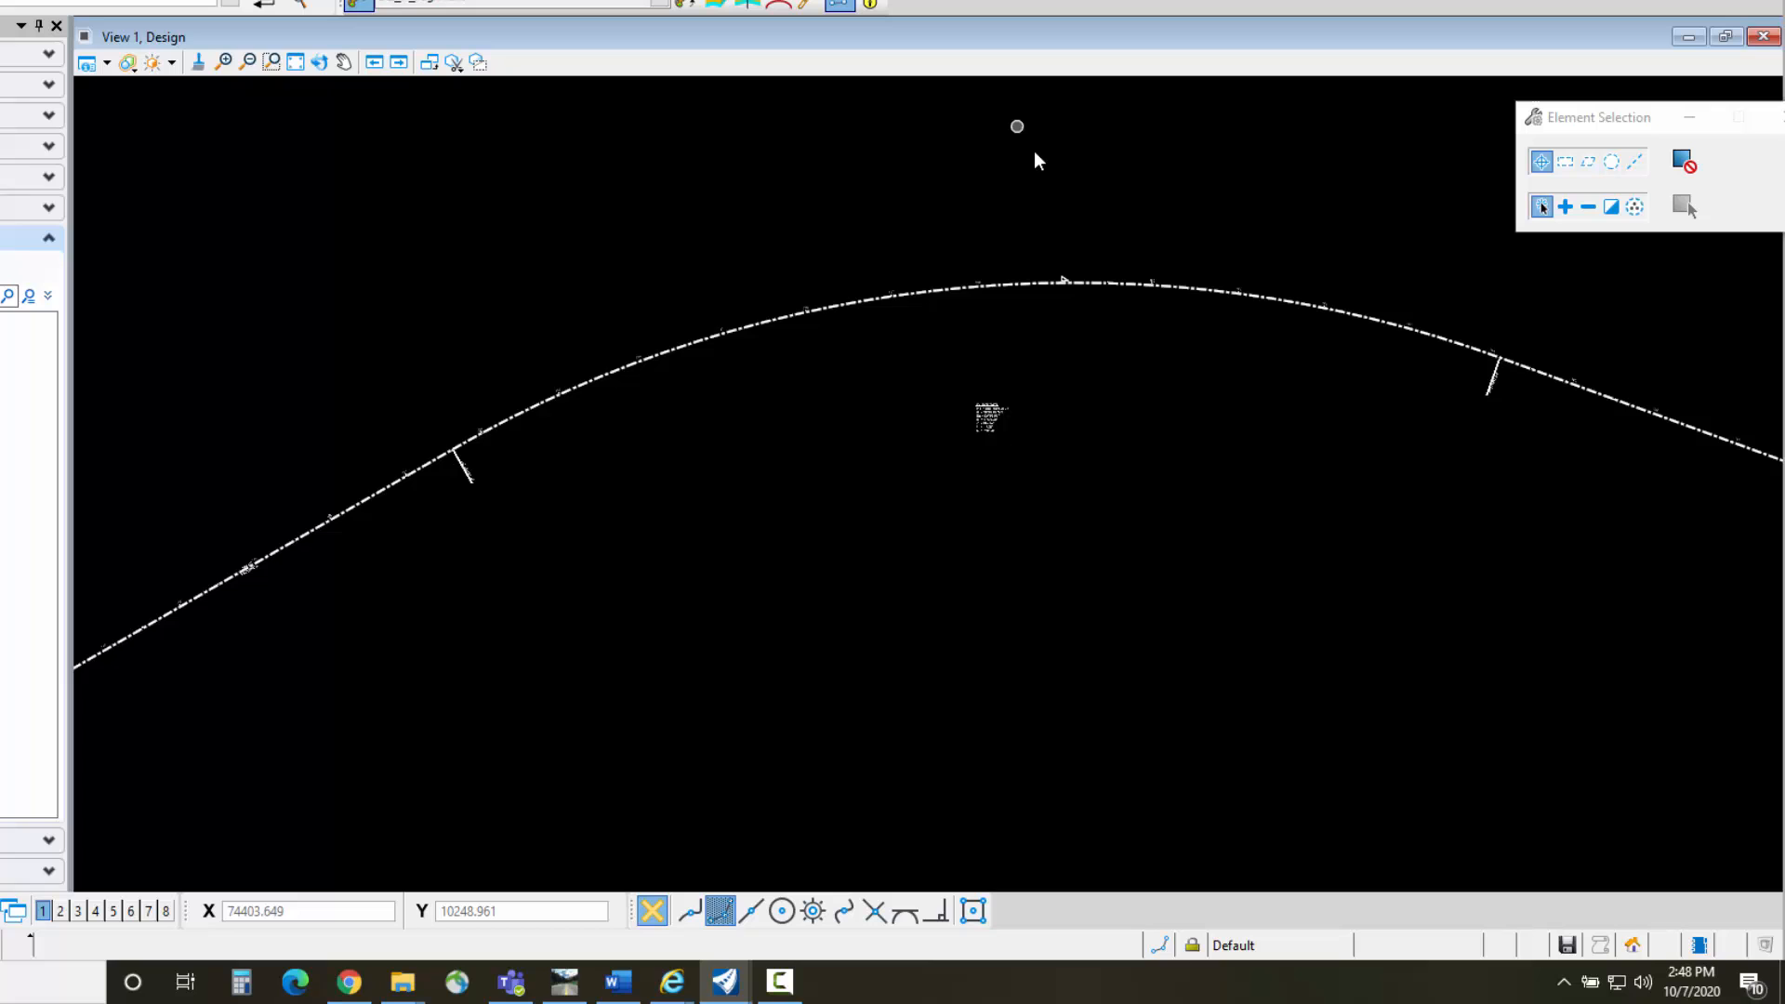
pyautogui.moveTo(580, 234)
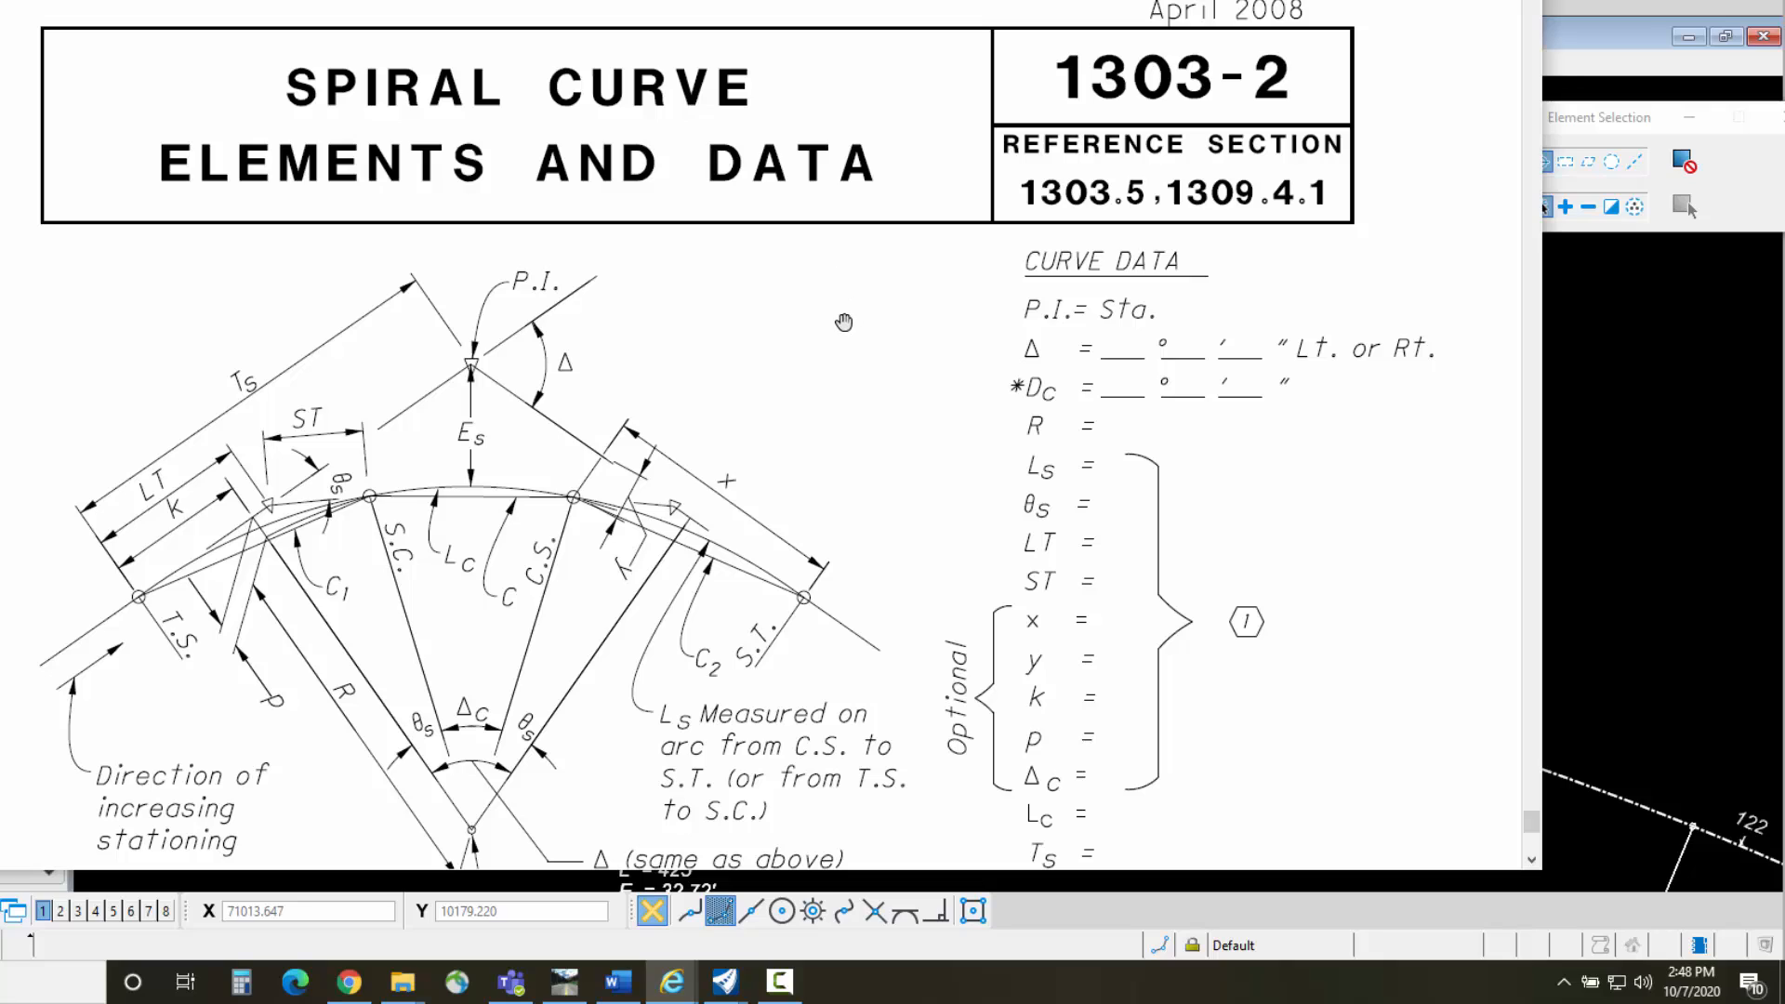
pyautogui.moveTo(697, 361)
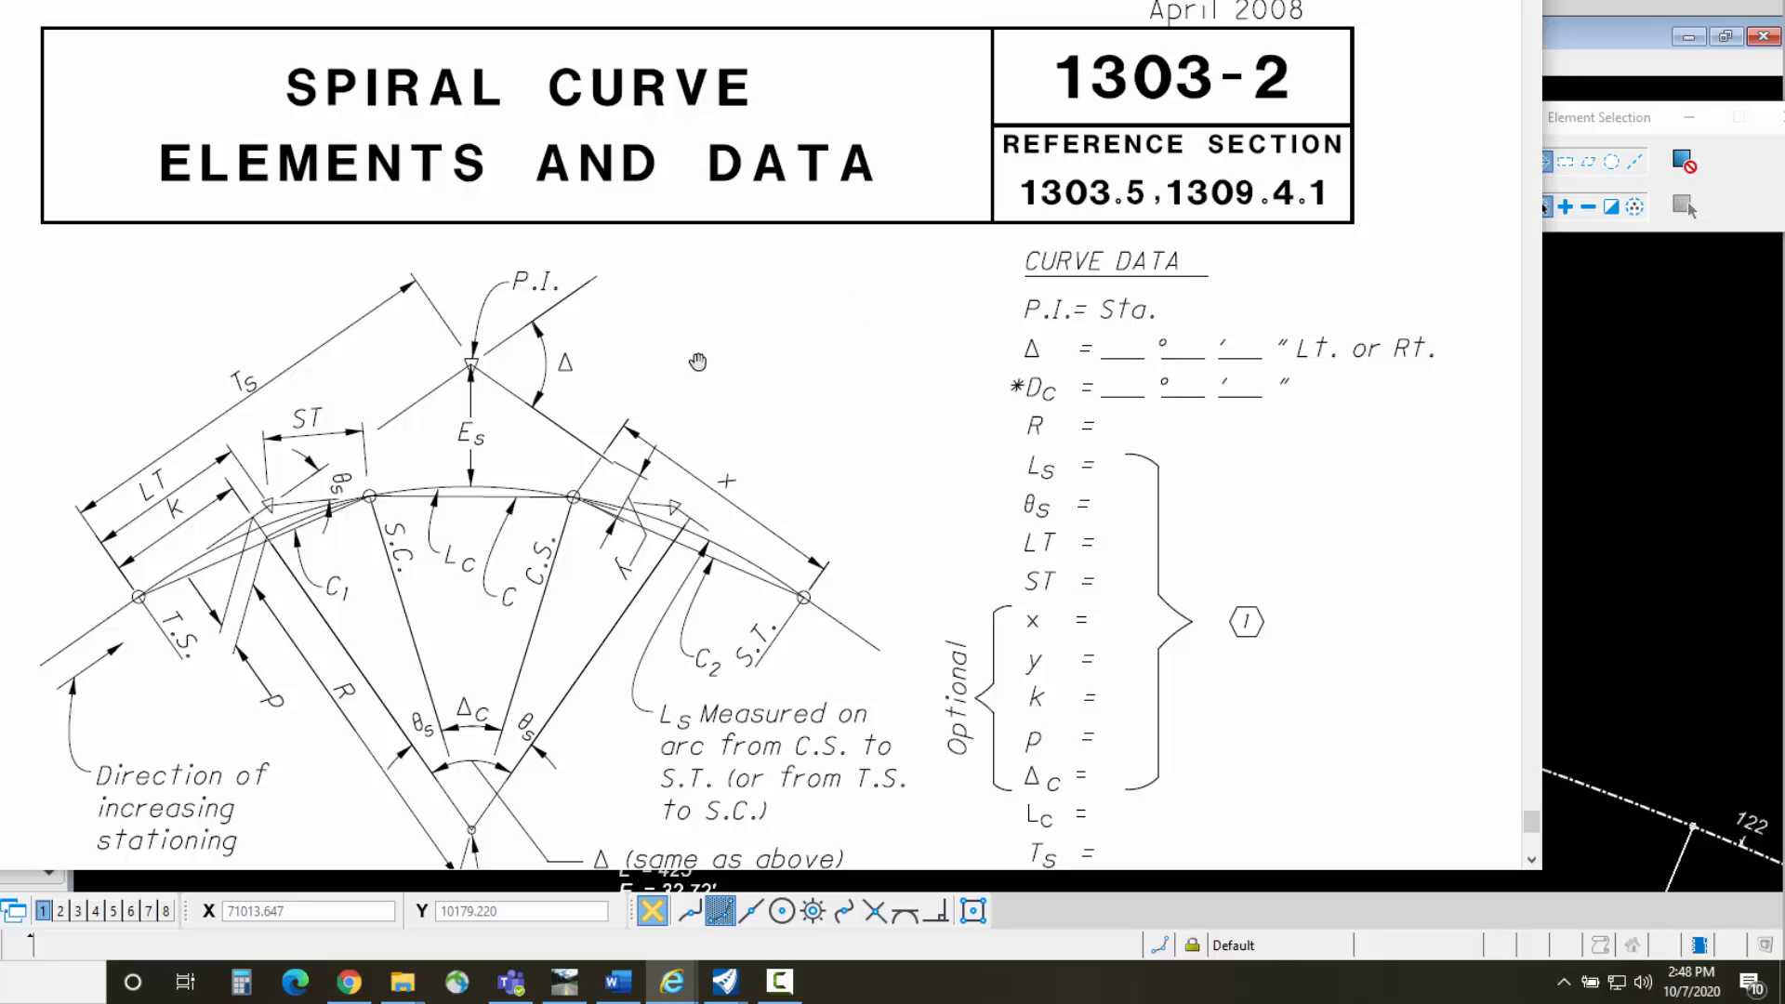
pyautogui.moveTo(727, 601)
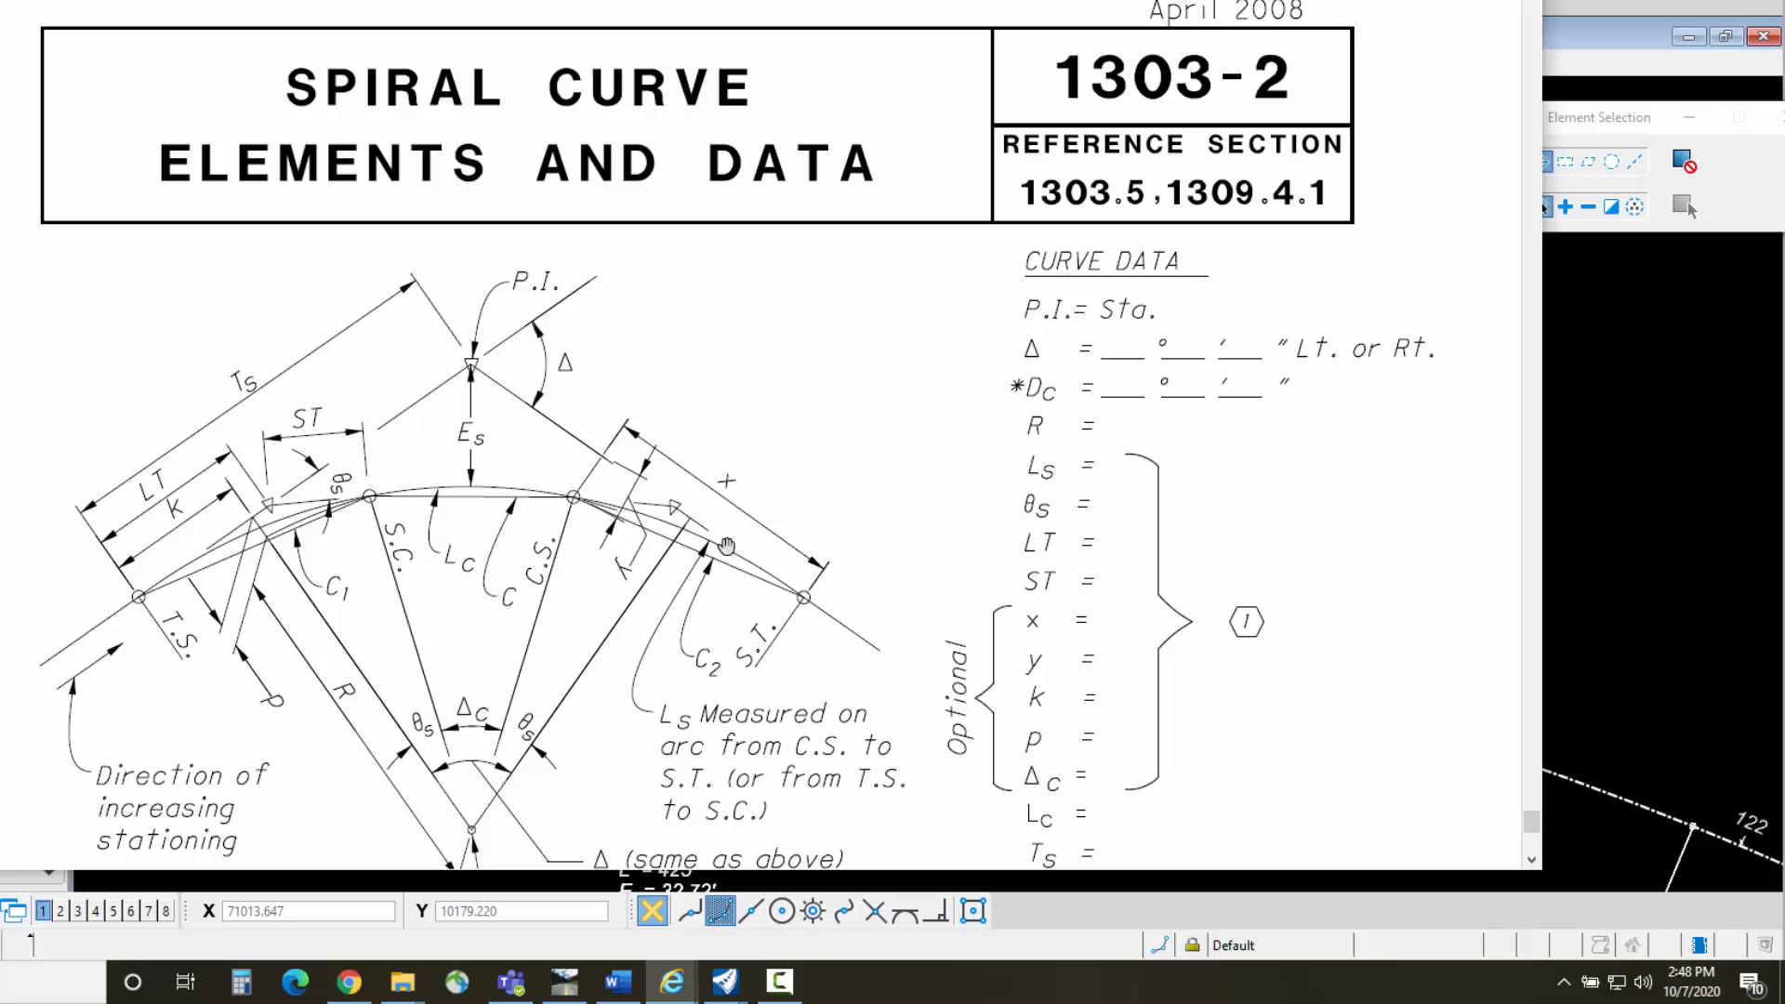
# Scroll the 1303-2 standard sheet down to the CURVE DATA list, emax and station entries
pyautogui.scroll(-3)
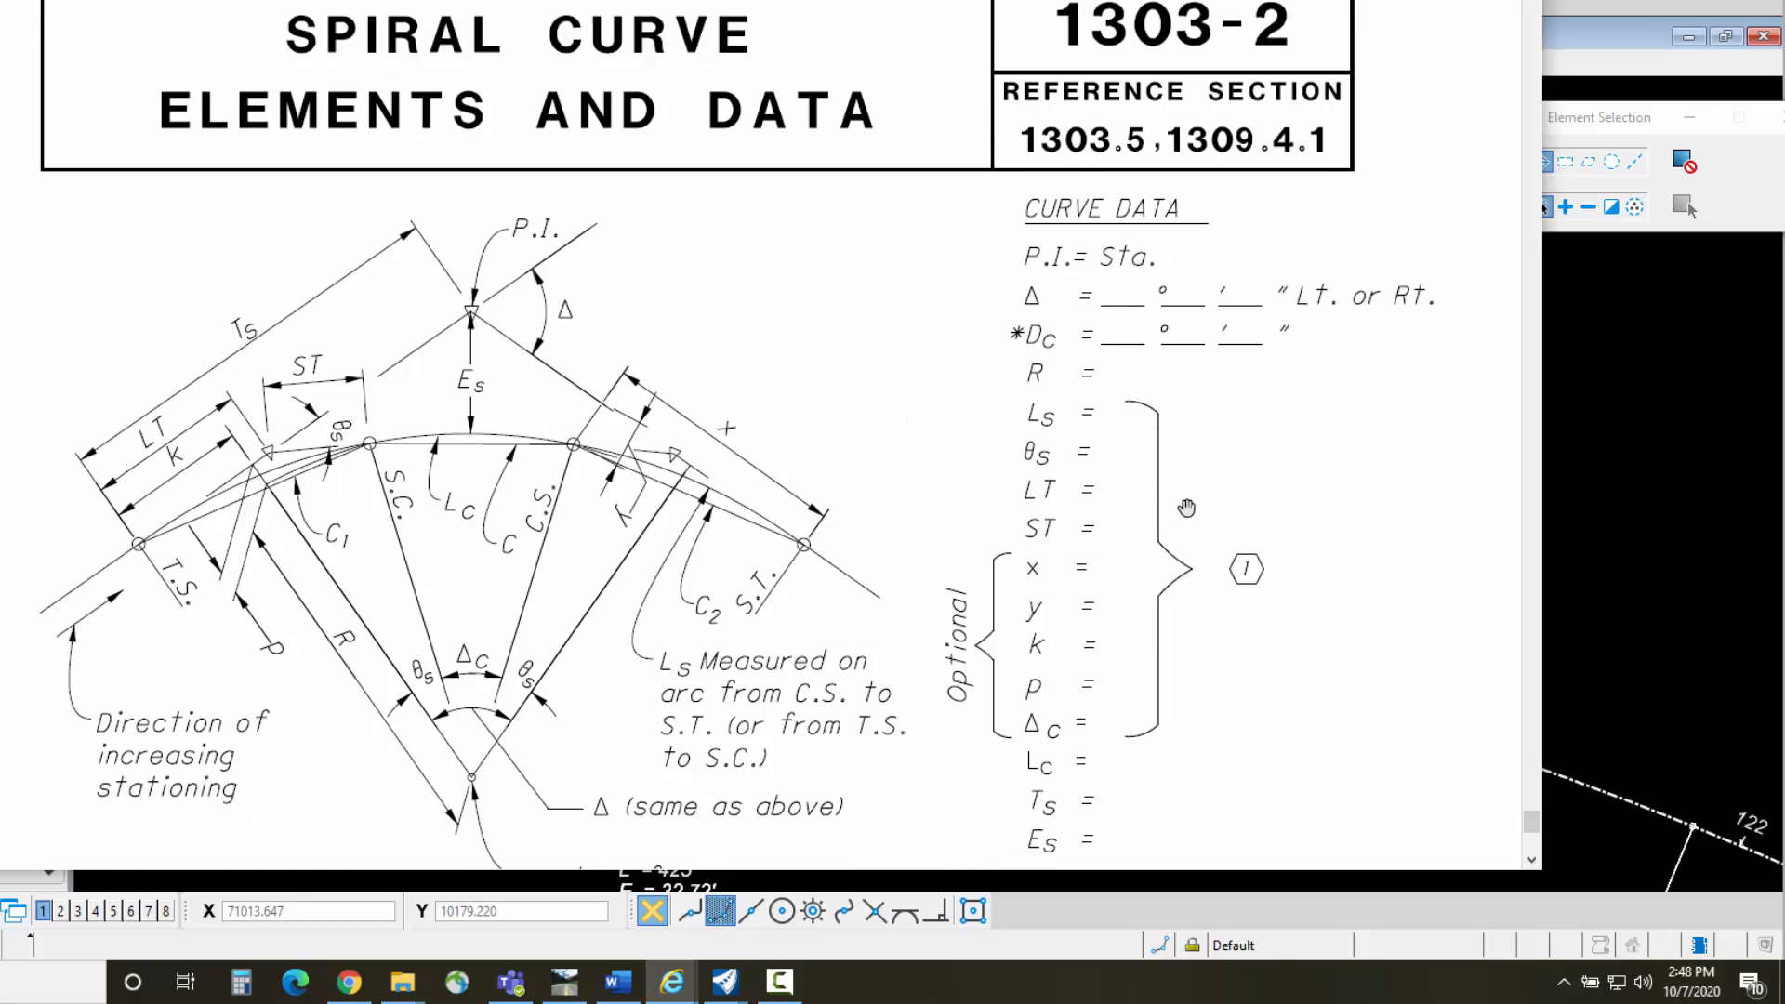
pyautogui.scroll(-3)
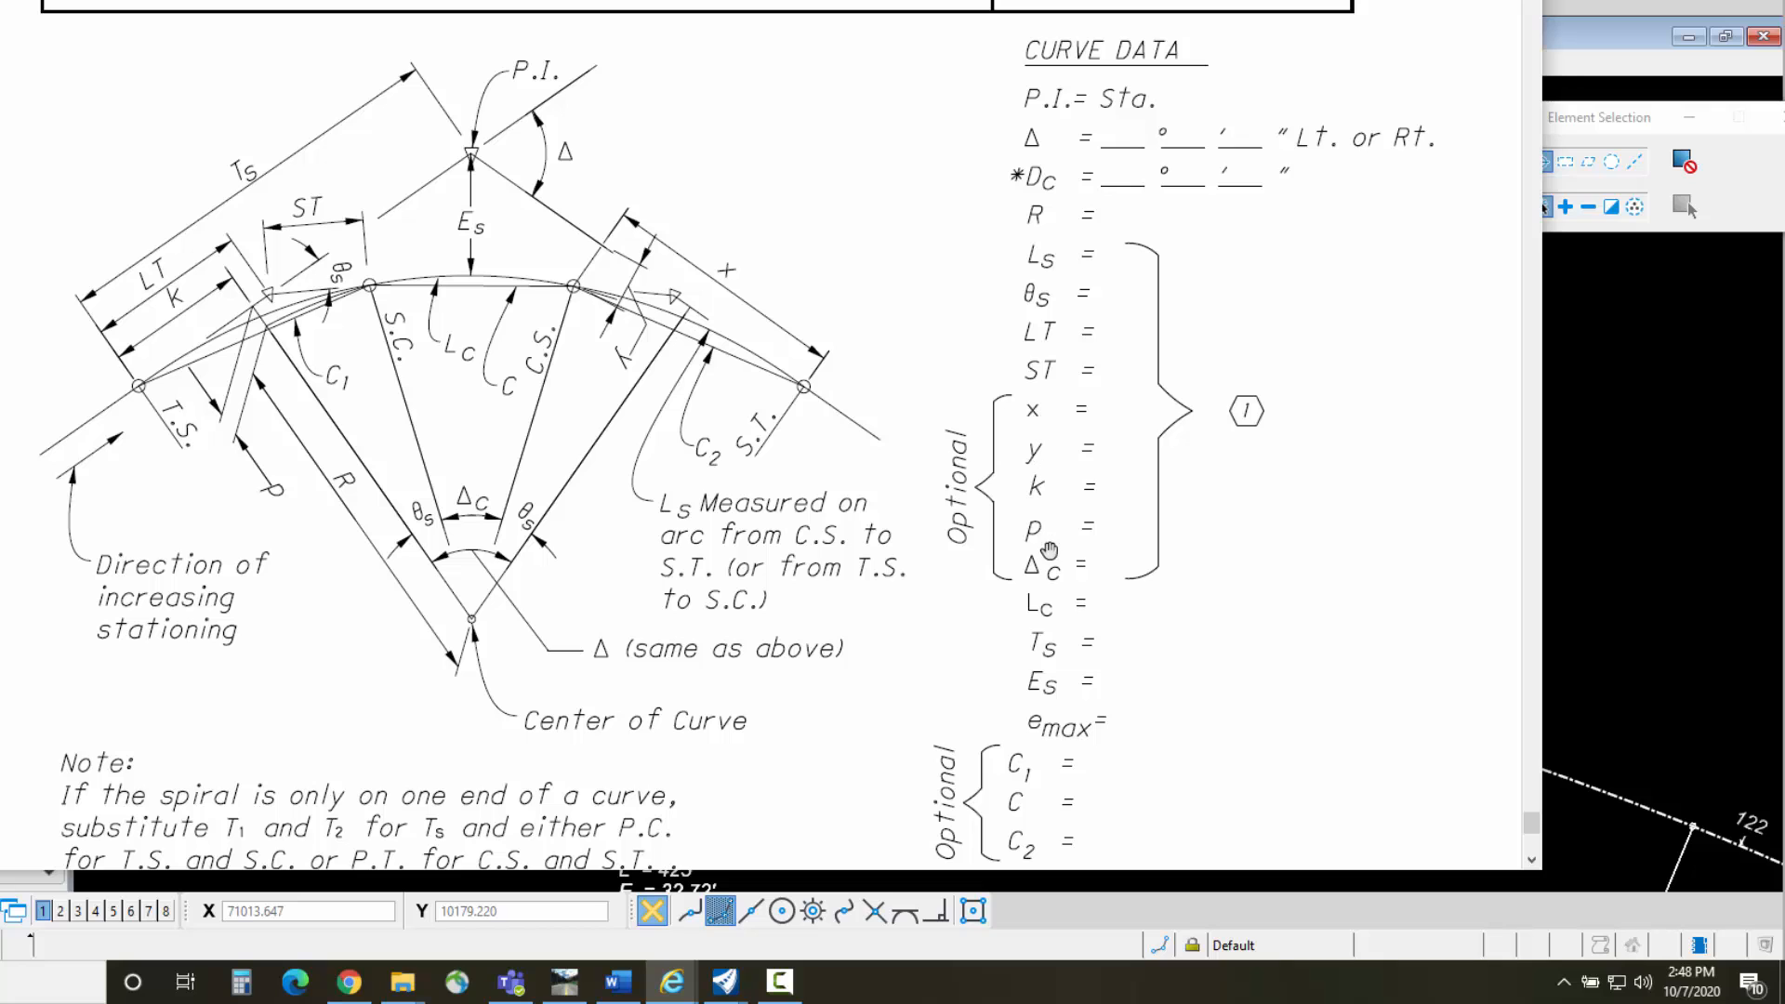
pyautogui.scroll(-3)
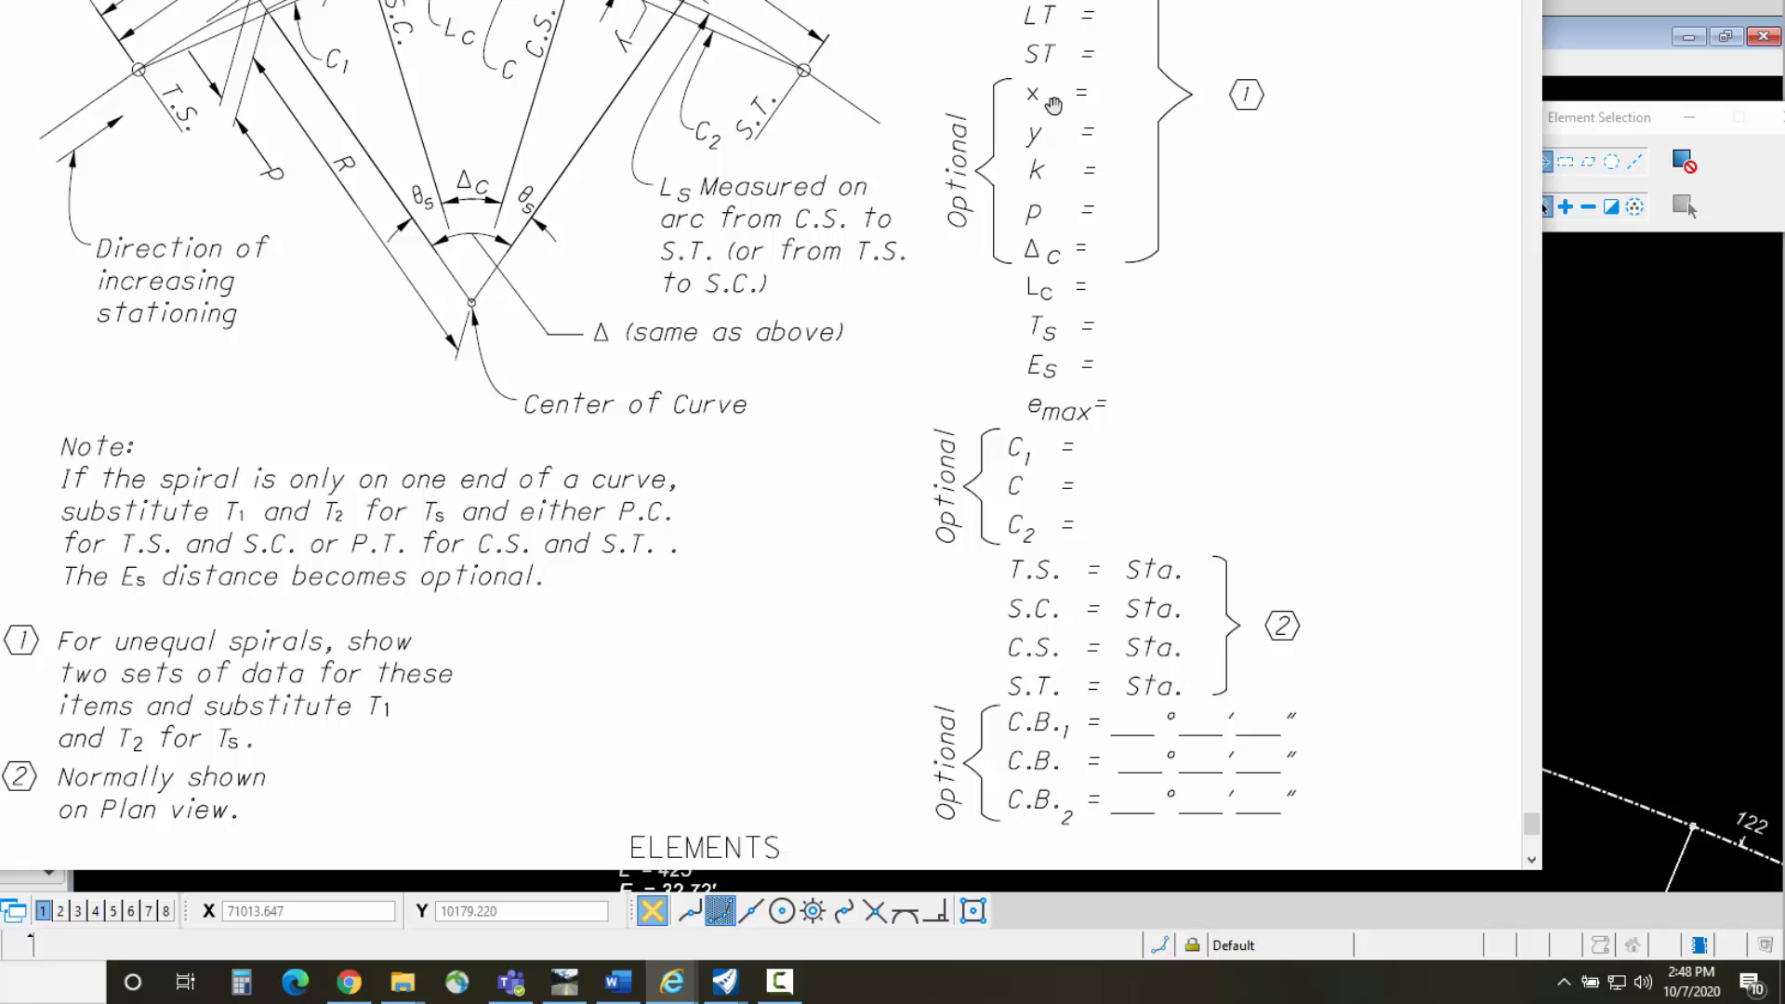
pyautogui.moveTo(1045, 167)
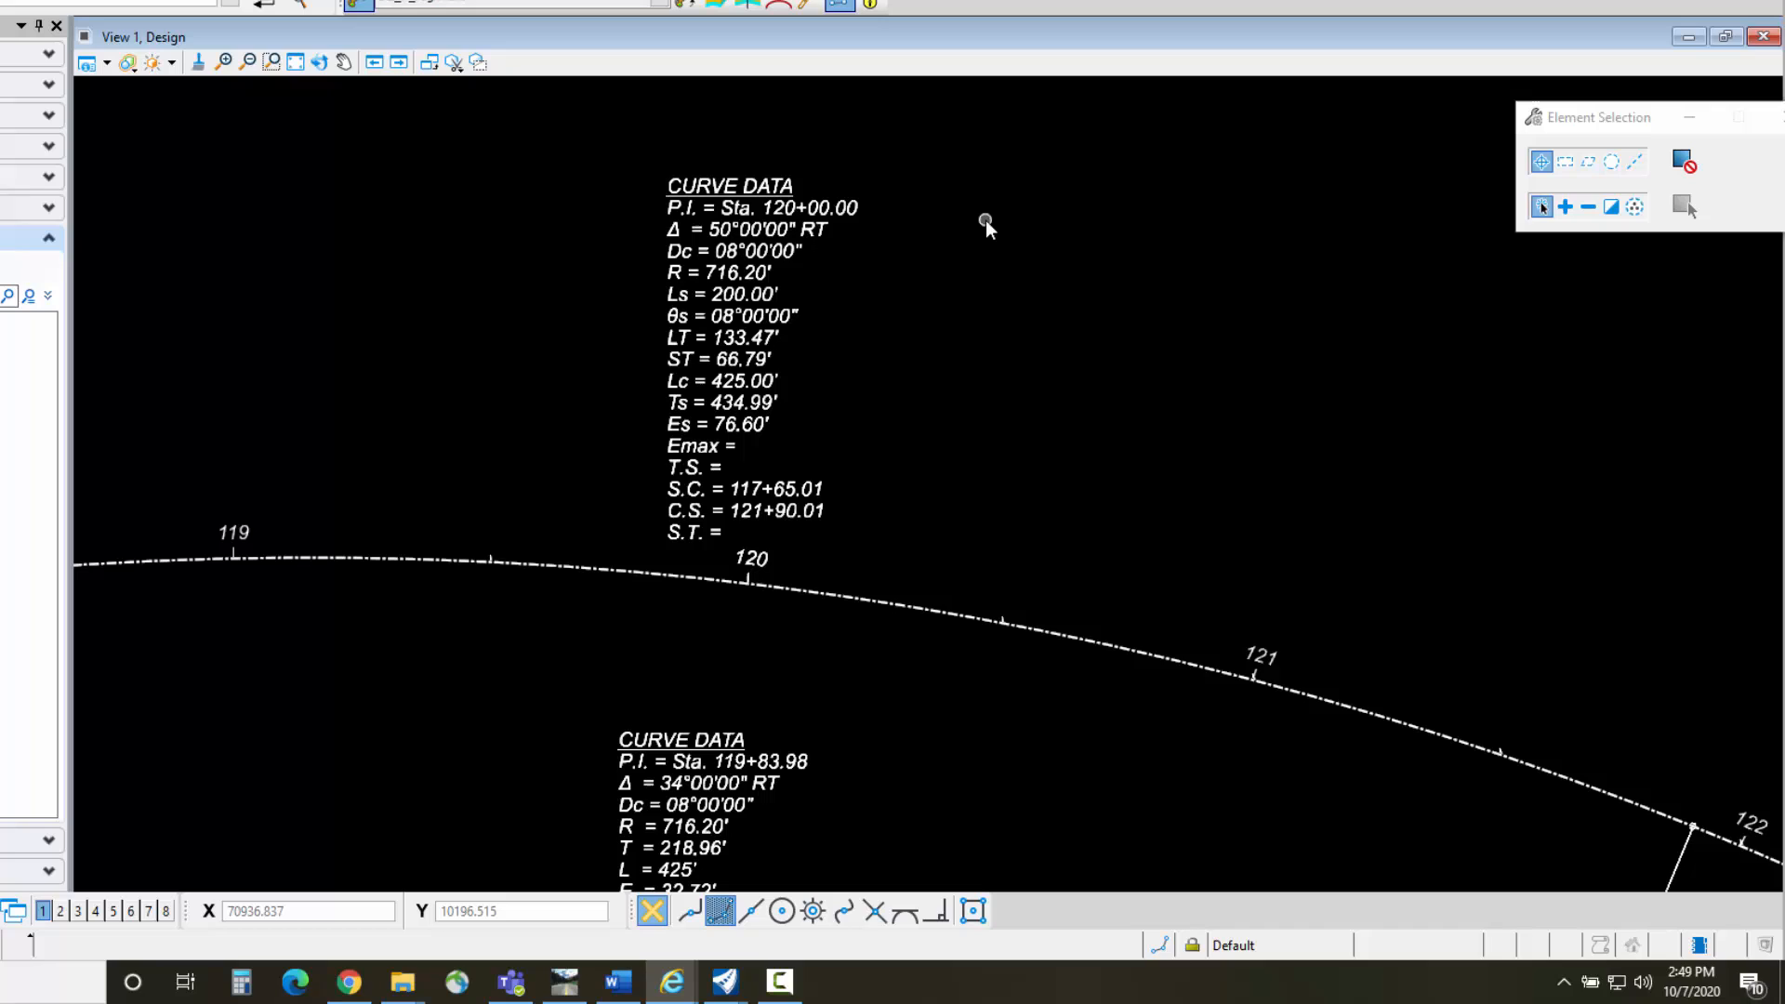
pyautogui.moveTo(586, 246)
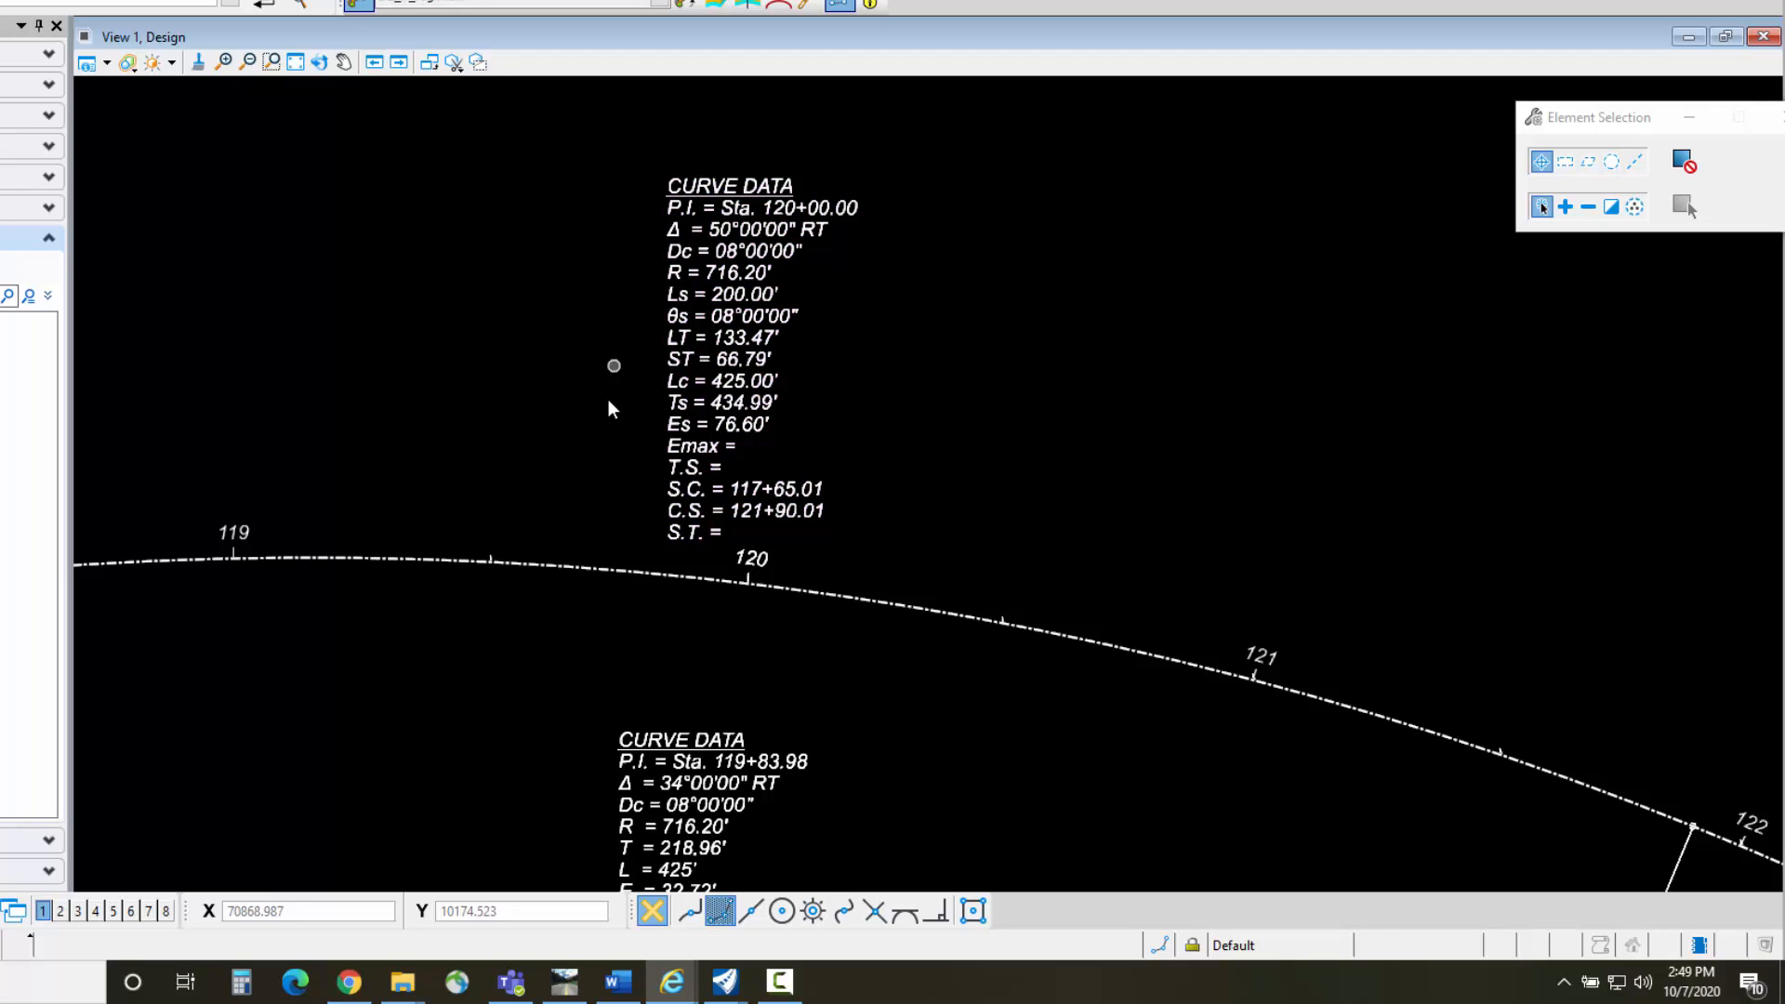
pyautogui.moveTo(541, 318)
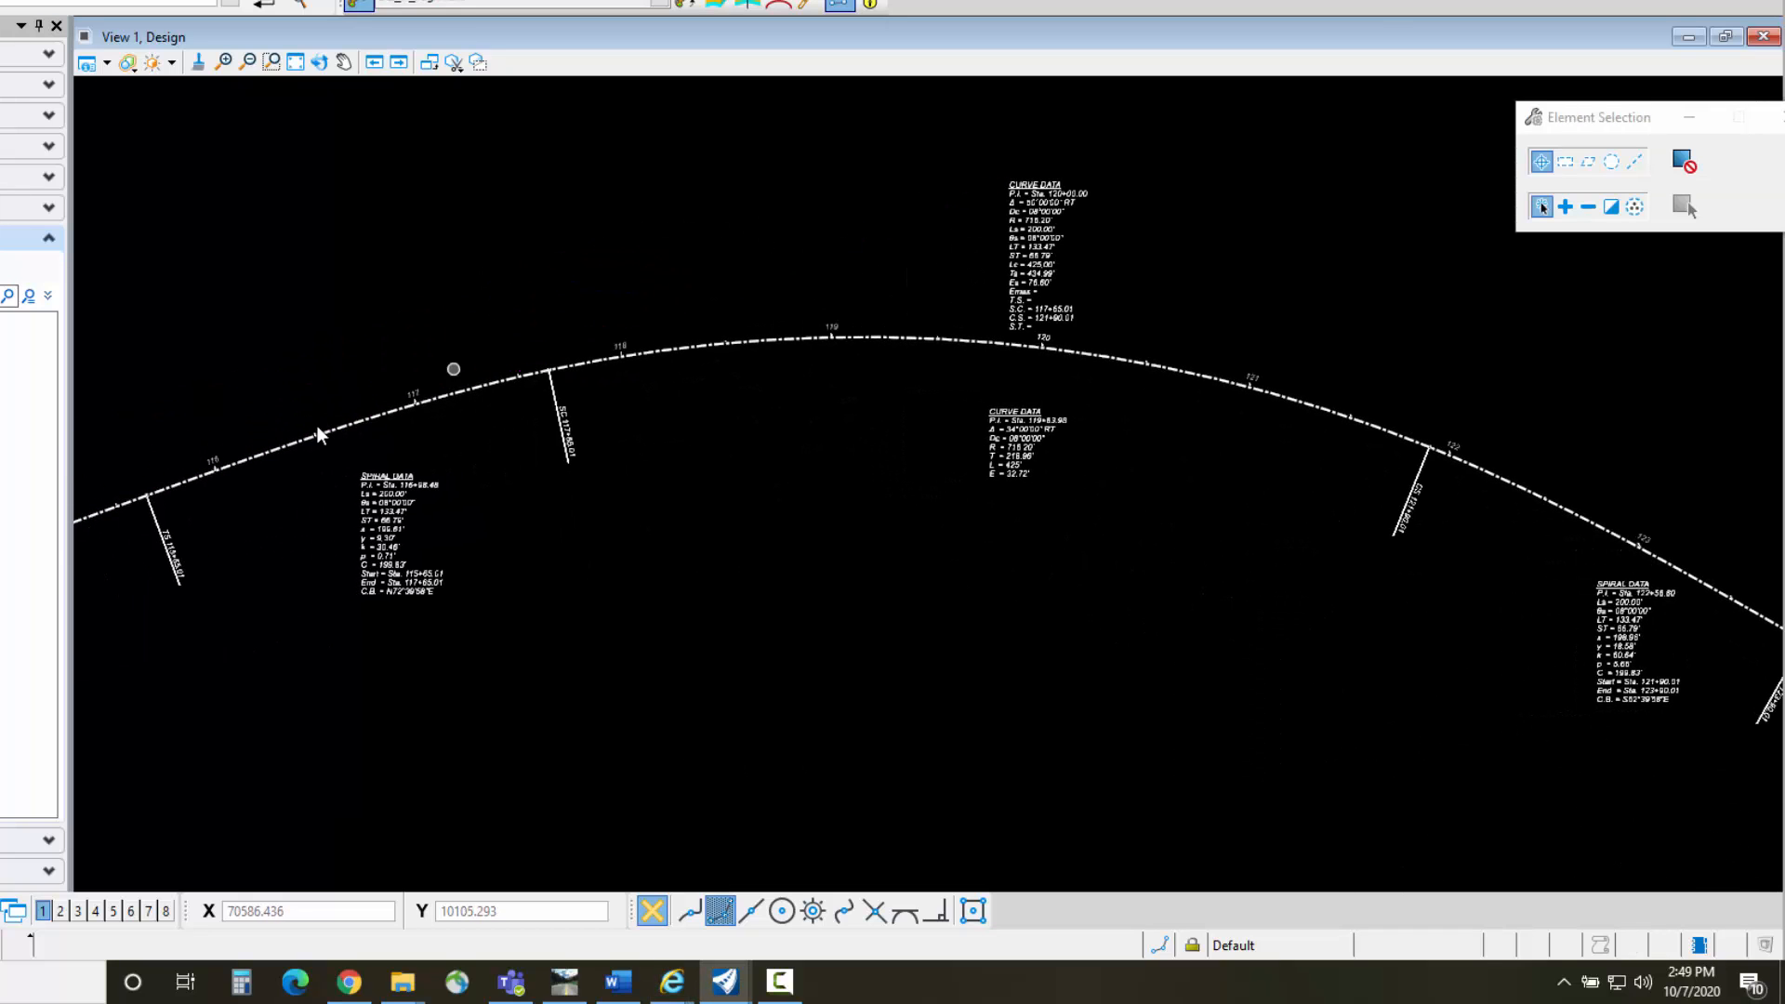
pyautogui.moveTo(981, 234)
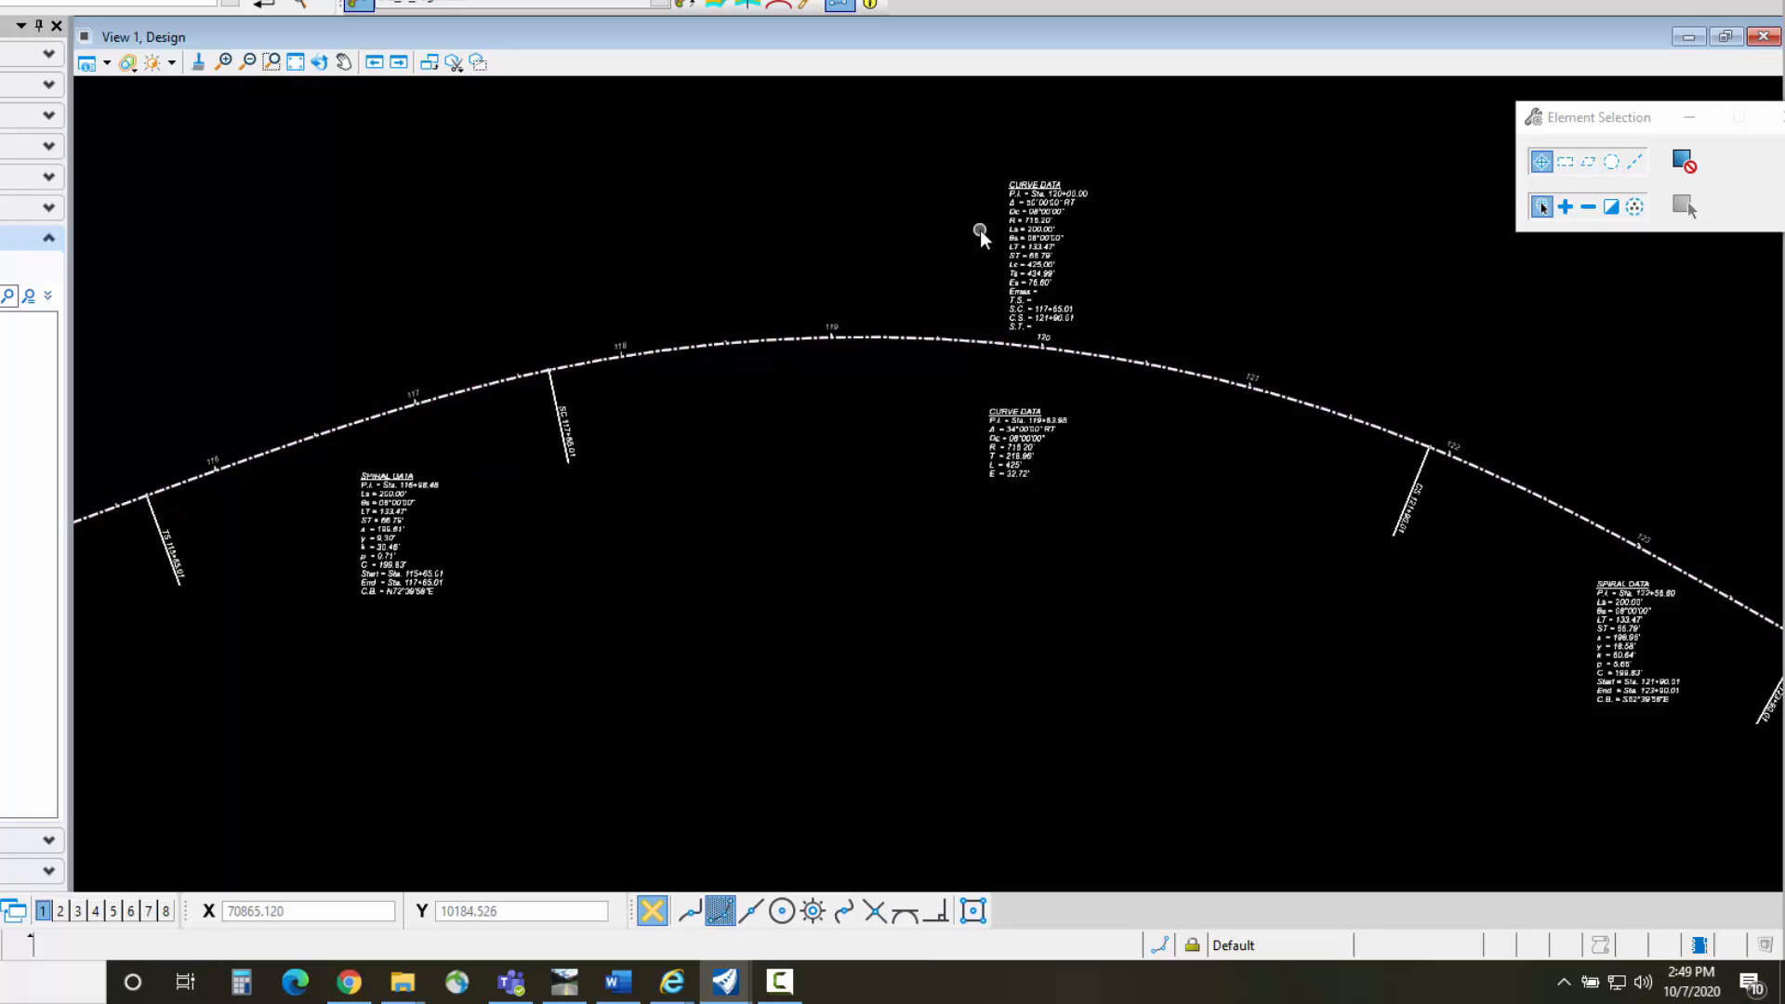
pyautogui.moveTo(465, 422)
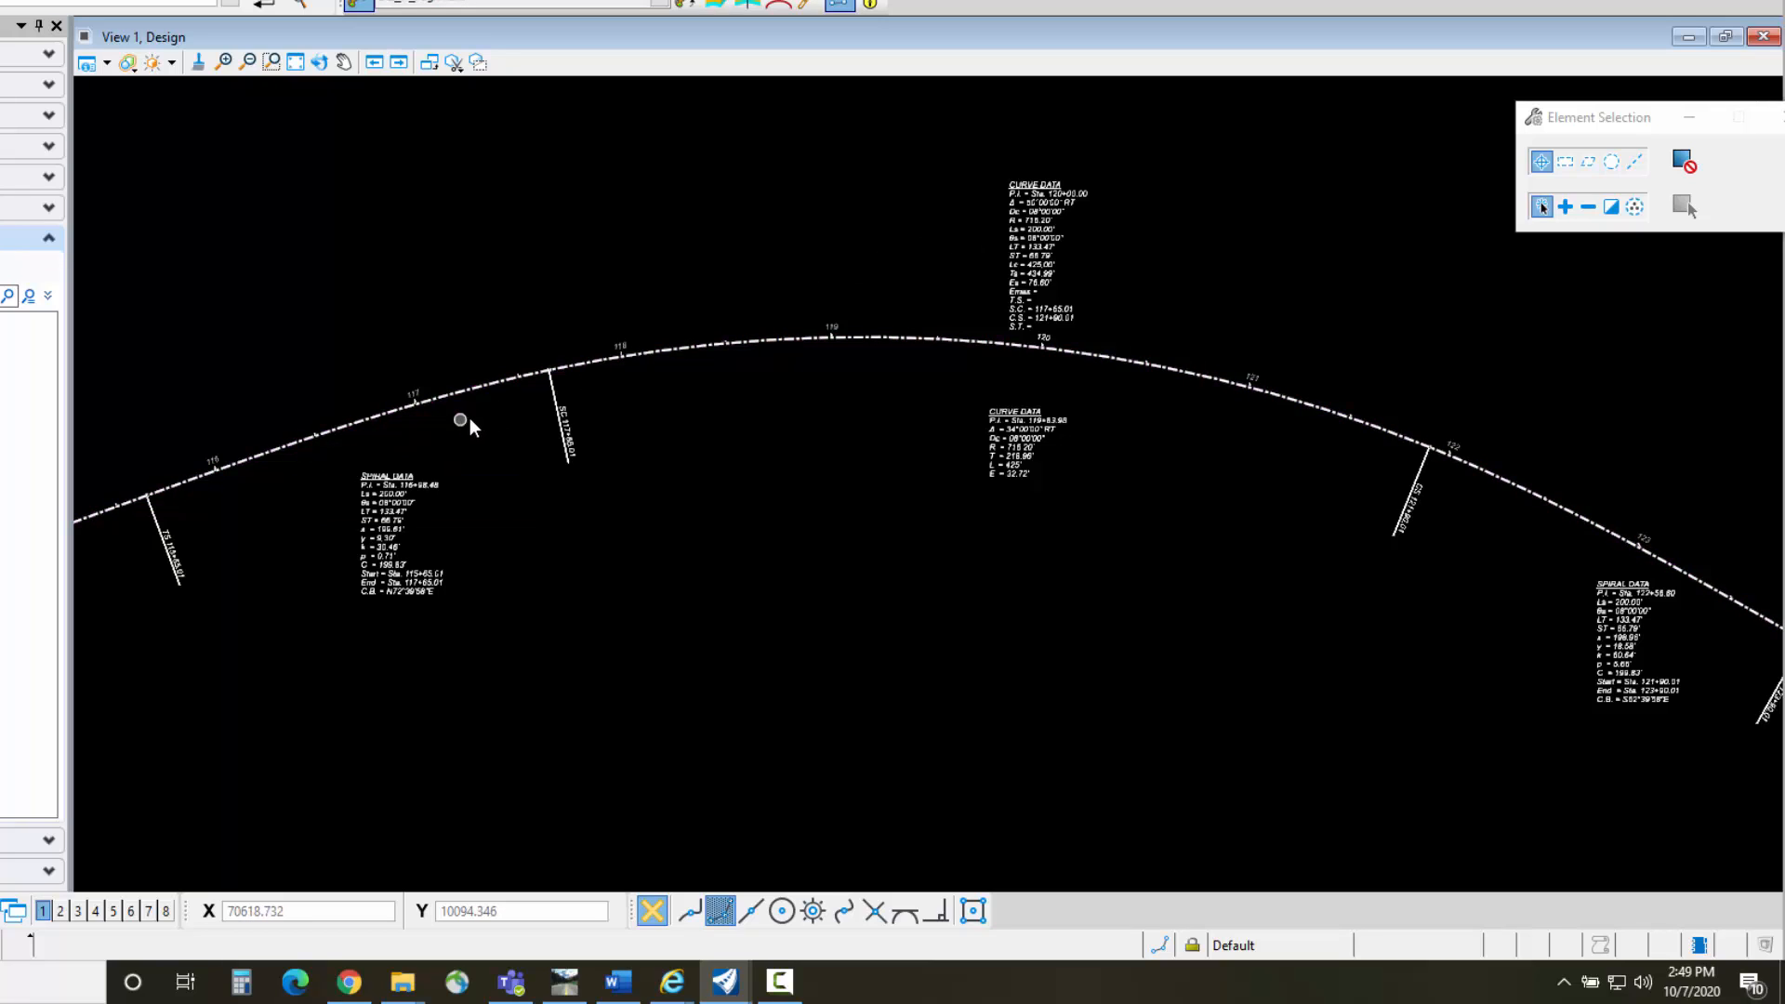
# Pan the drawing to bring the curve data and spiral data labels into view
pyautogui.click(1457, 461)
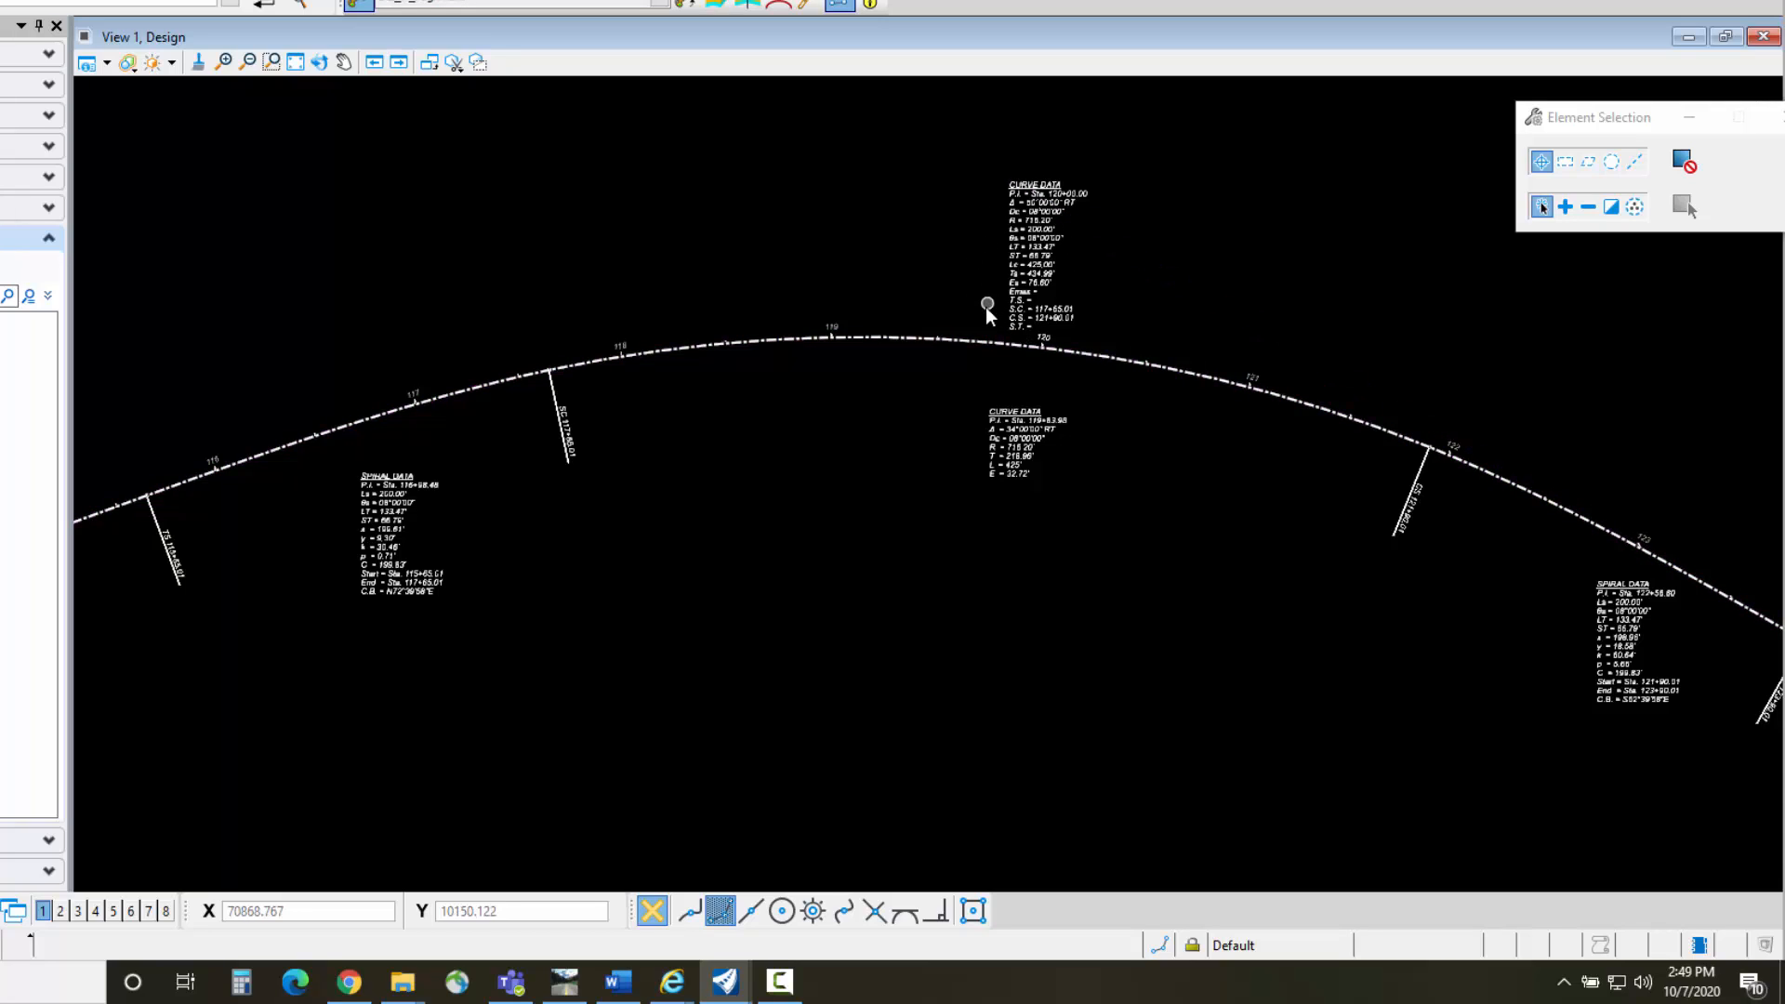
pyautogui.moveTo(989, 312)
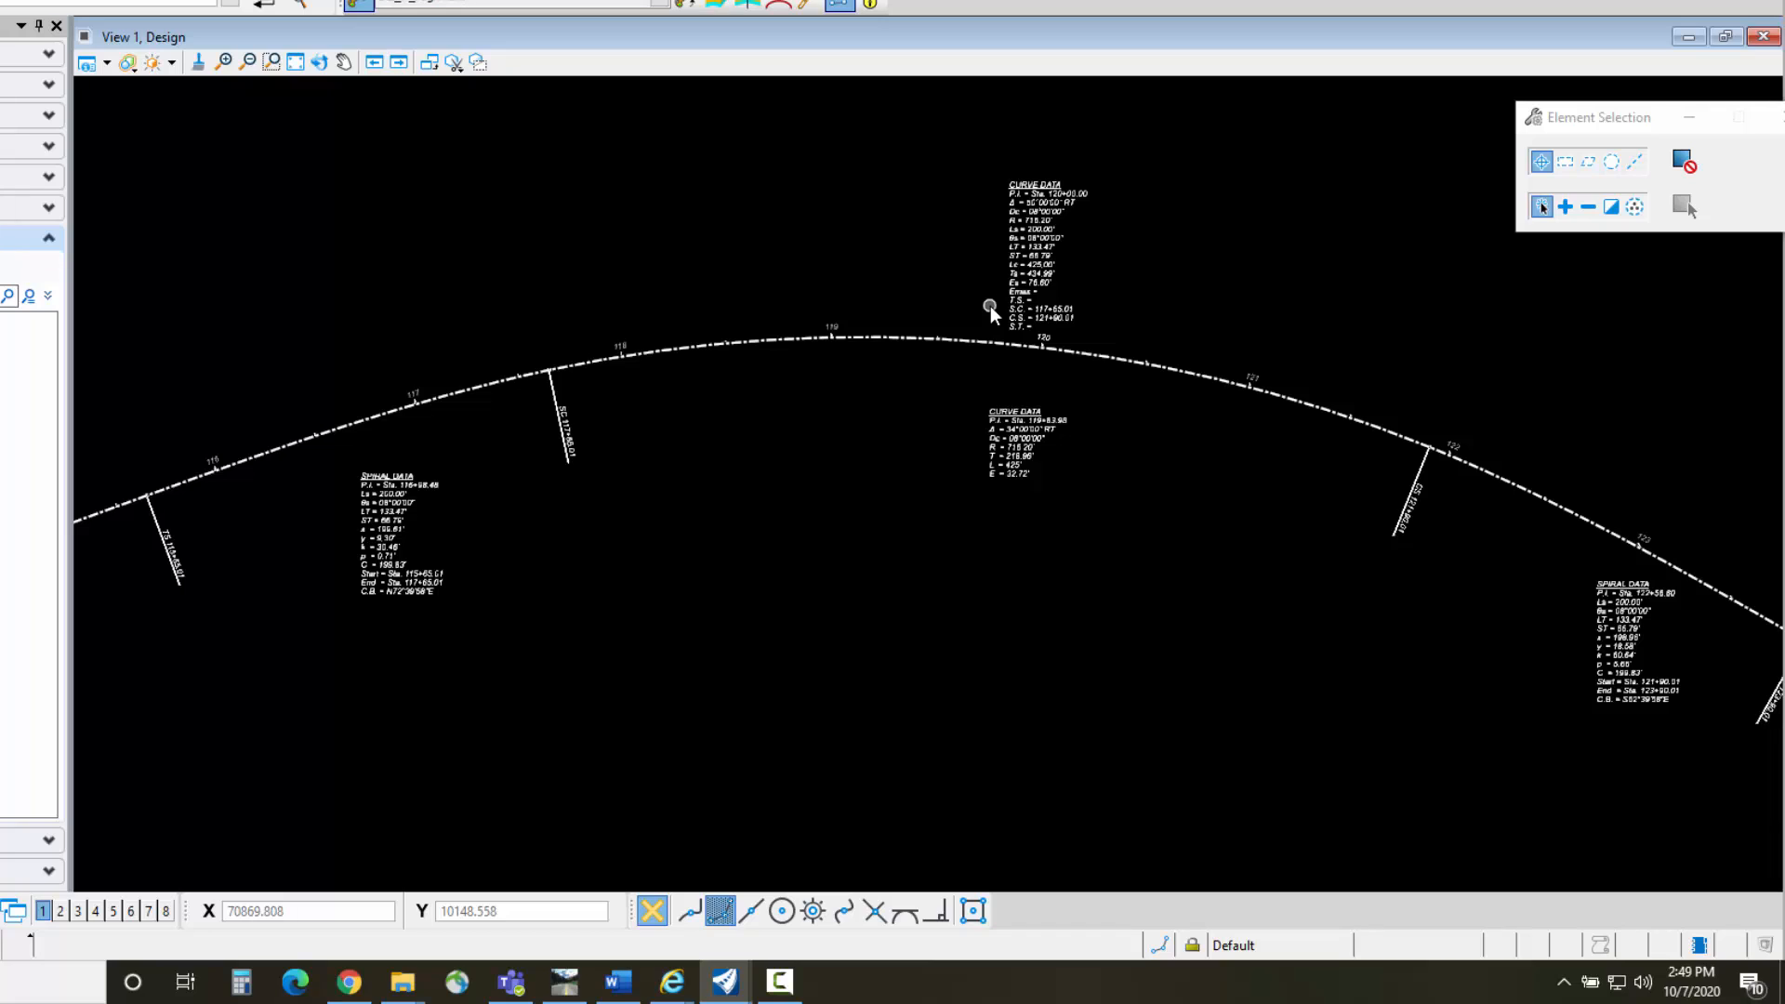
pyautogui.moveTo(1011, 310)
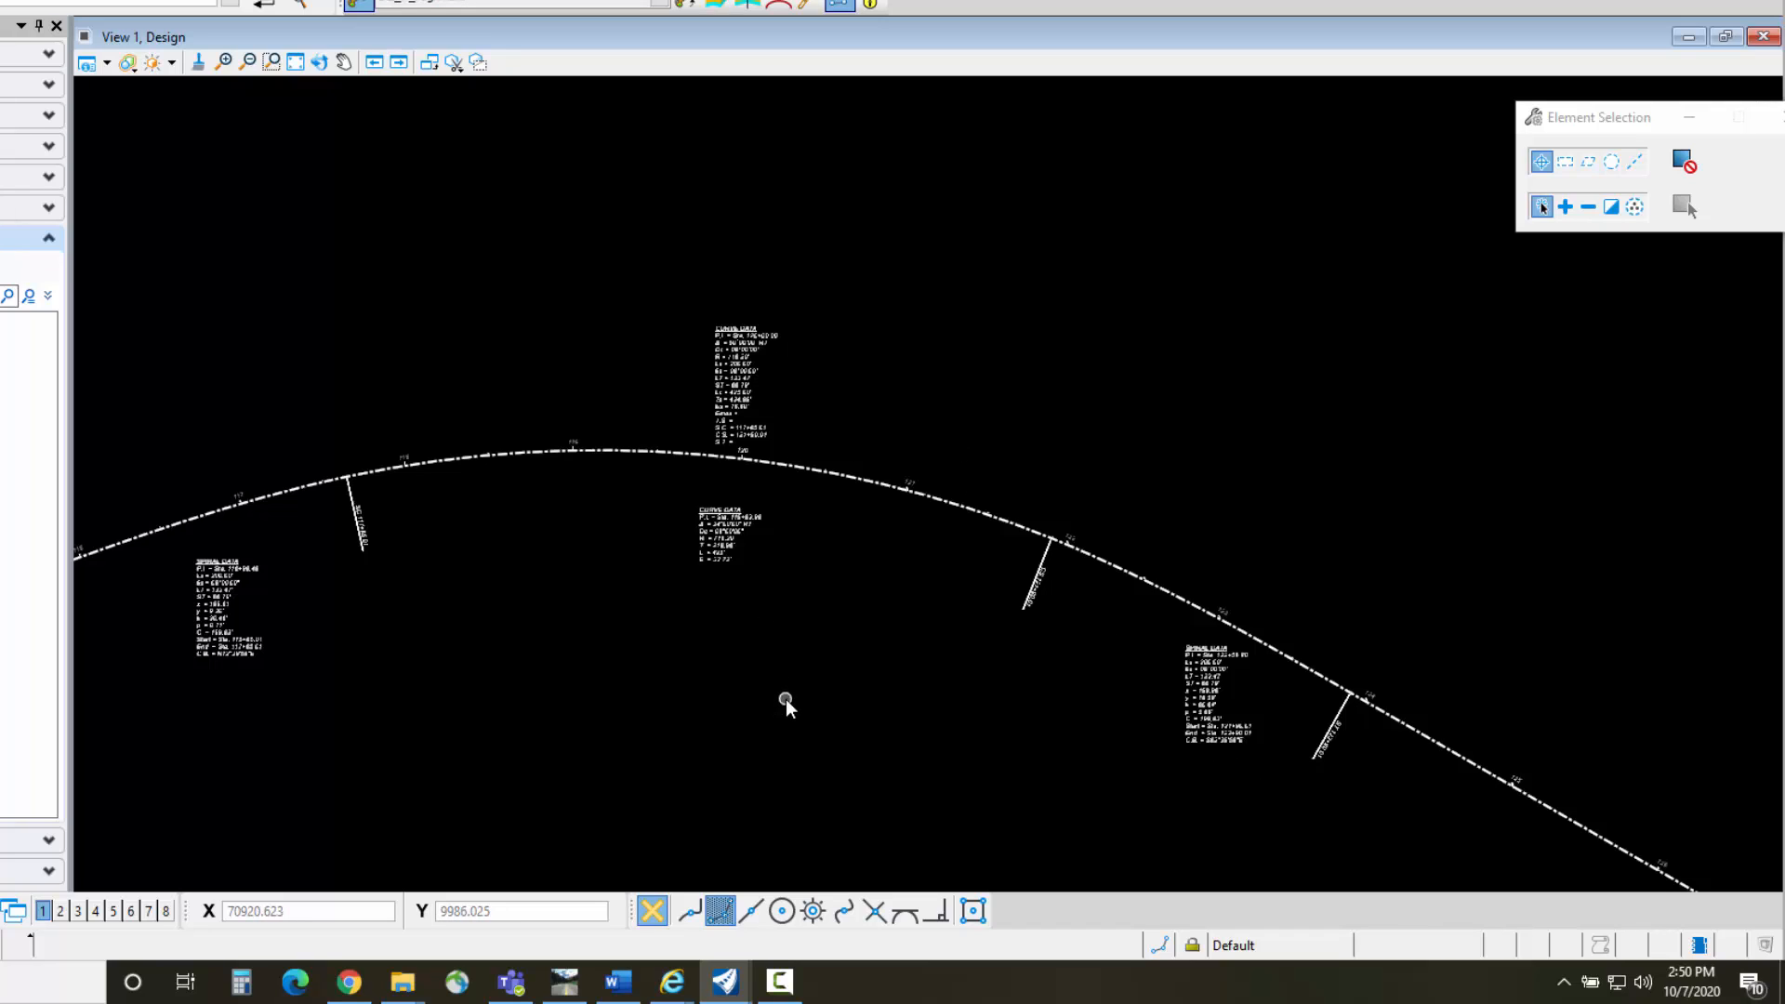
pyautogui.moveTo(653, 373)
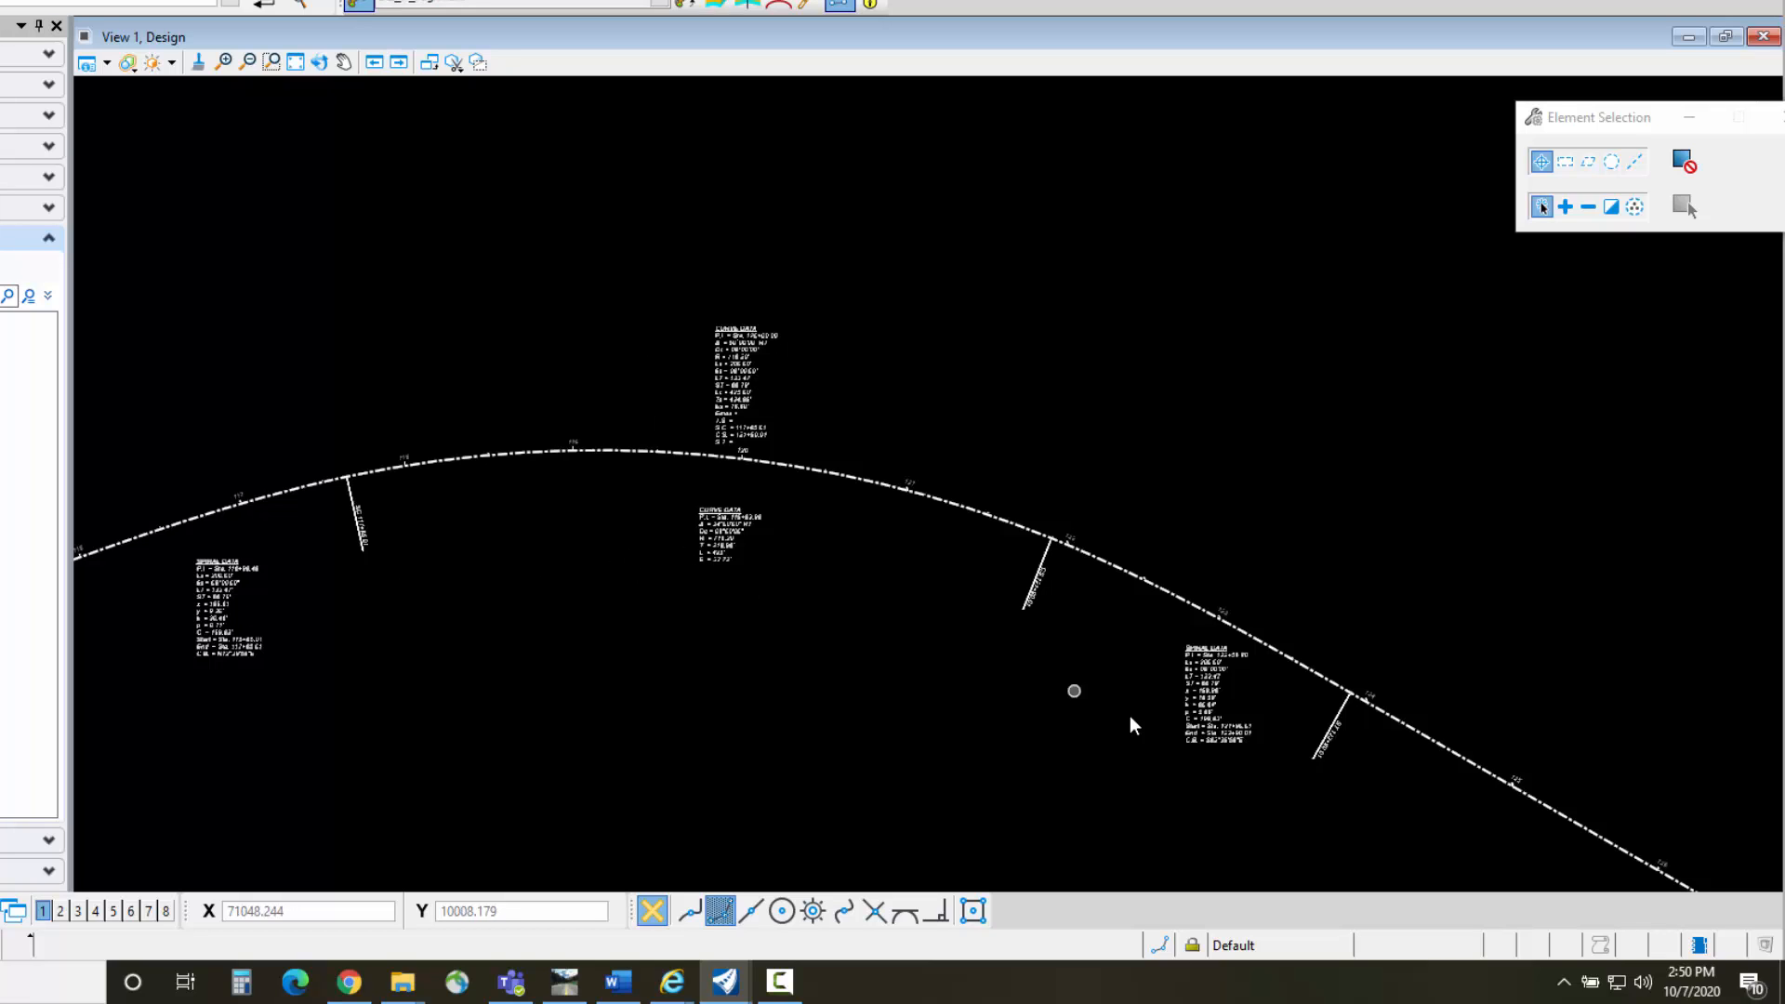
pyautogui.moveTo(1072, 692); pyautogui.dragTo(569, 307)
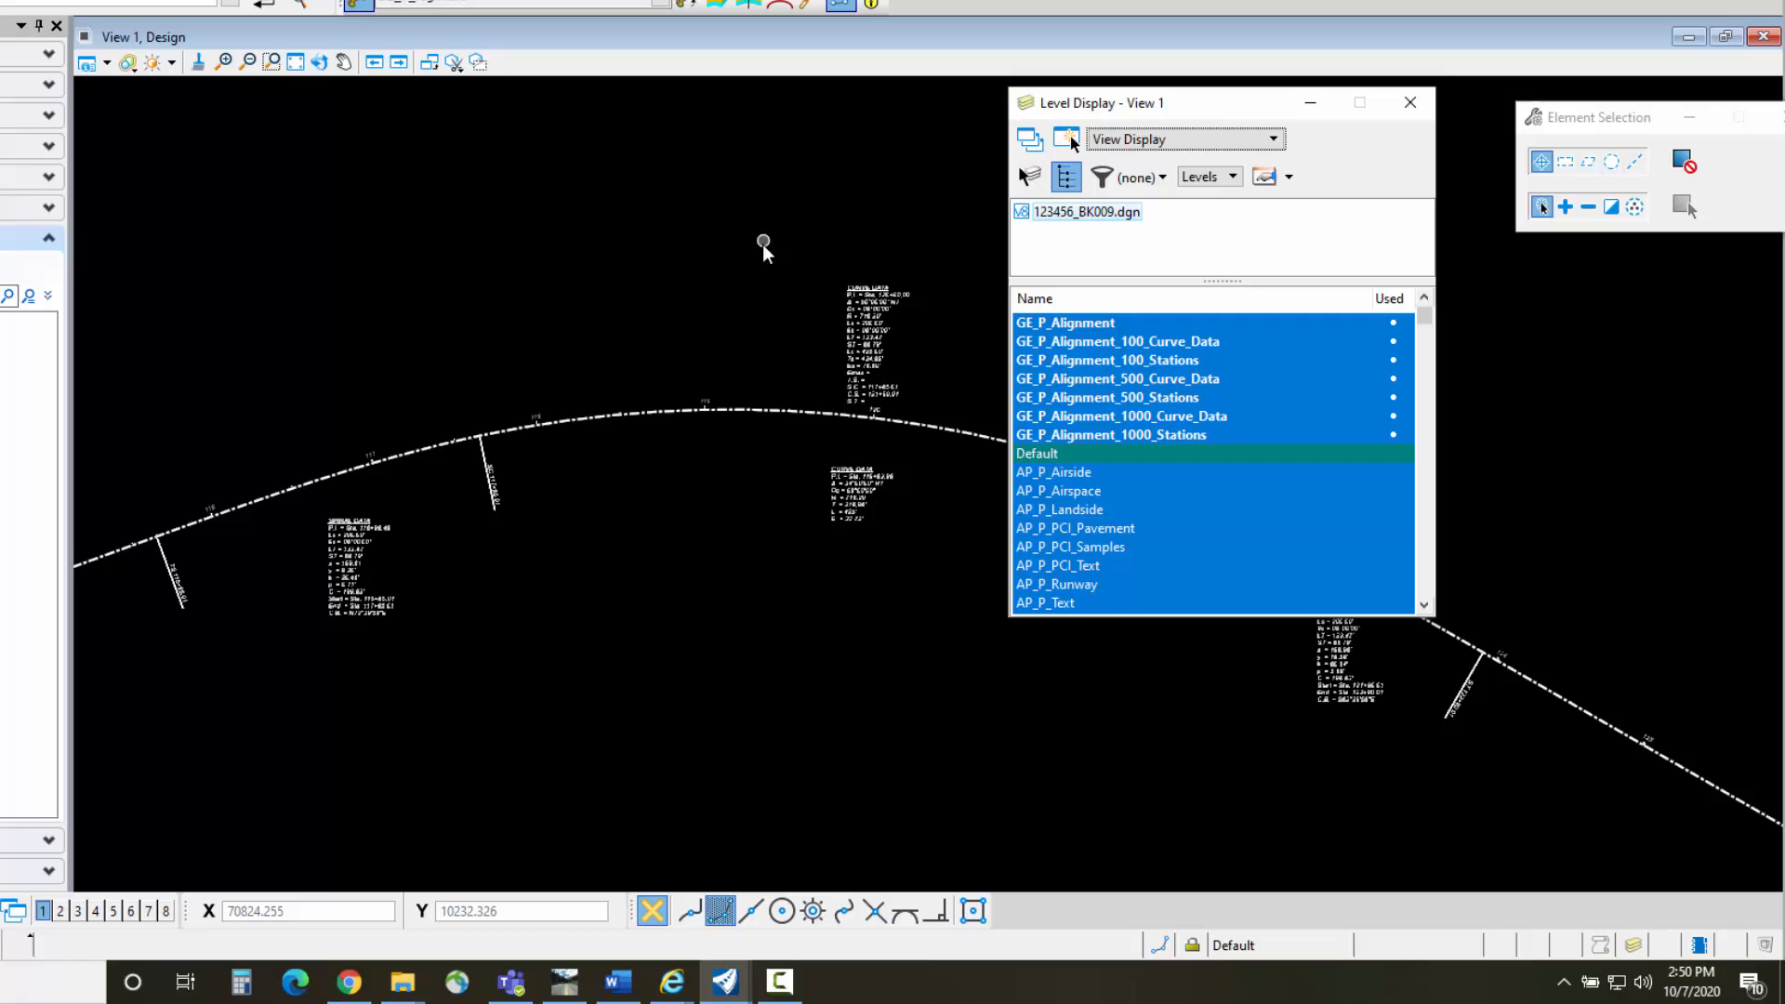
# In Level Display keep GE_P_Alignment with 100_Curve_Data and 100_Stations on, 500 and 1000 scales off
pyautogui.click(1110, 435)
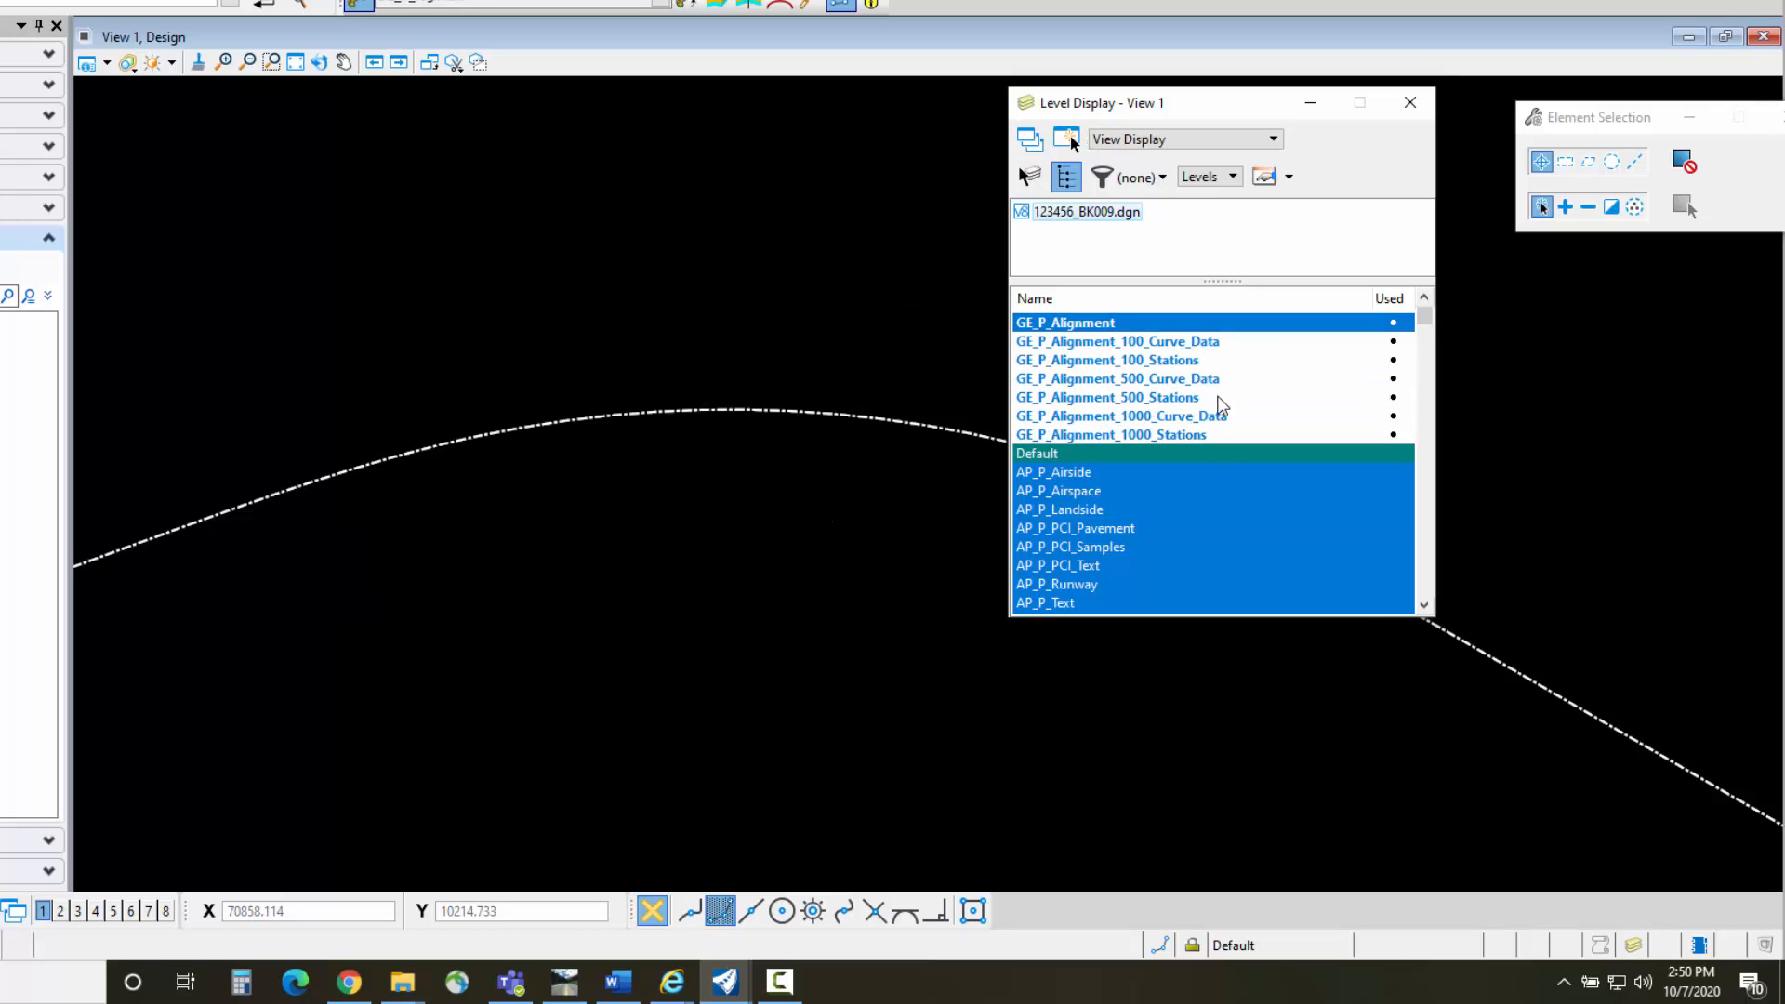
pyautogui.click(1118, 340)
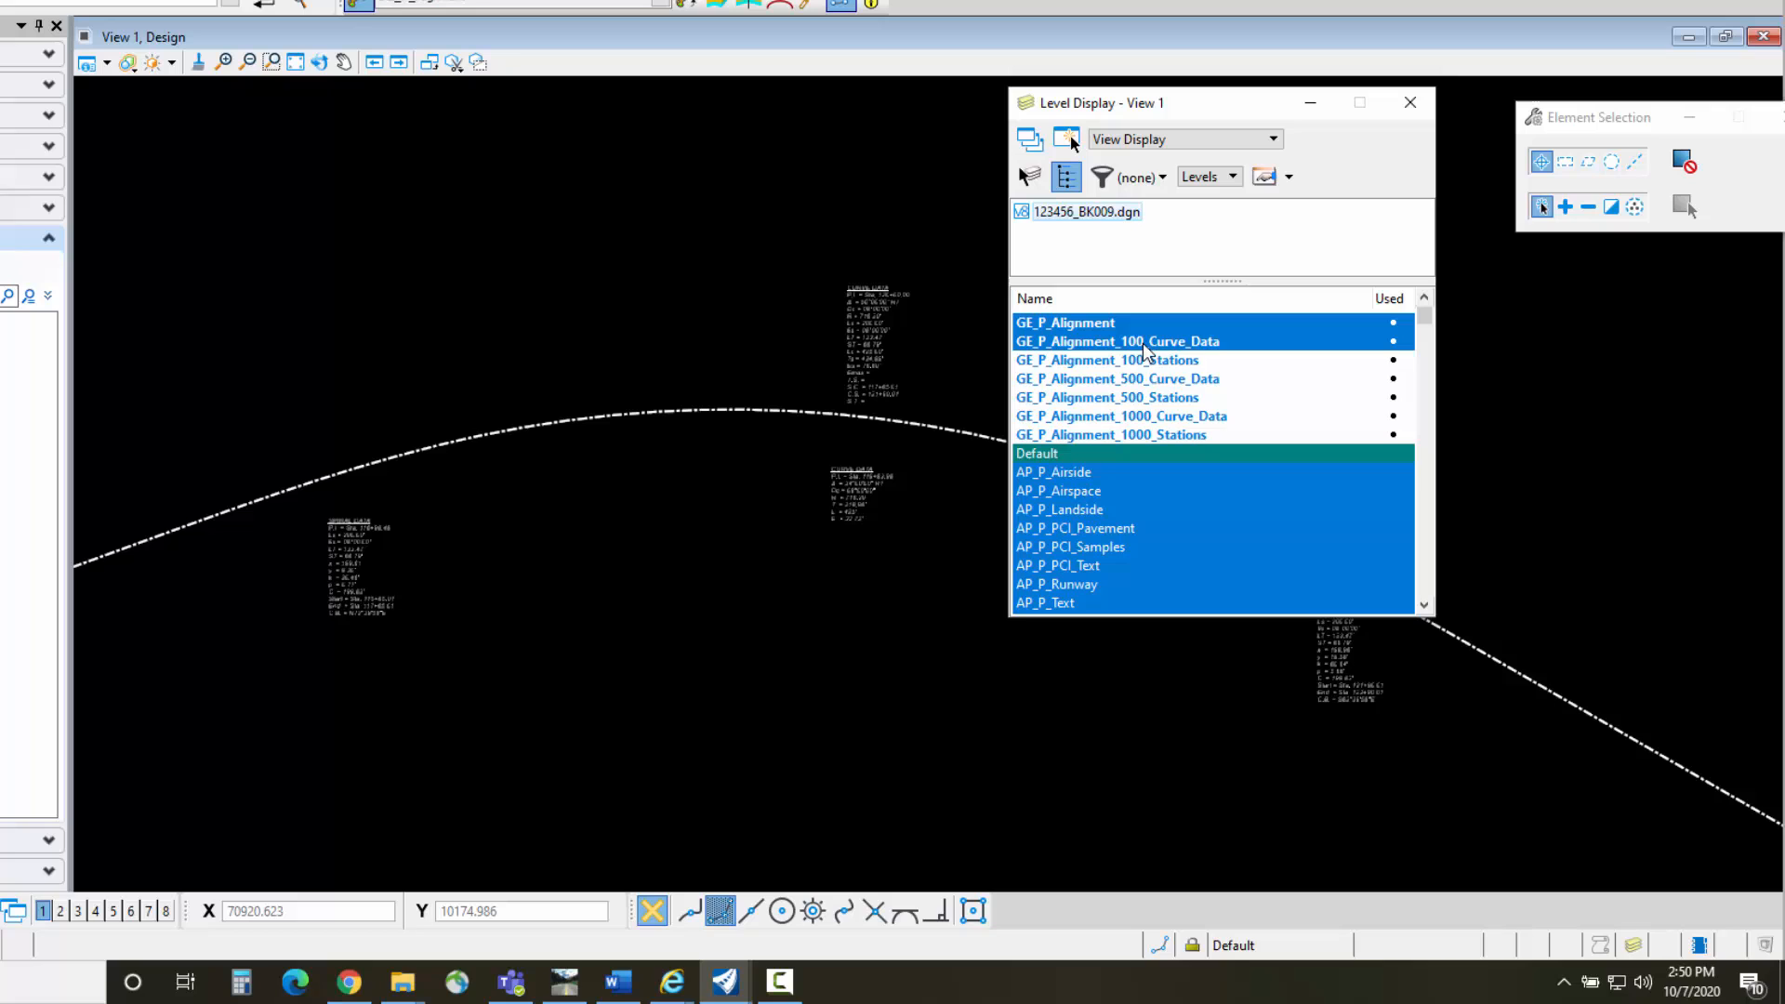
pyautogui.click(1104, 358)
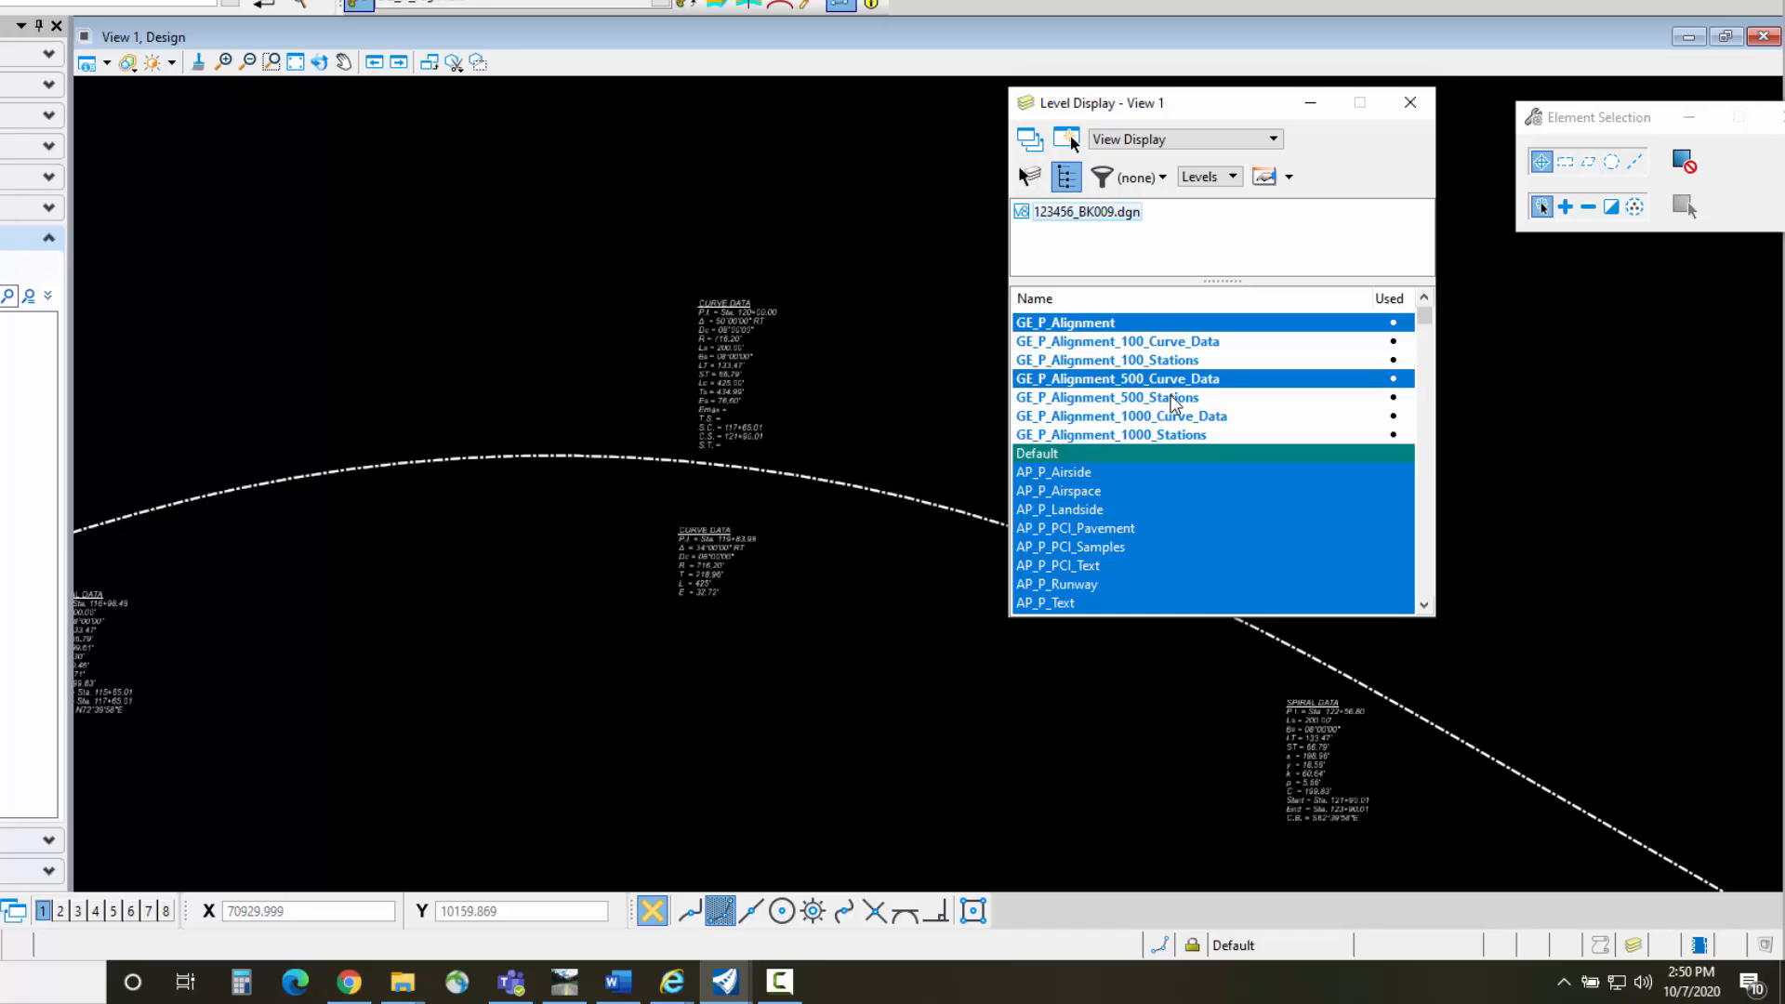
pyautogui.click(1104, 398)
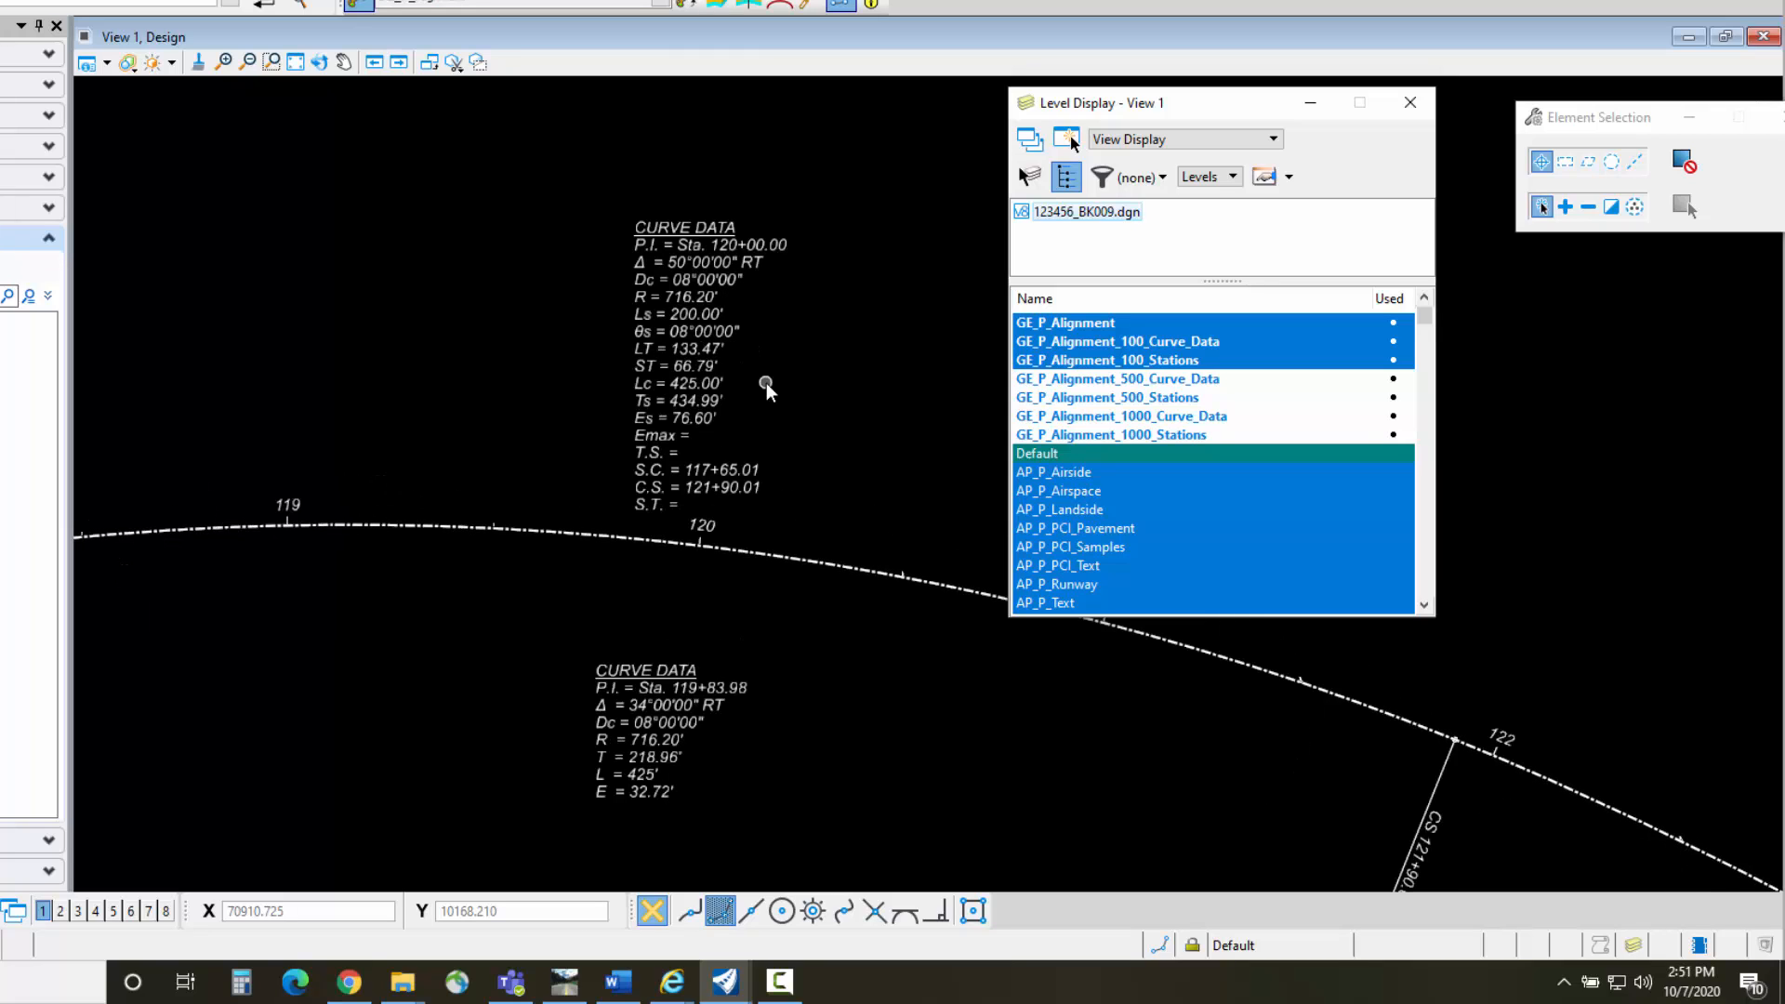
pyautogui.click(645, 677)
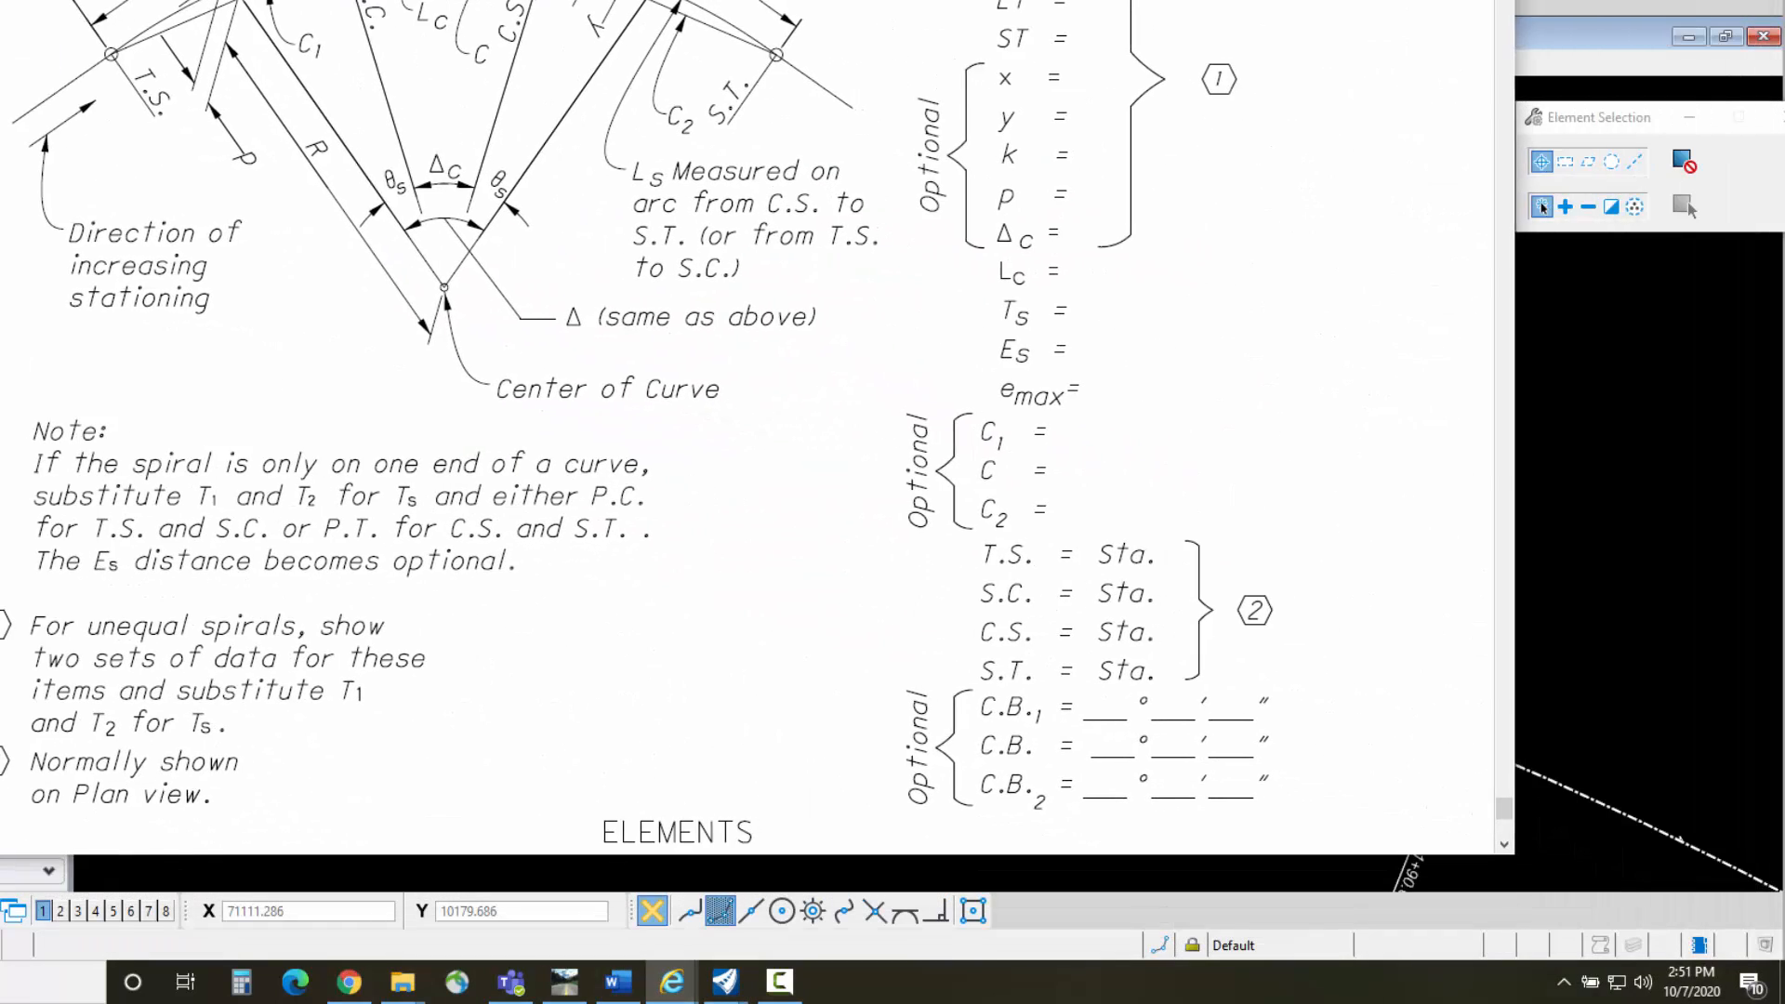
# Scroll the 1303-2 sheet down to the emax line
pyautogui.scroll(-3)
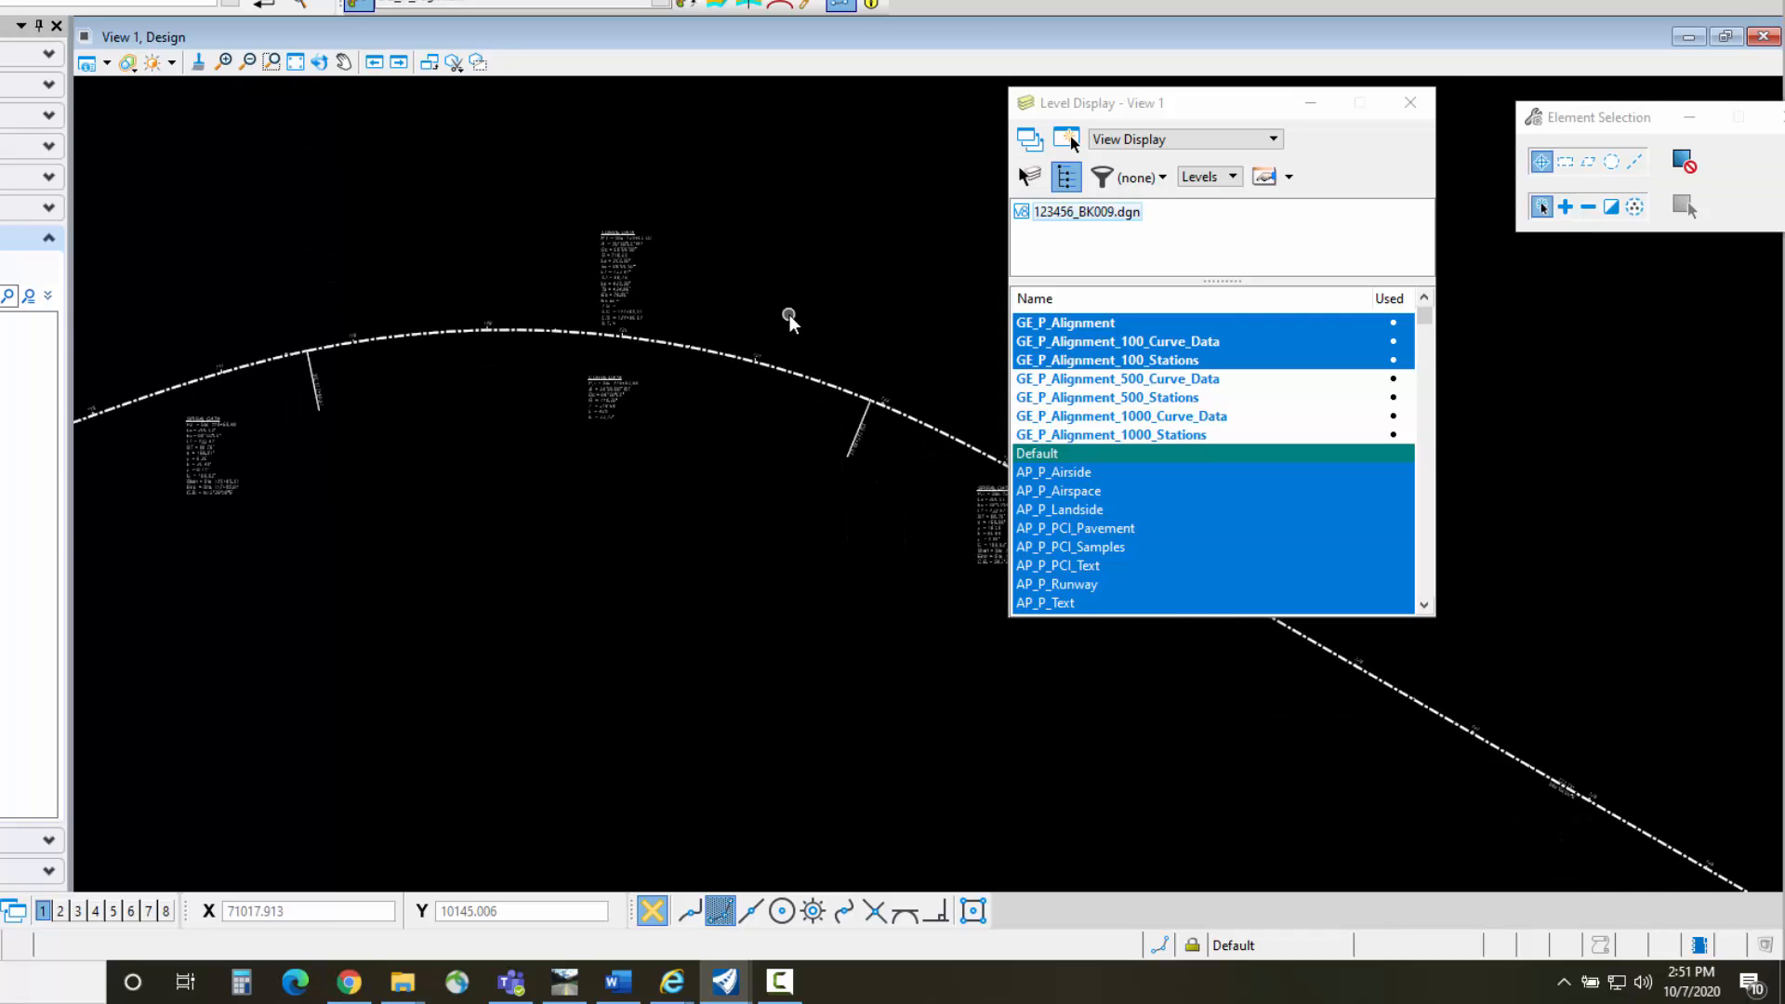
pyautogui.moveTo(829, 500)
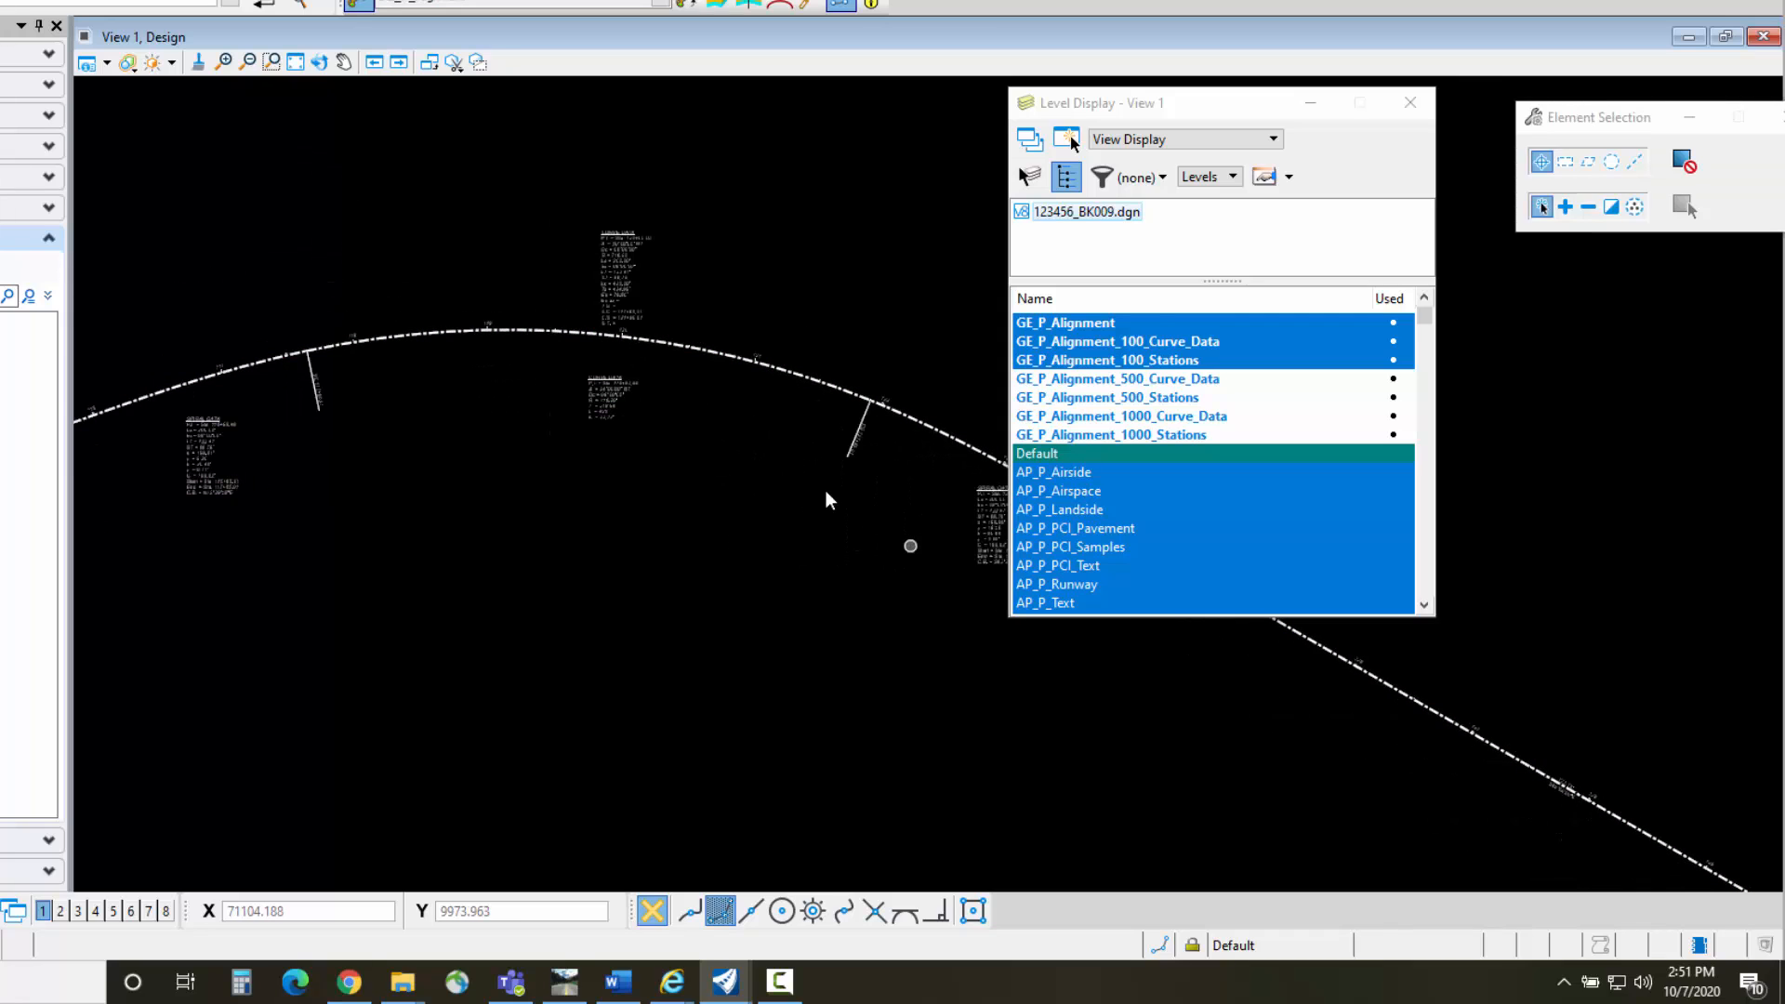
pyautogui.moveTo(625, 273)
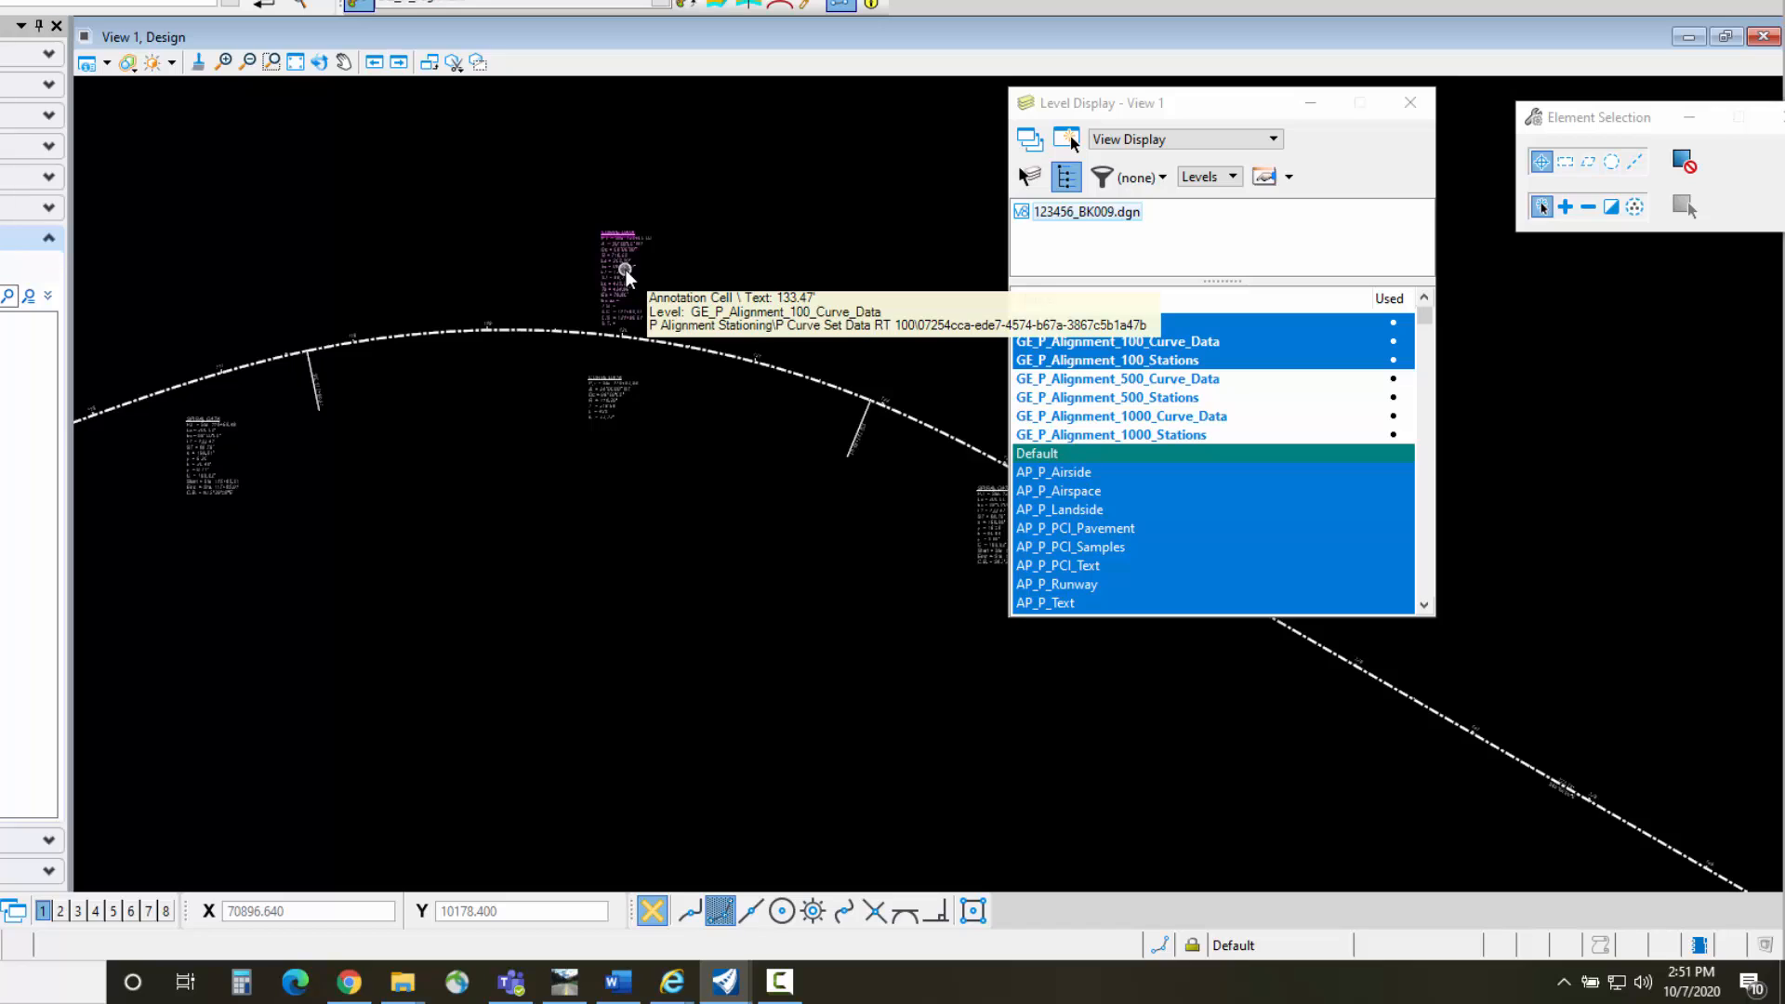
pyautogui.moveTo(495, 433)
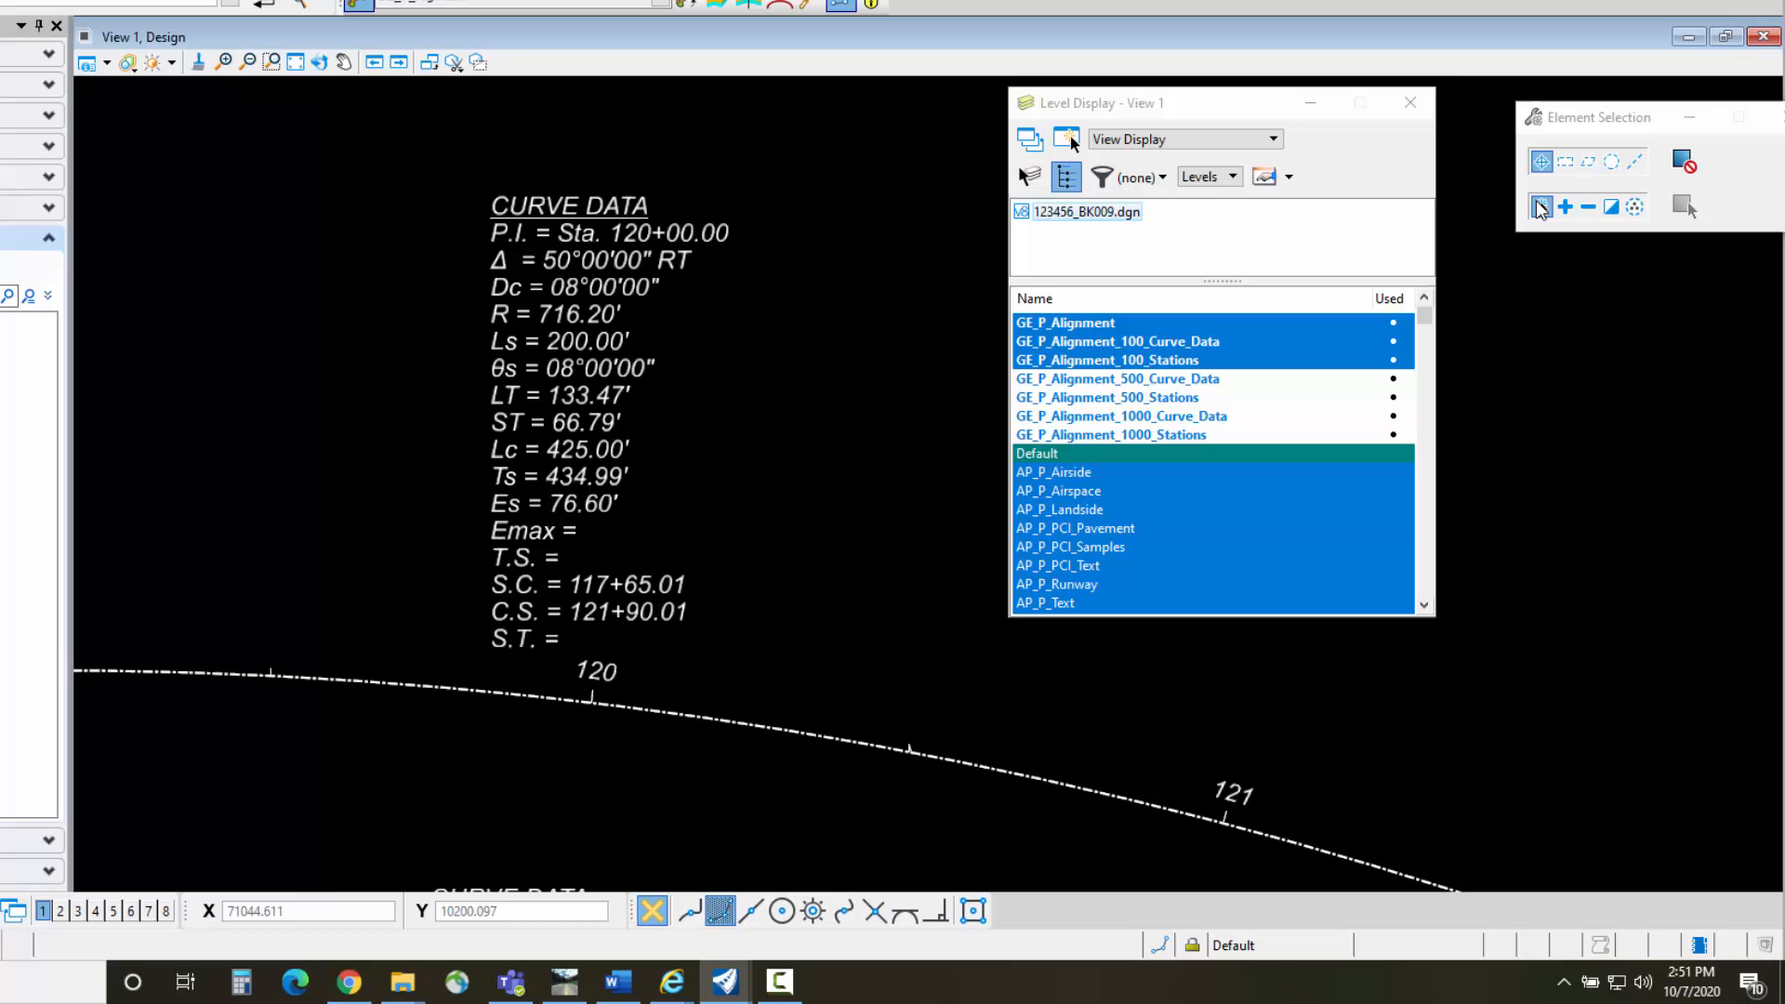
# Edit the CURVE DATA label so its Emax line reads 'Emax = 0.08' and accept it
pyautogui.doubleClick(569, 285)
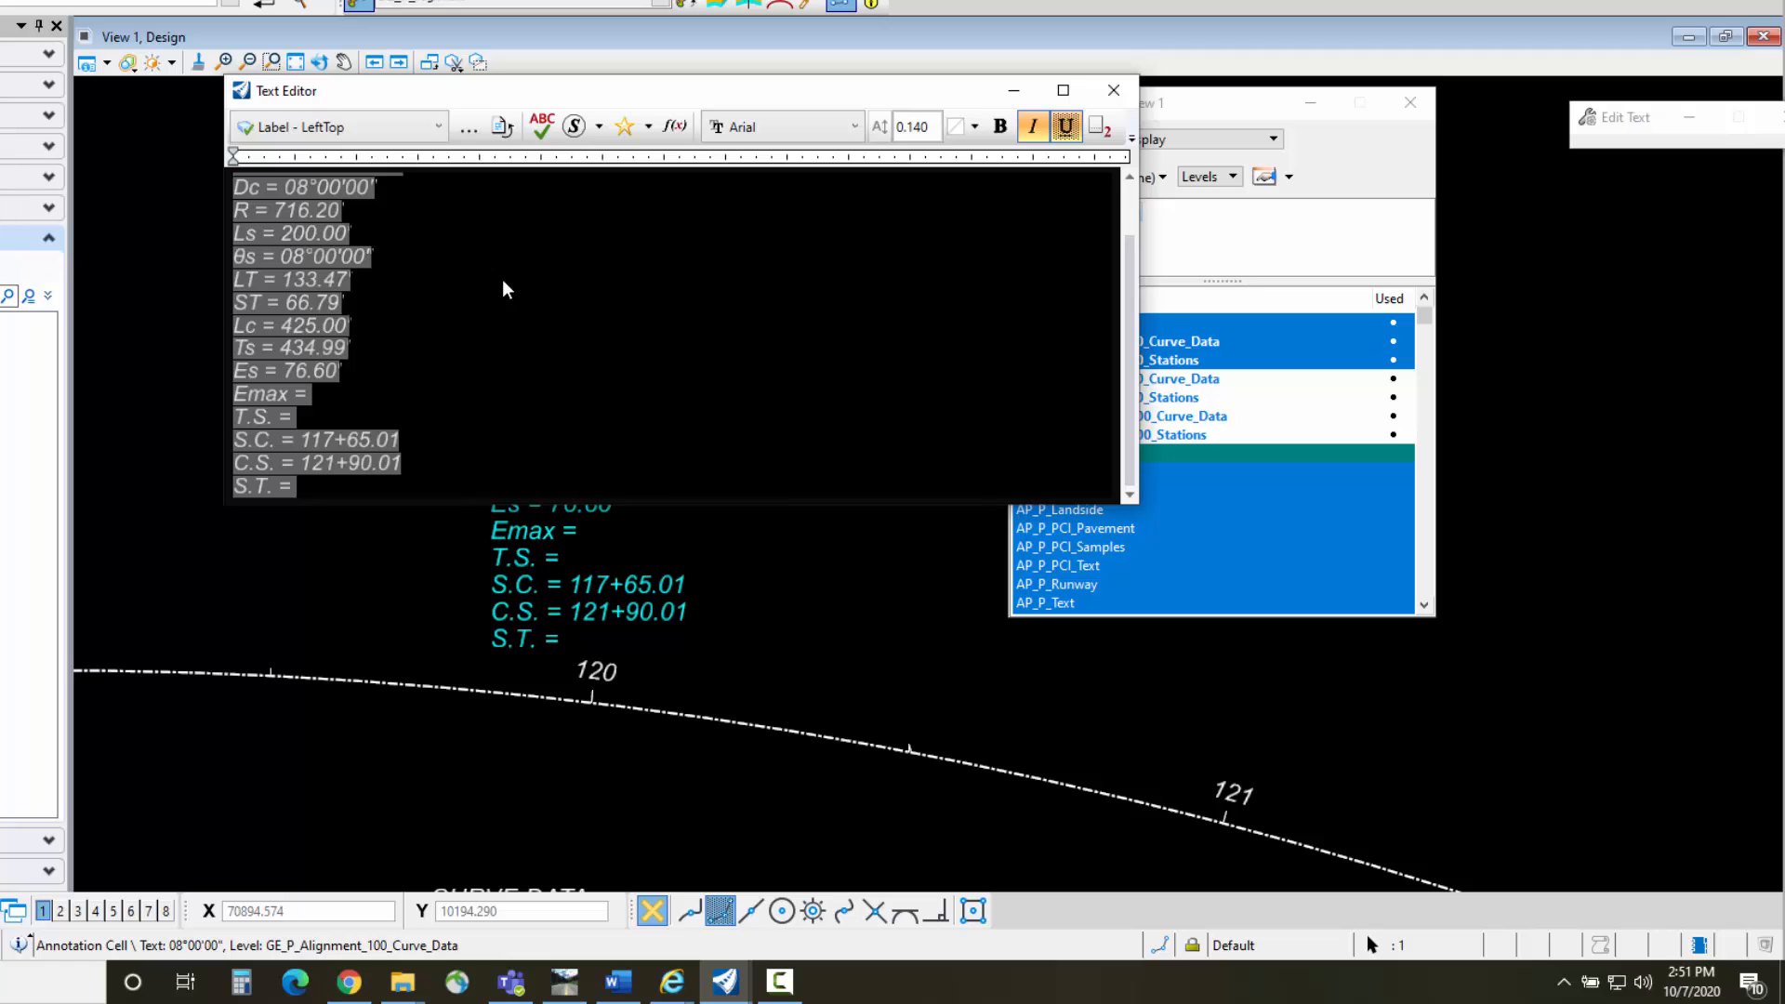
pyautogui.moveTo(495, 286)
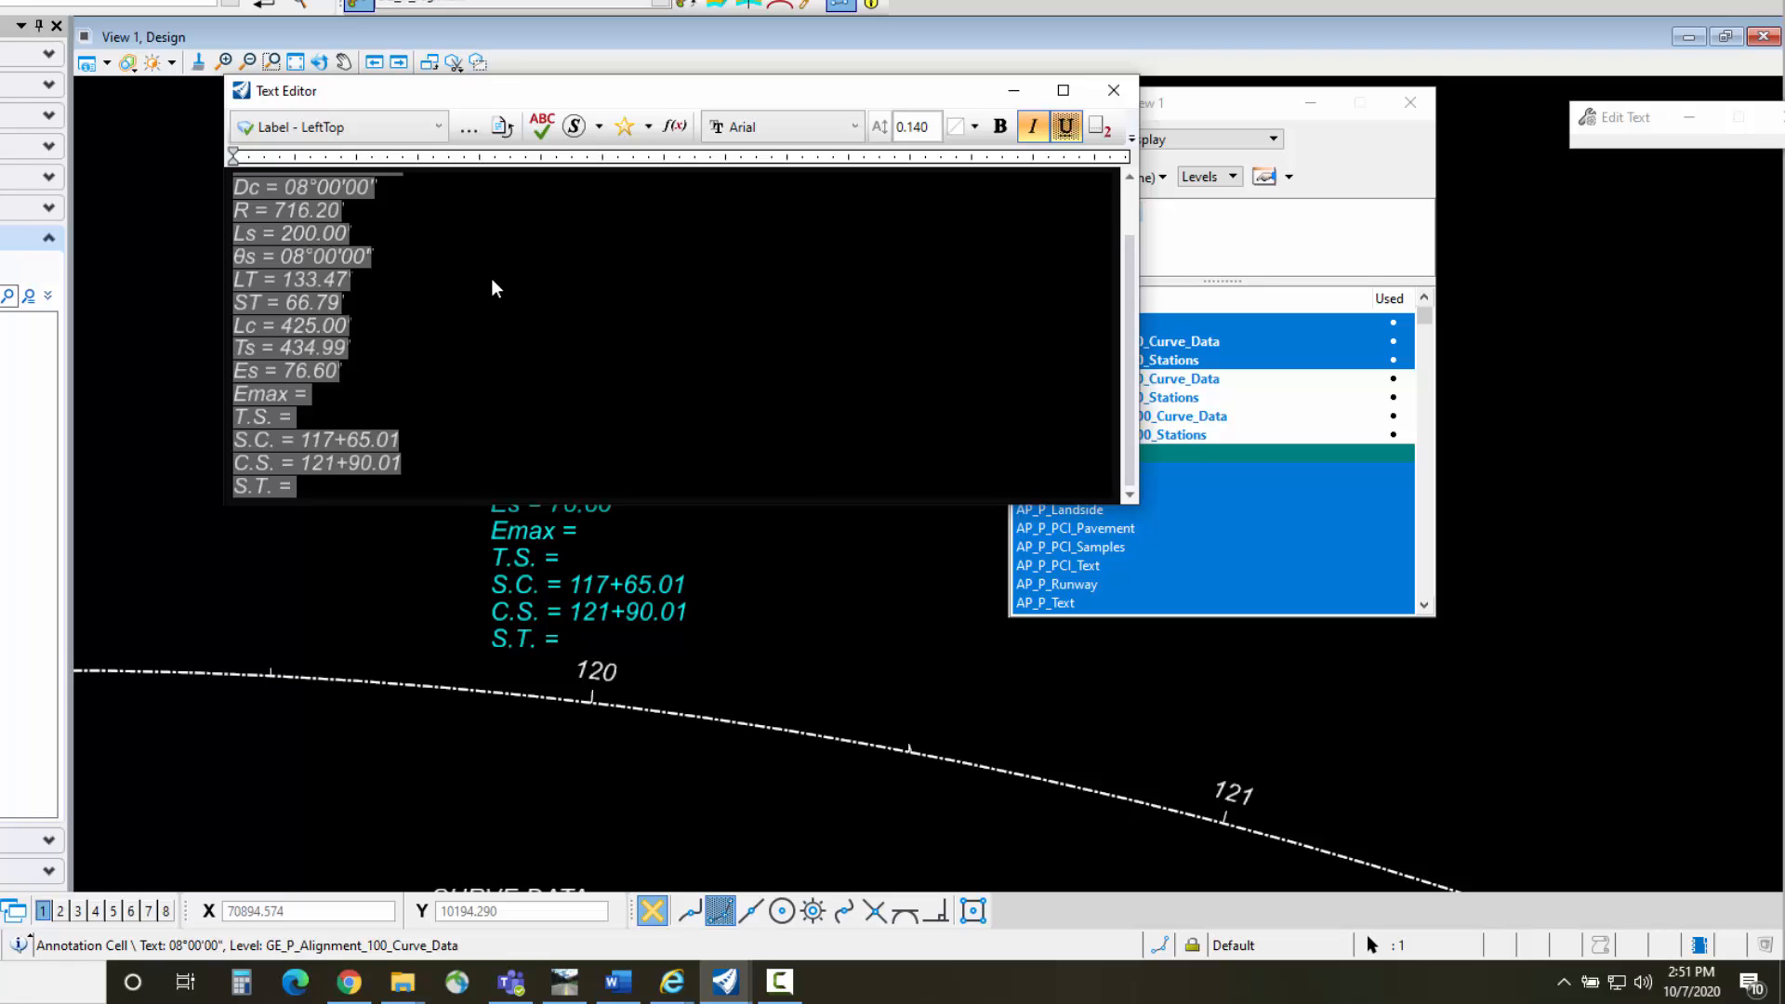
pyautogui.moveTo(333, 410)
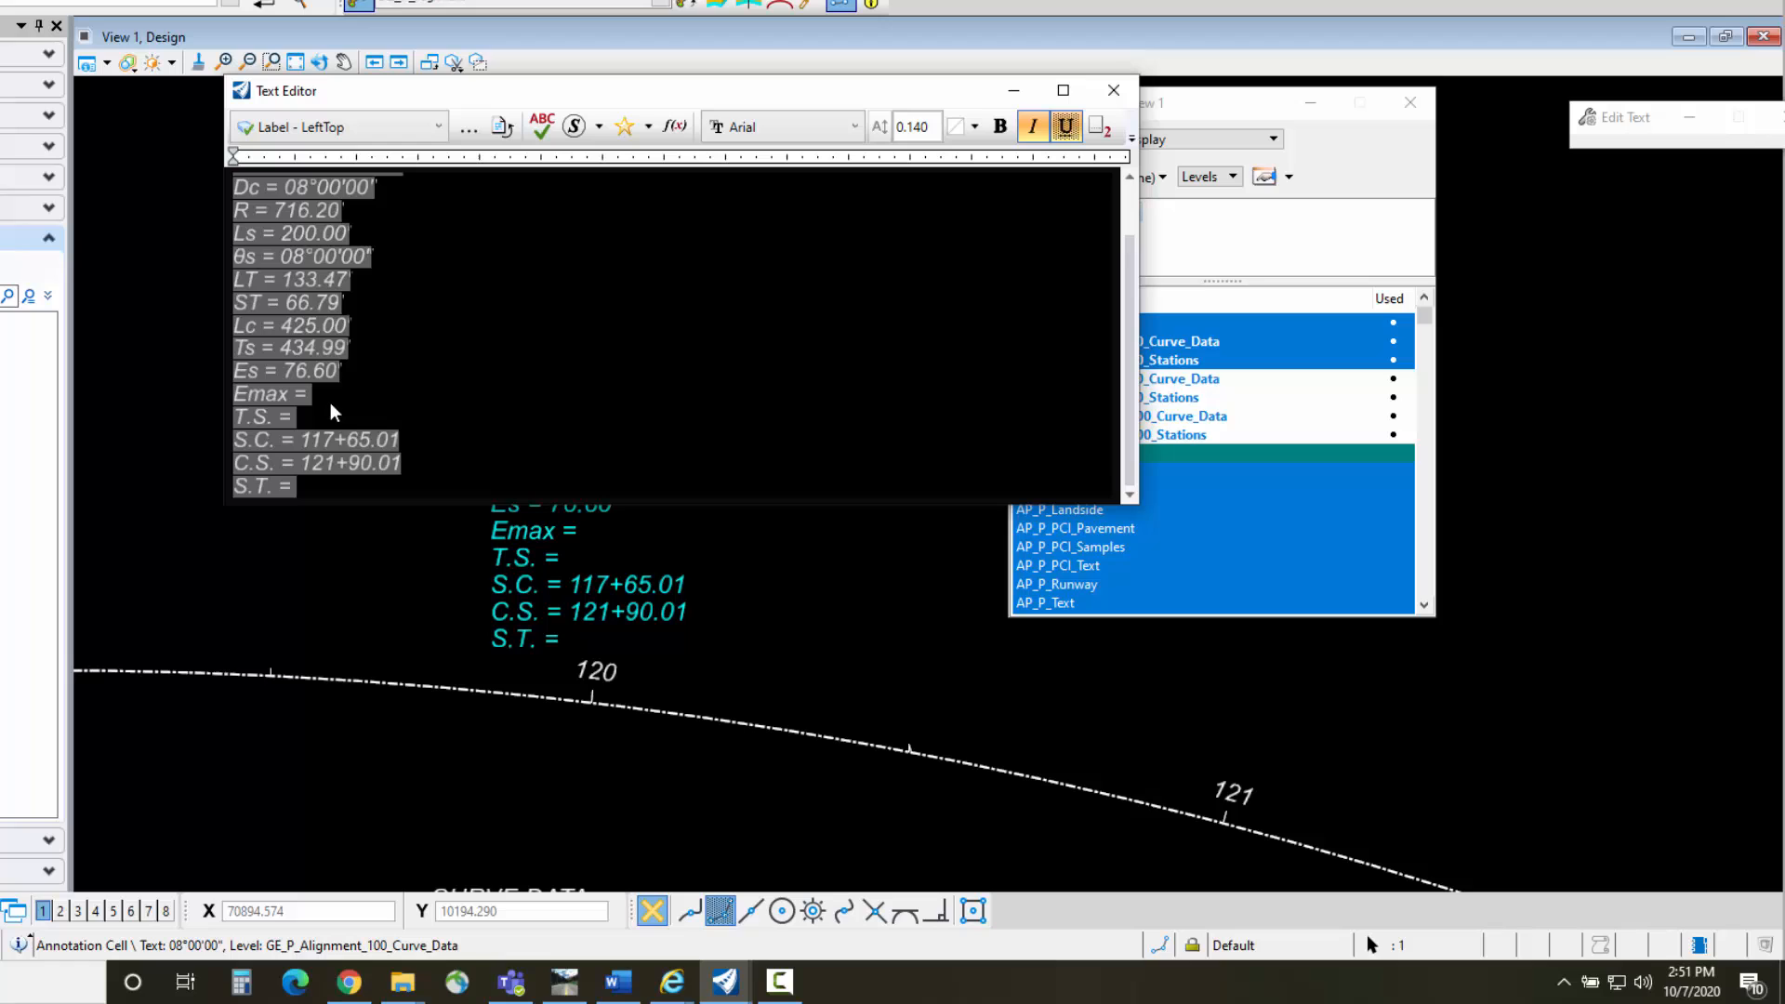
pyautogui.click(1064, 124)
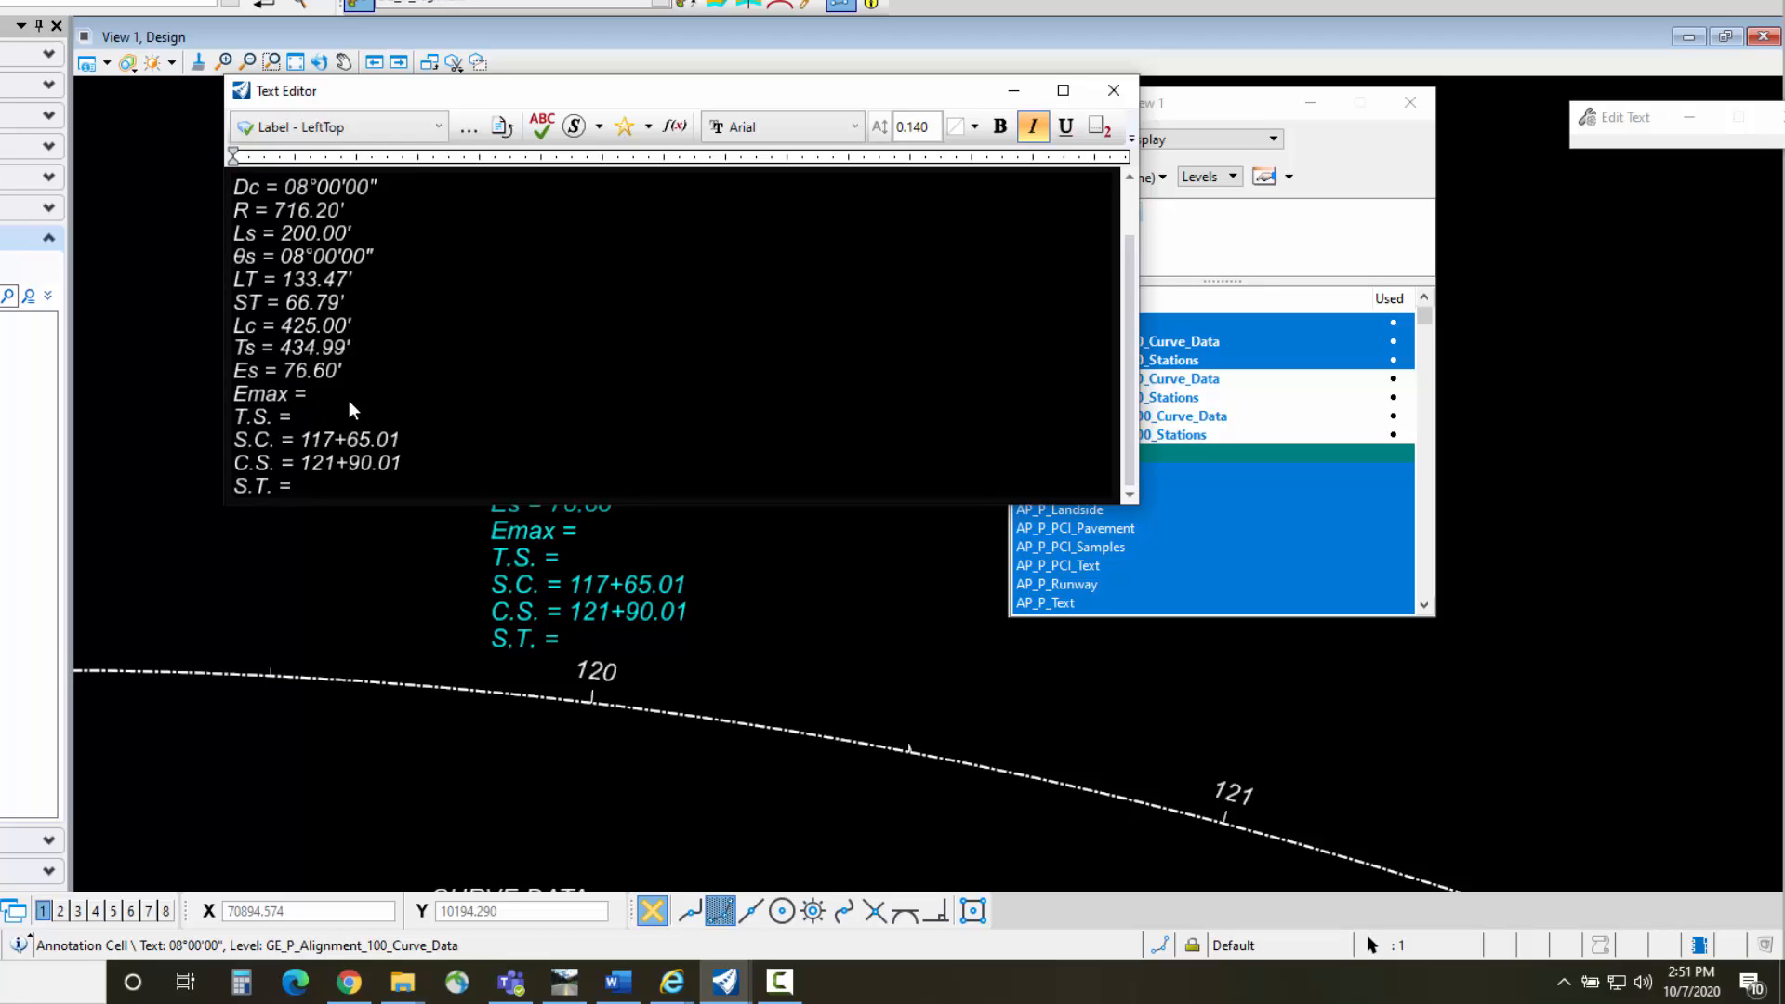
pyautogui.write('0')
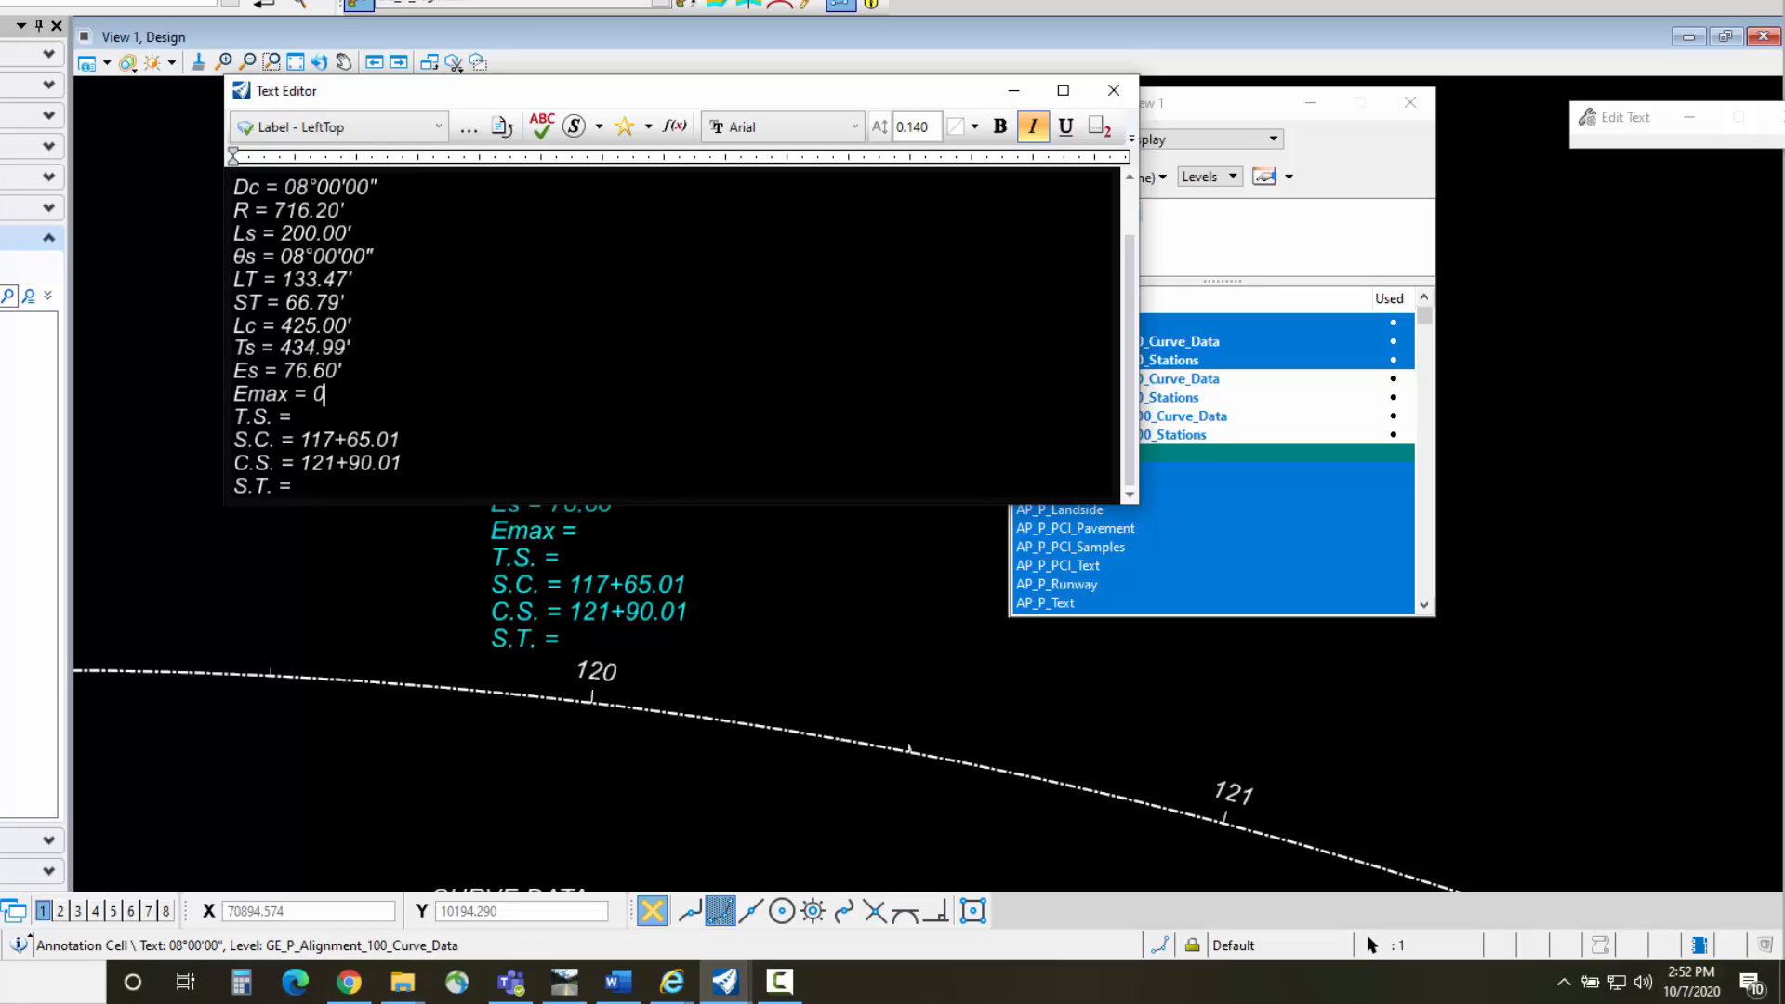
pyautogui.write('.08')
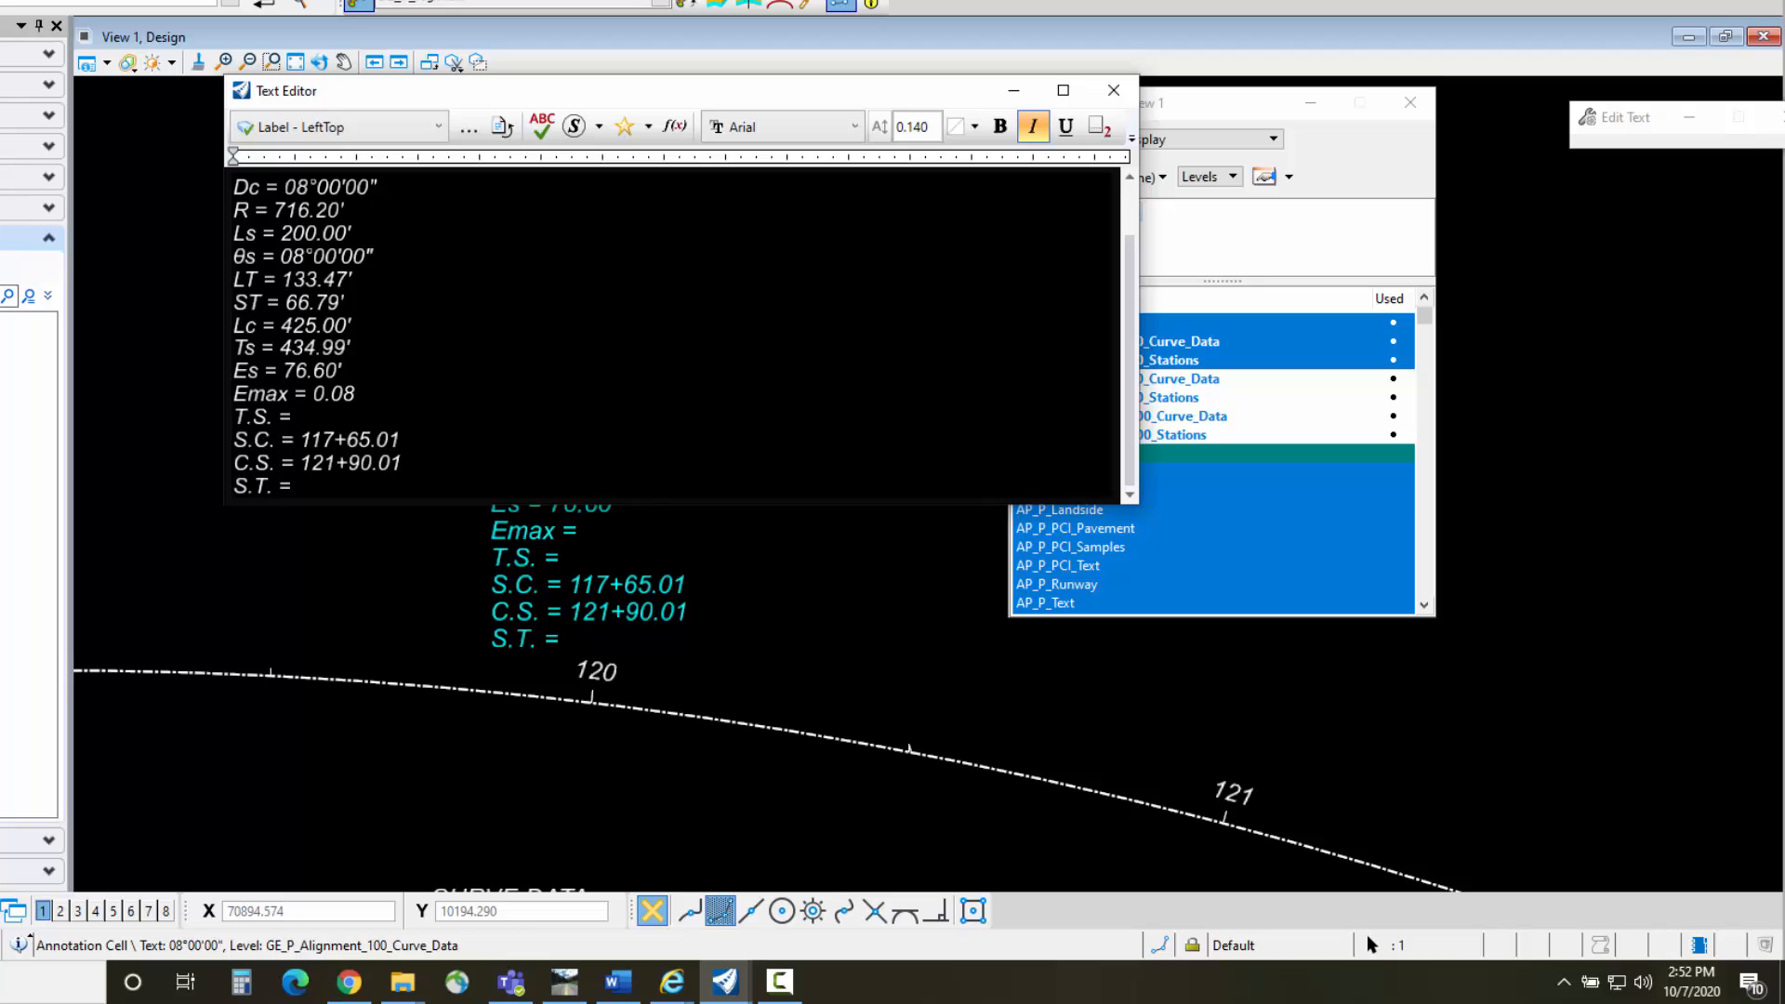
pyautogui.click(354, 394)
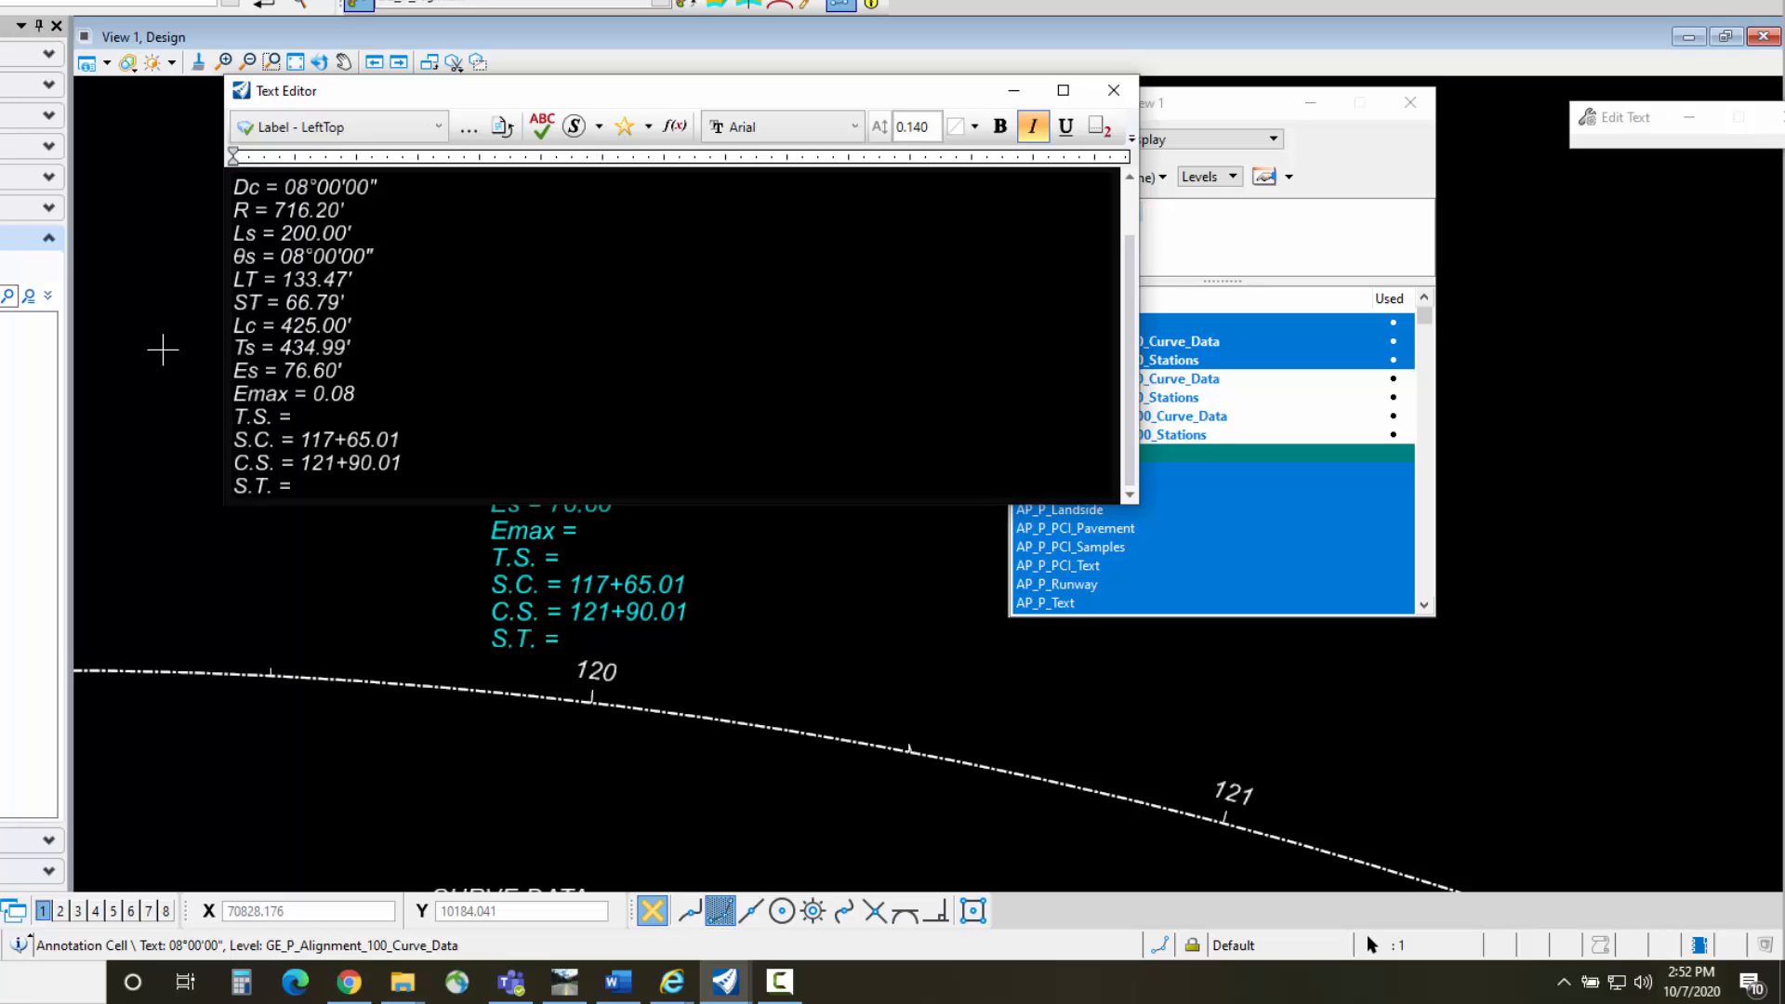
pyautogui.click(1112, 89)
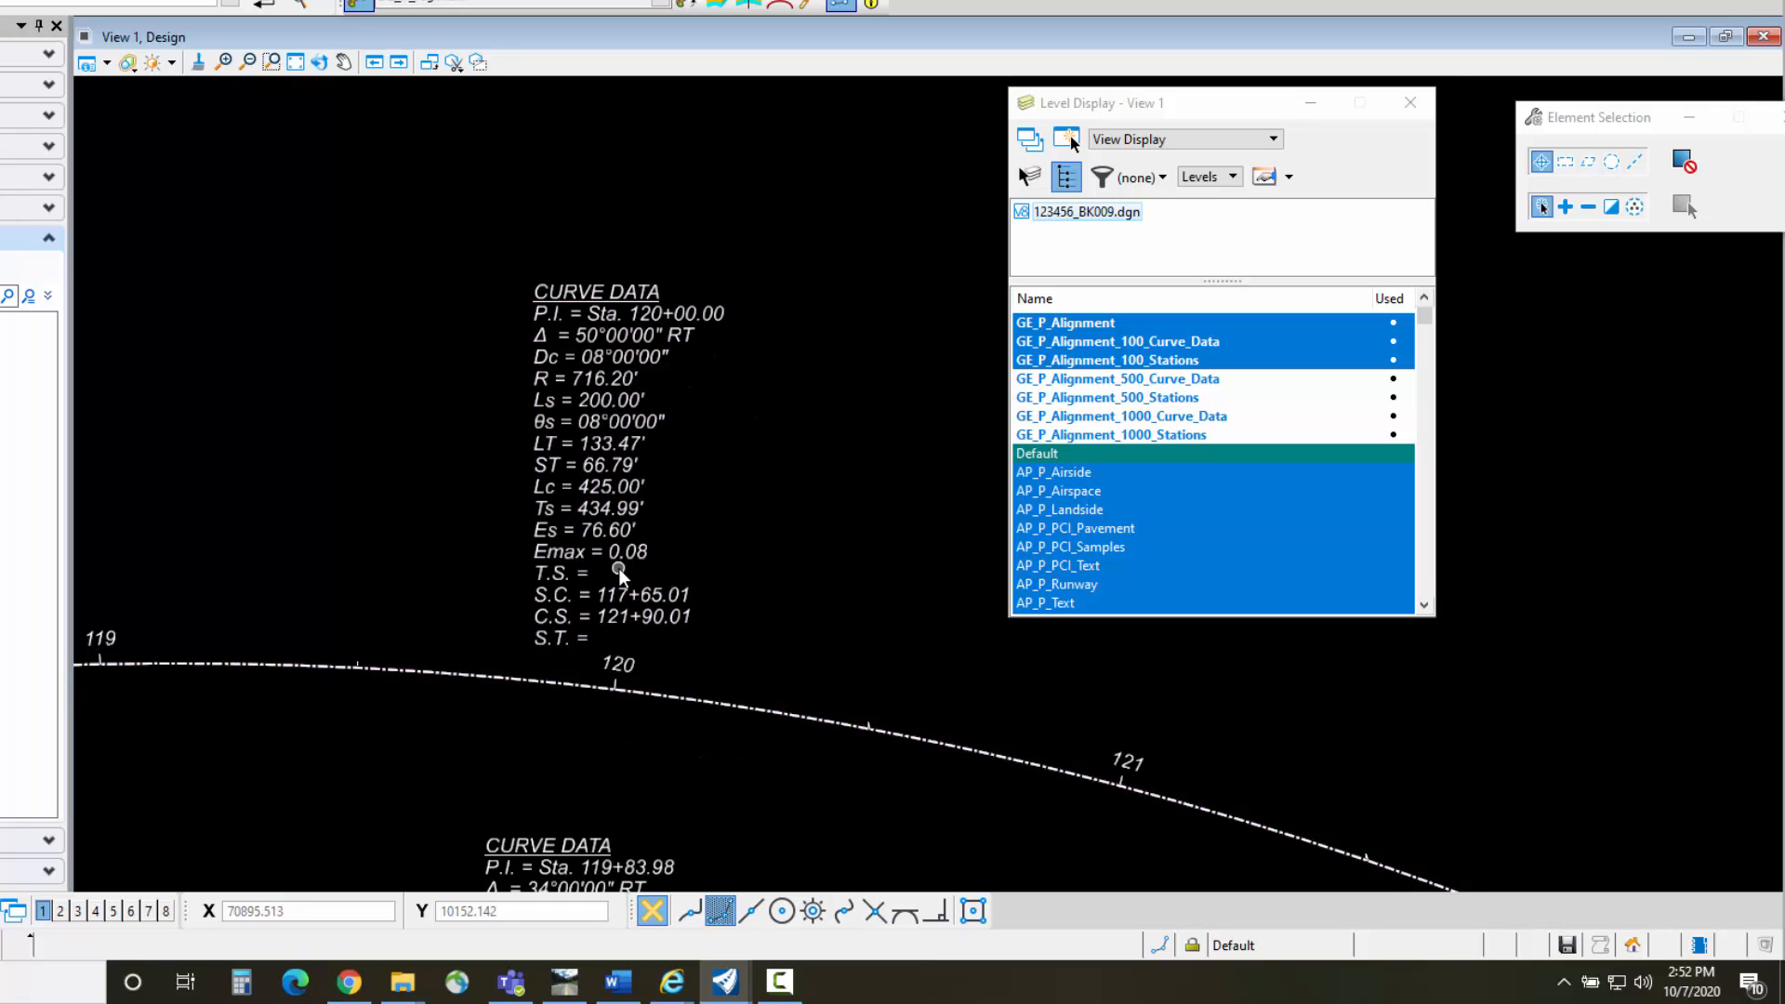
pyautogui.moveTo(697, 567)
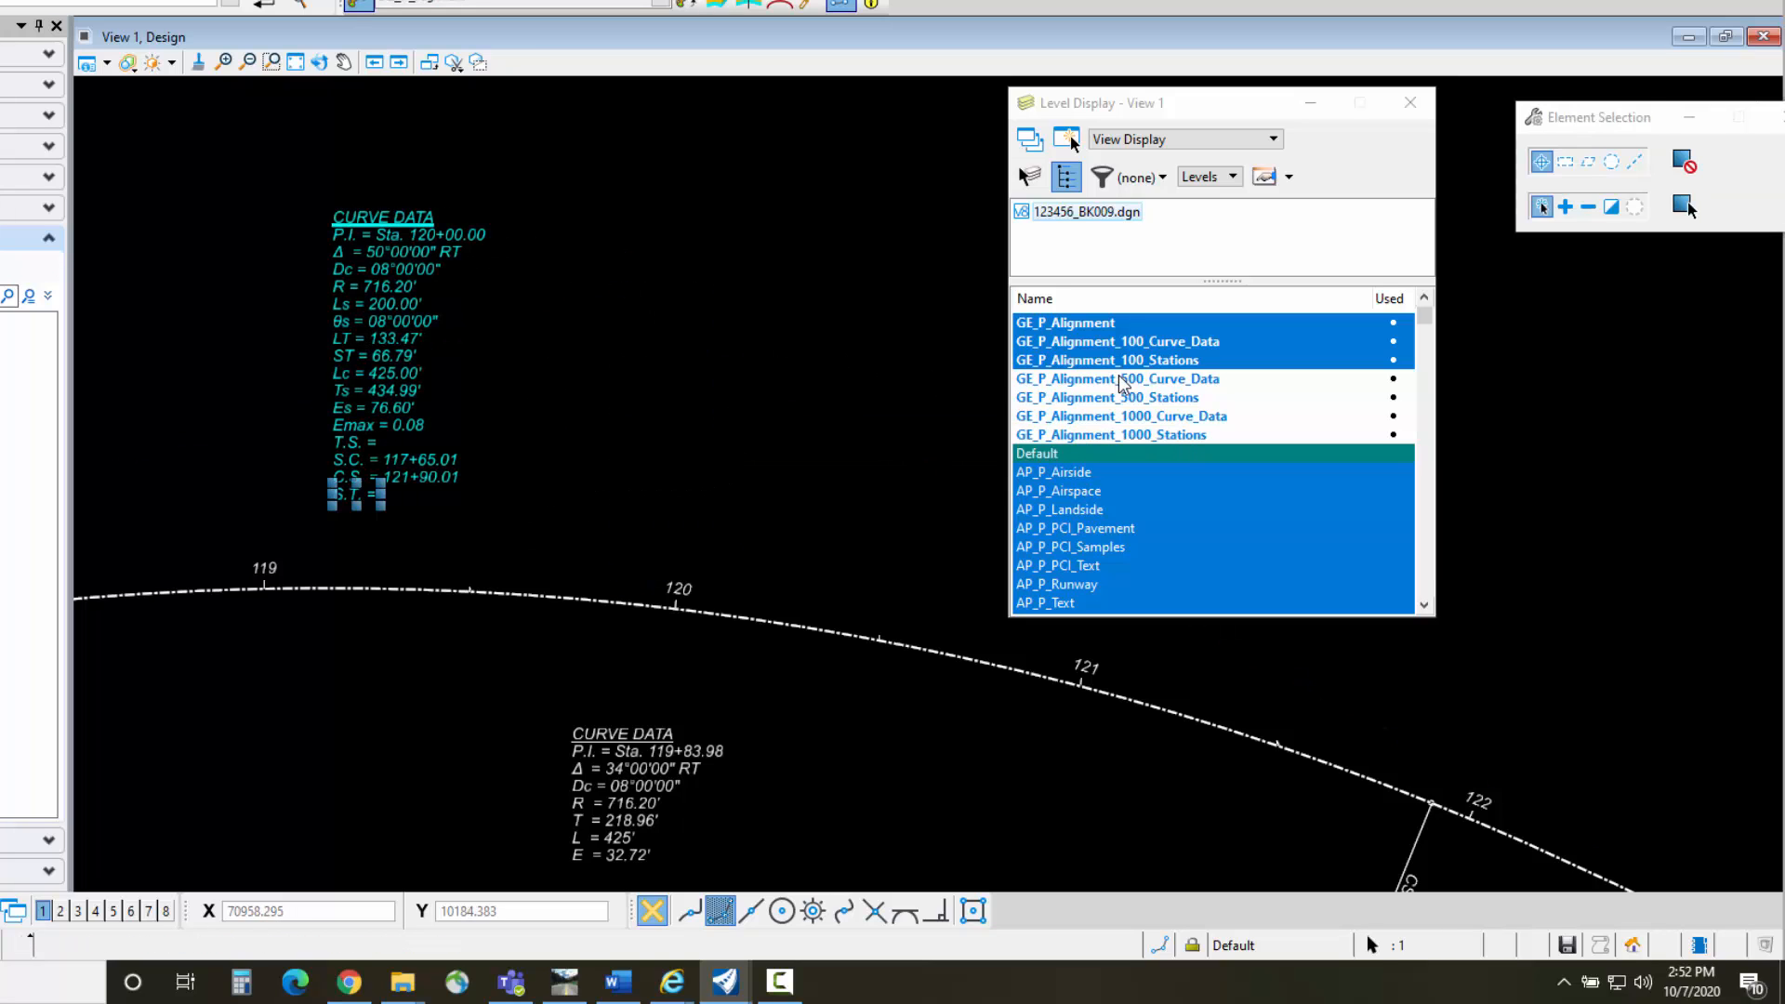
# Turn on the GE_P_Alignment_500_Curve_Data level to show the 500-scale label
pyautogui.click(1116, 378)
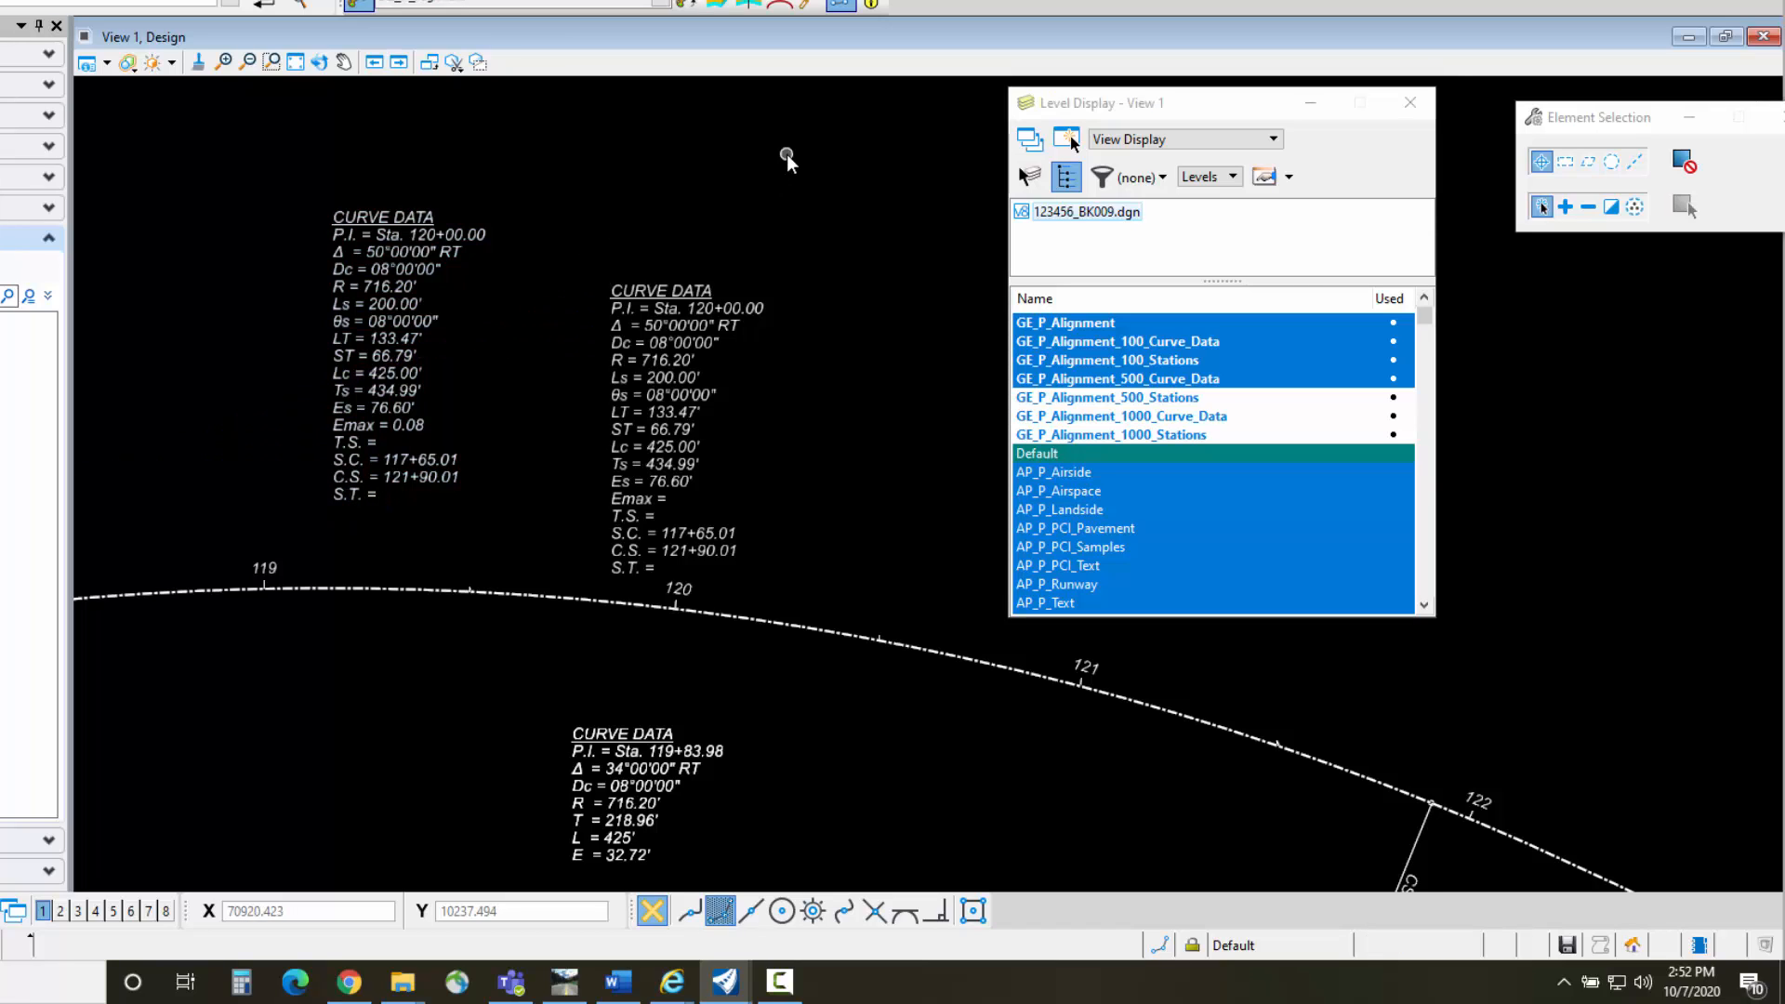
pyautogui.moveTo(415, 285)
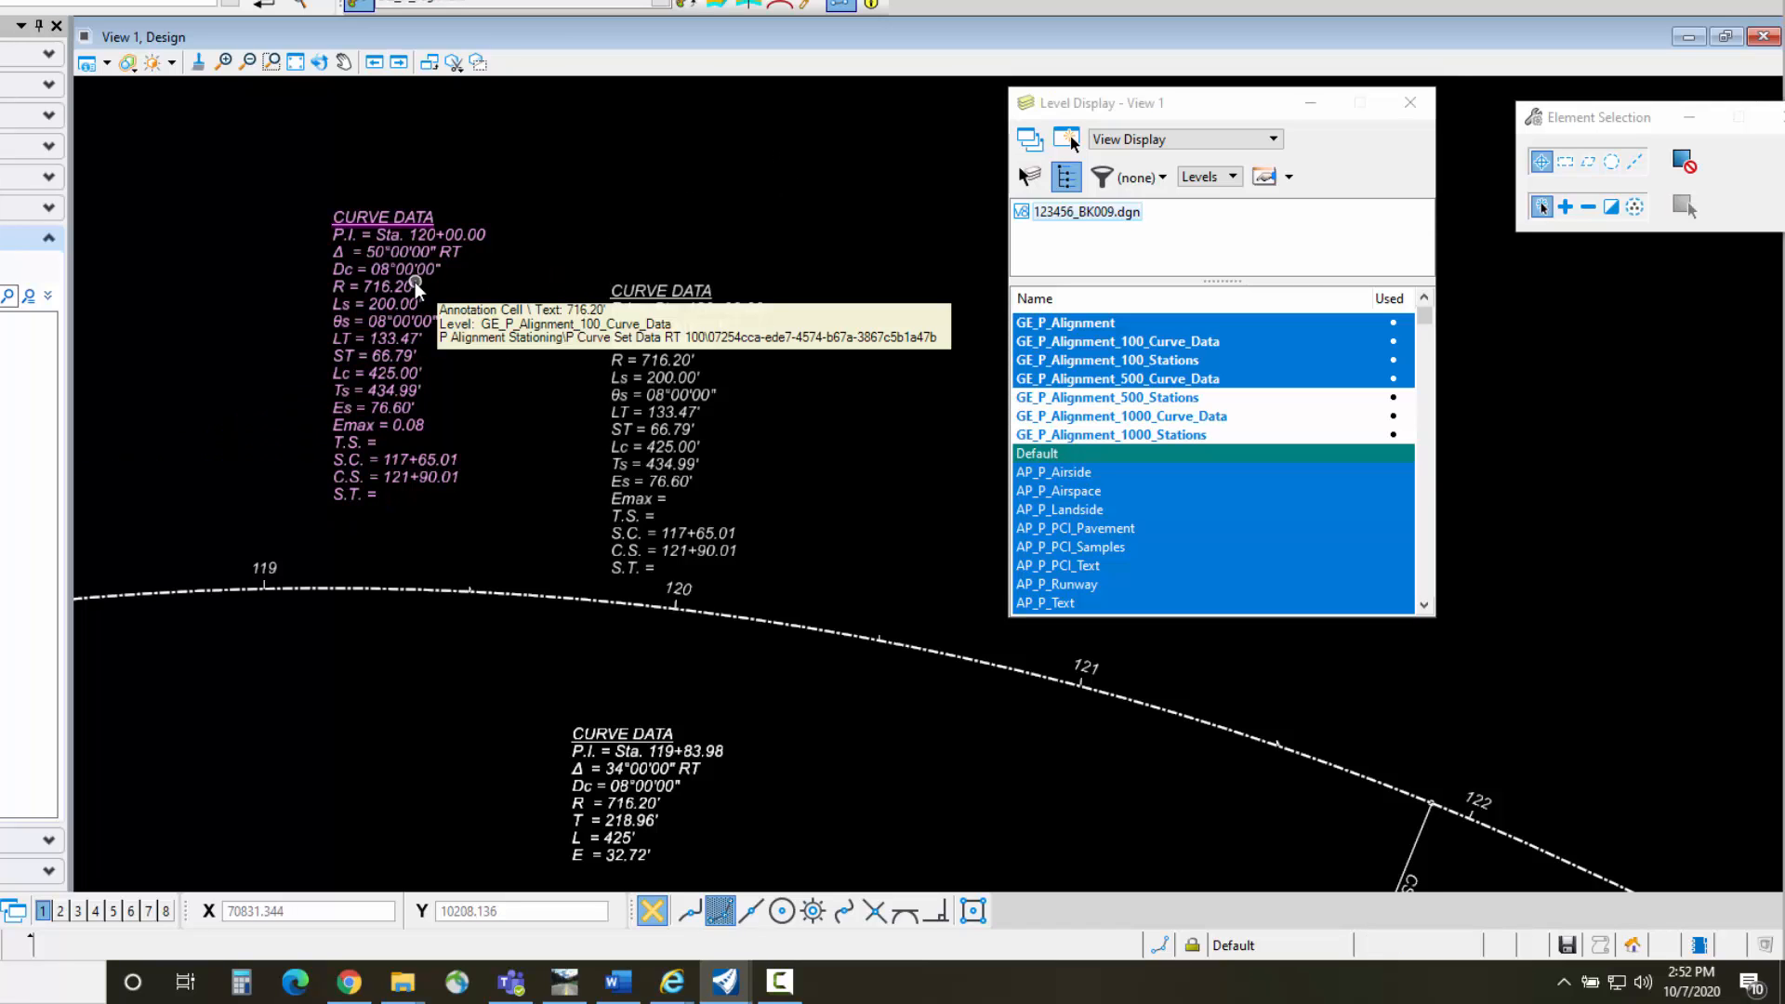
pyautogui.moveTo(535, 100)
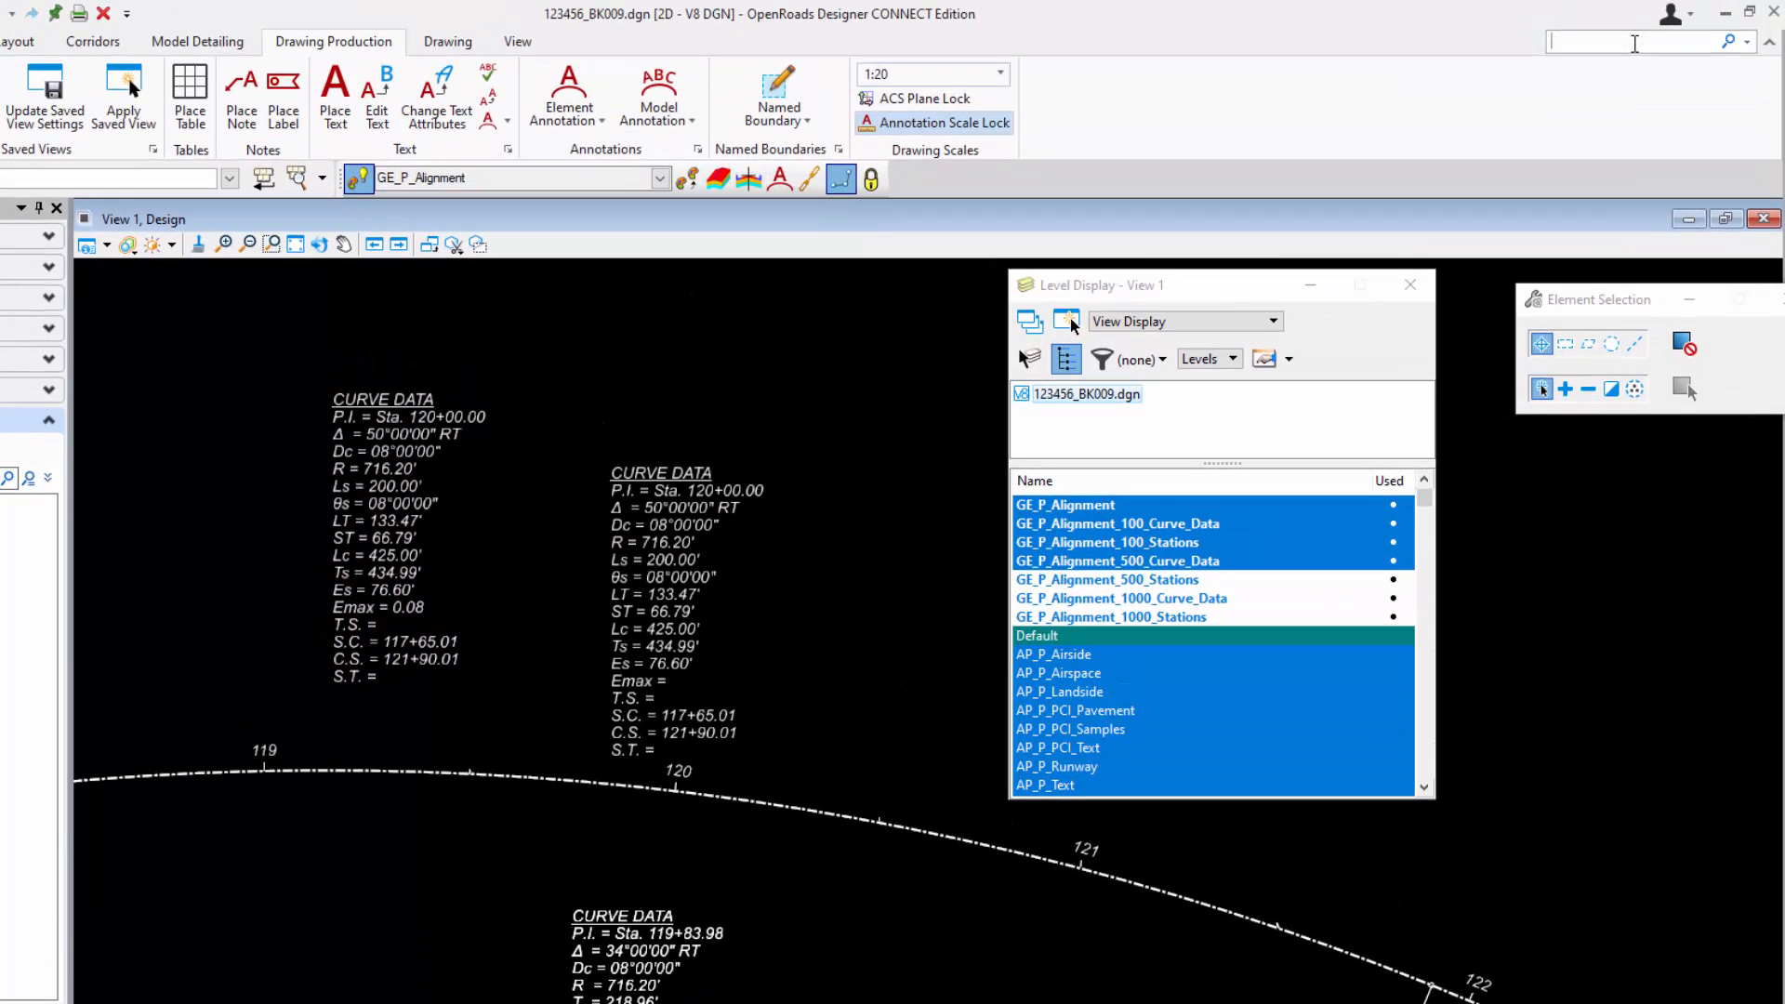
# Find 'drop' in Search Ribbon and launch the Drop Element command
pyautogui.write('drop')
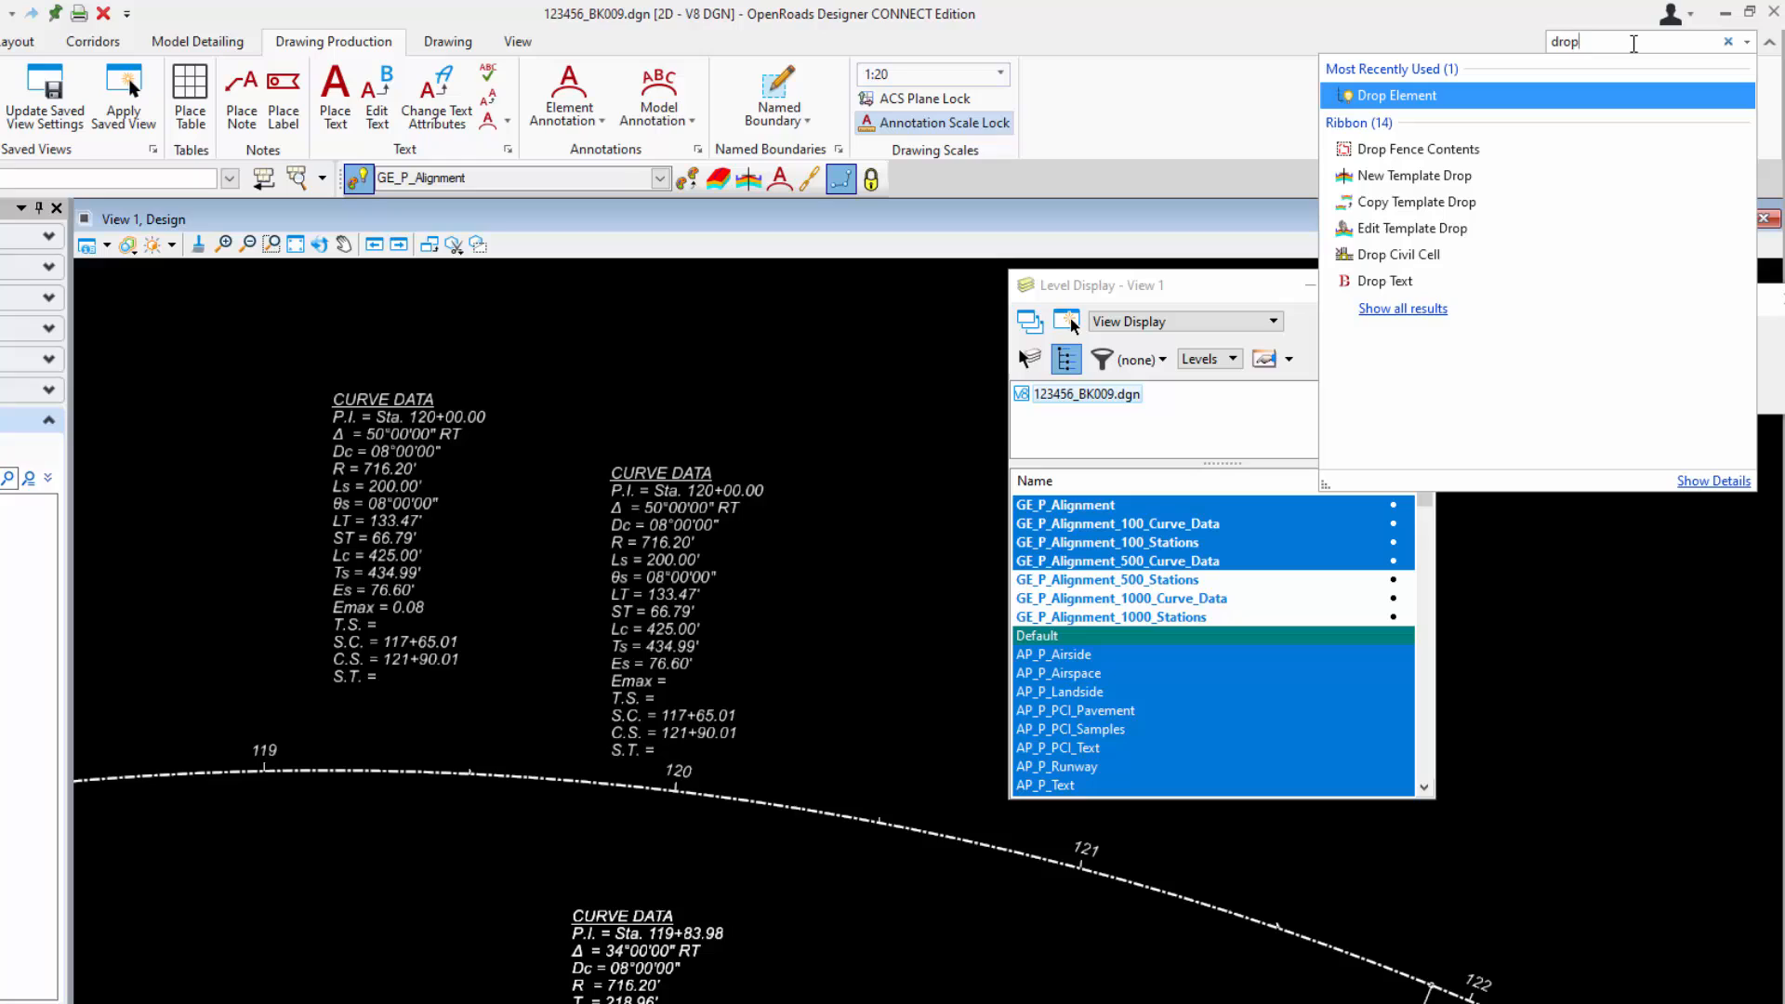
pyautogui.moveTo(1491, 111)
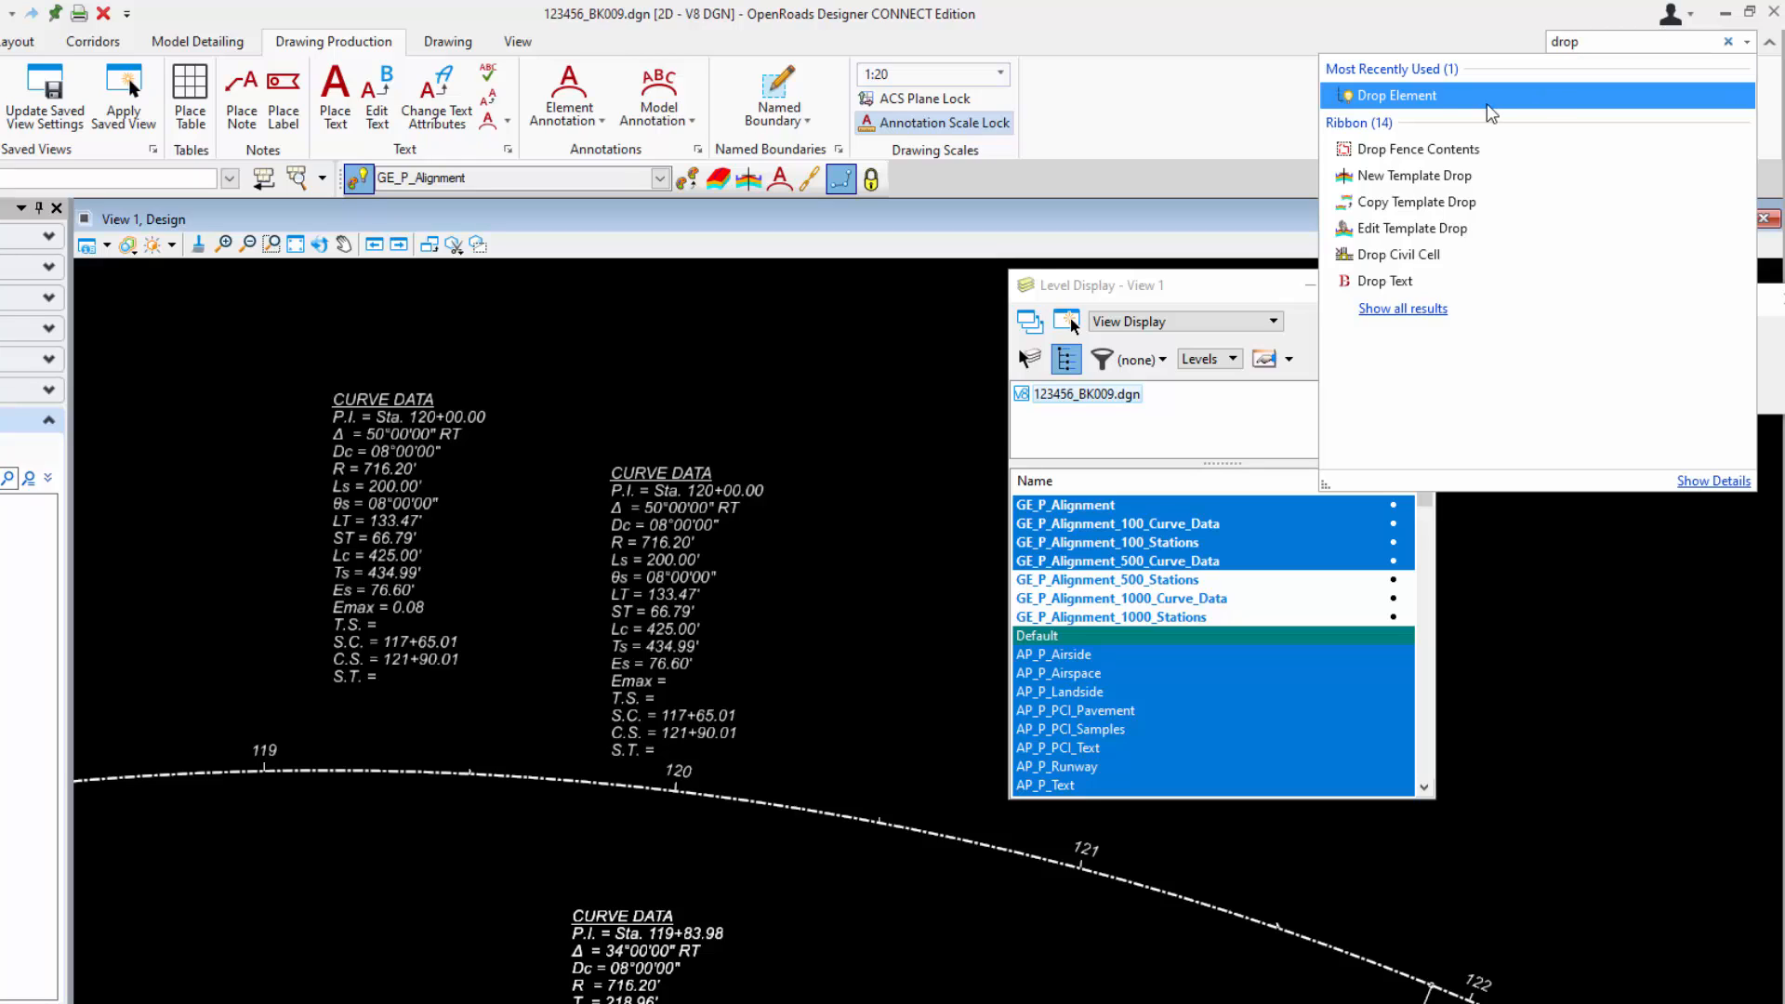
pyautogui.moveTo(1392, 94)
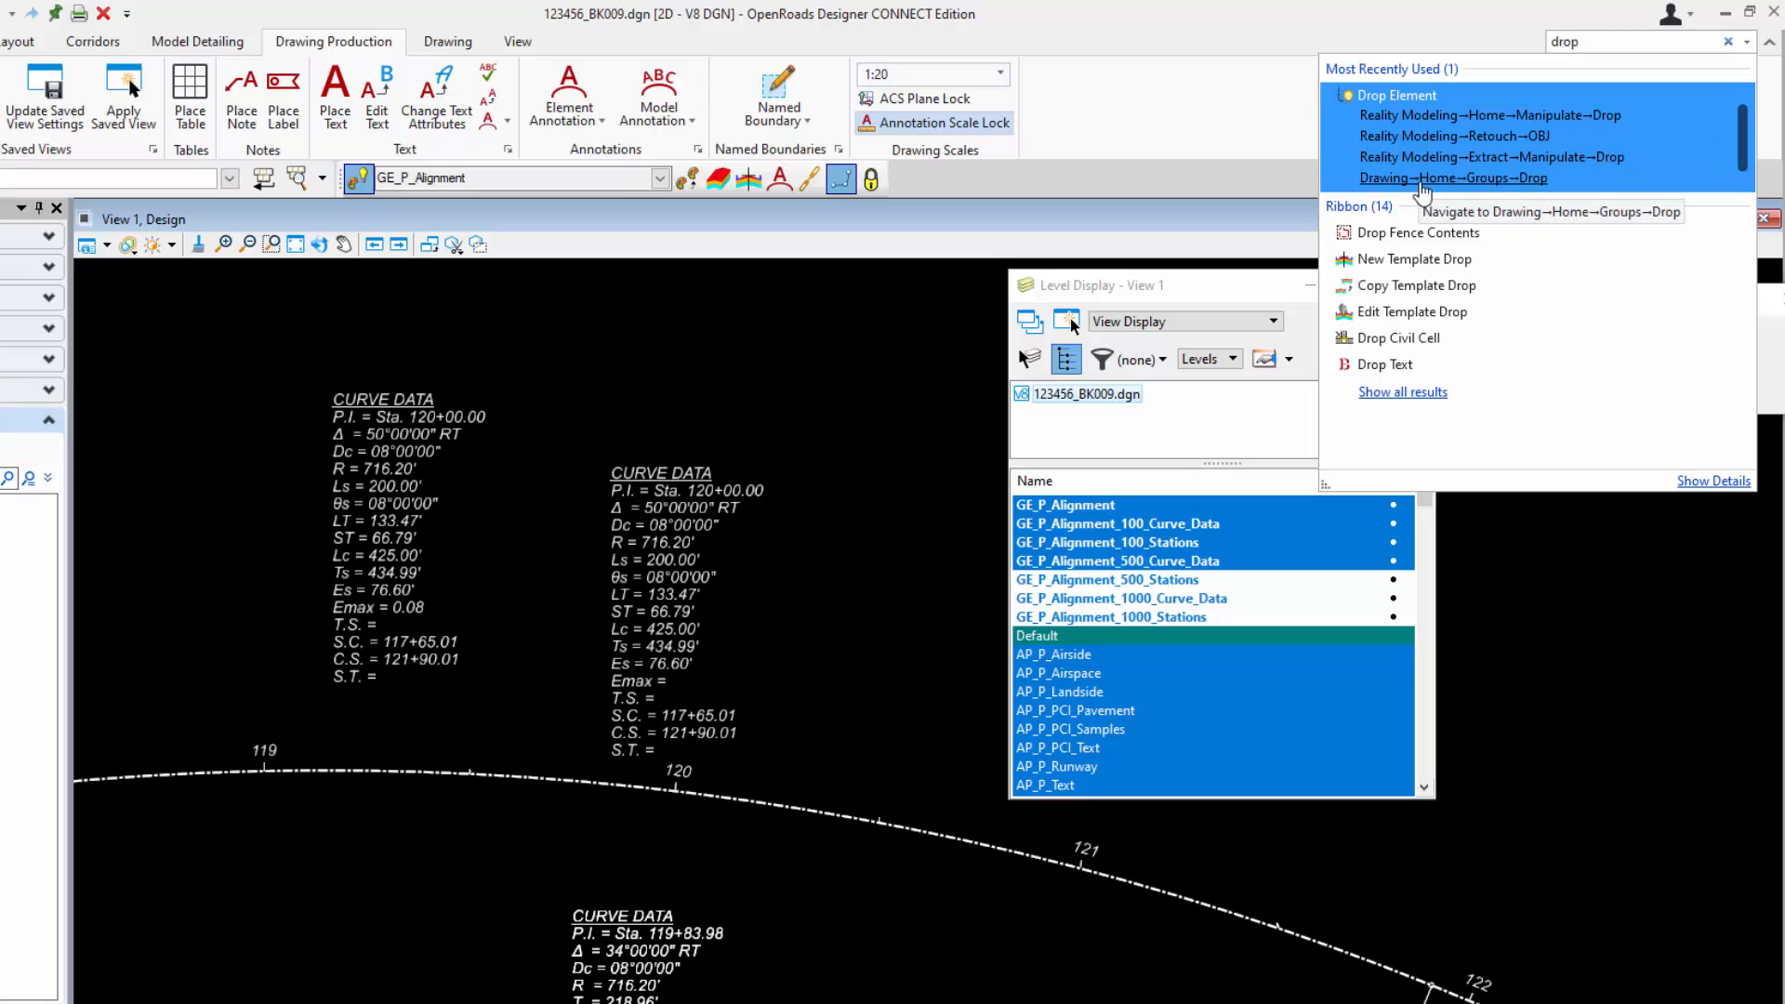
pyautogui.click(1394, 95)
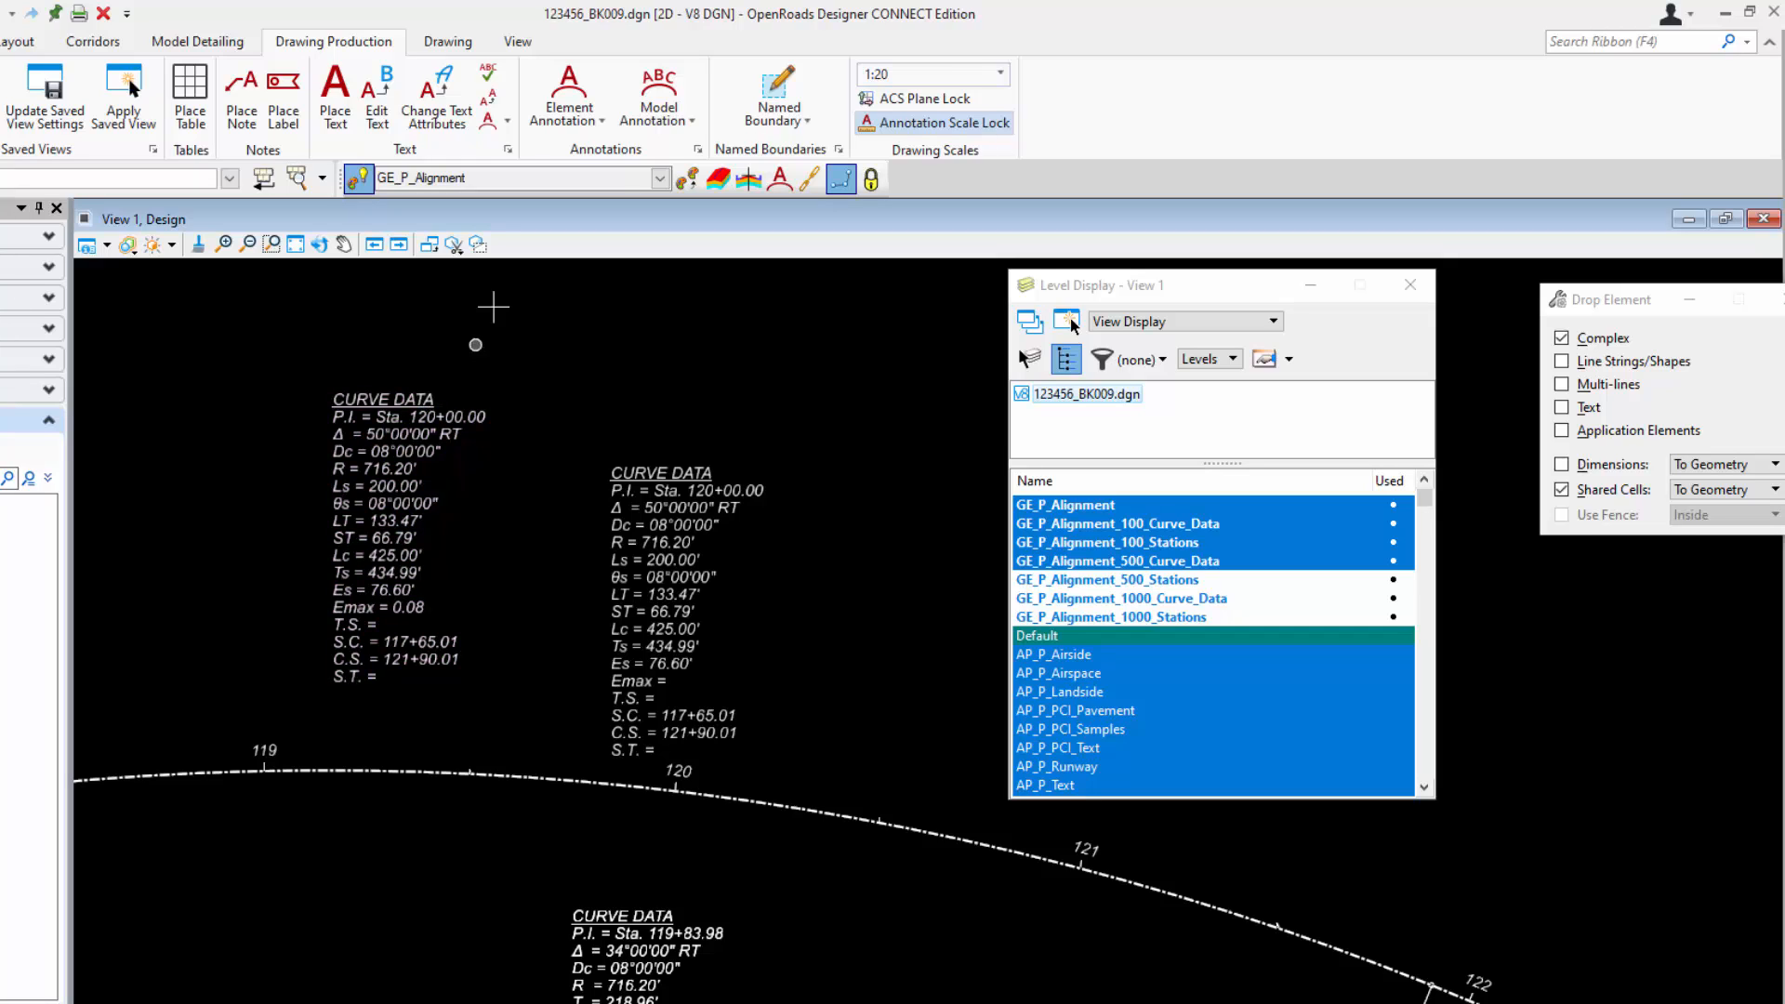
# Drop the edited Emax = 0.08 curve data label to plain static text
pyautogui.click(567, 123)
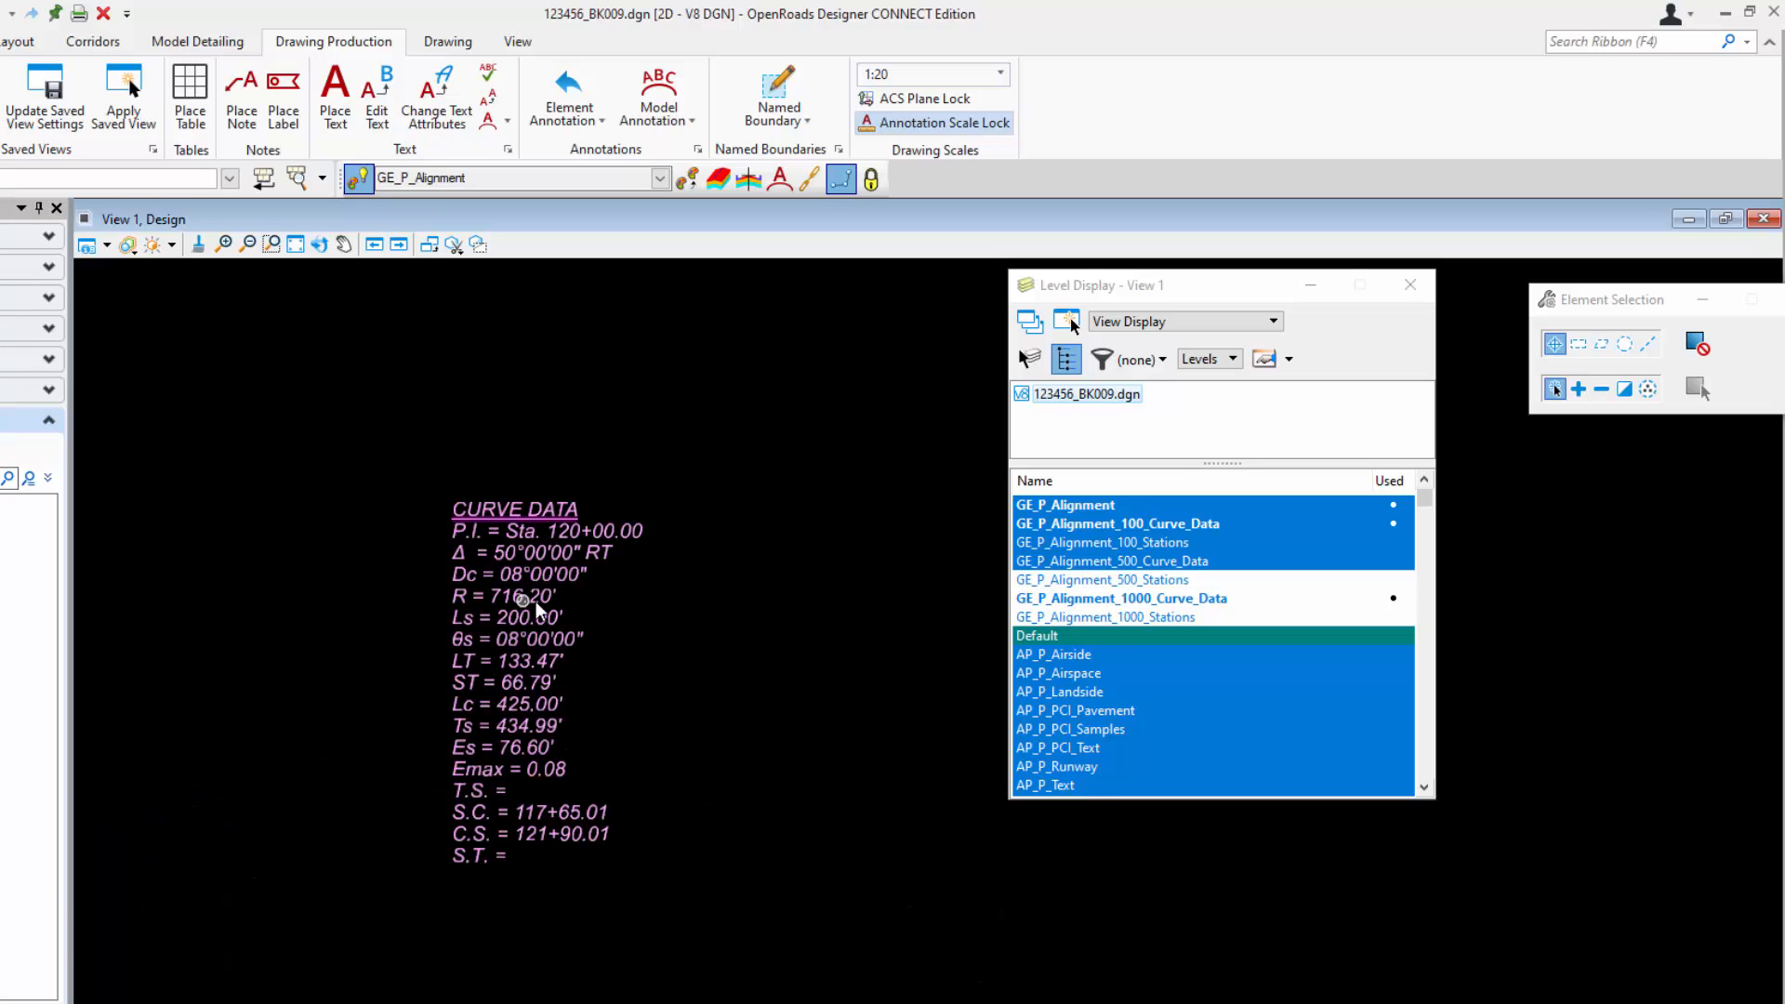
# Annotate the alignment again so a live R = 800.00' curve data block appears
pyautogui.click(565, 97)
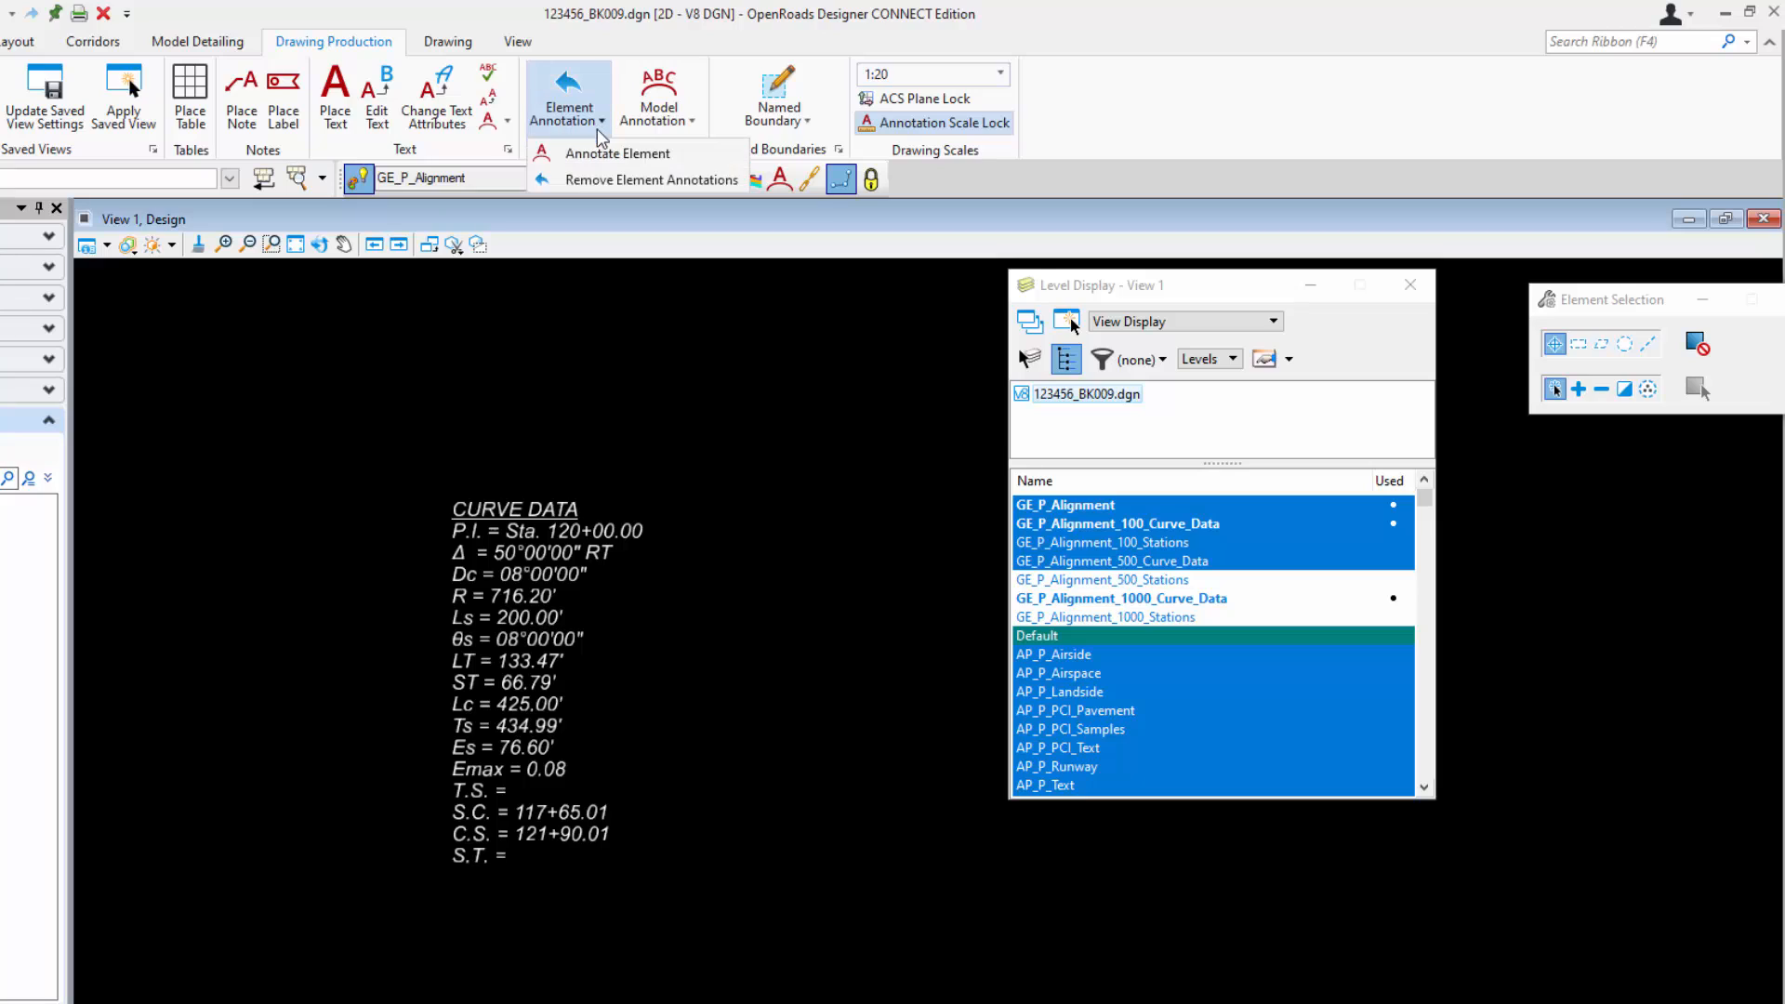
pyautogui.click(567, 97)
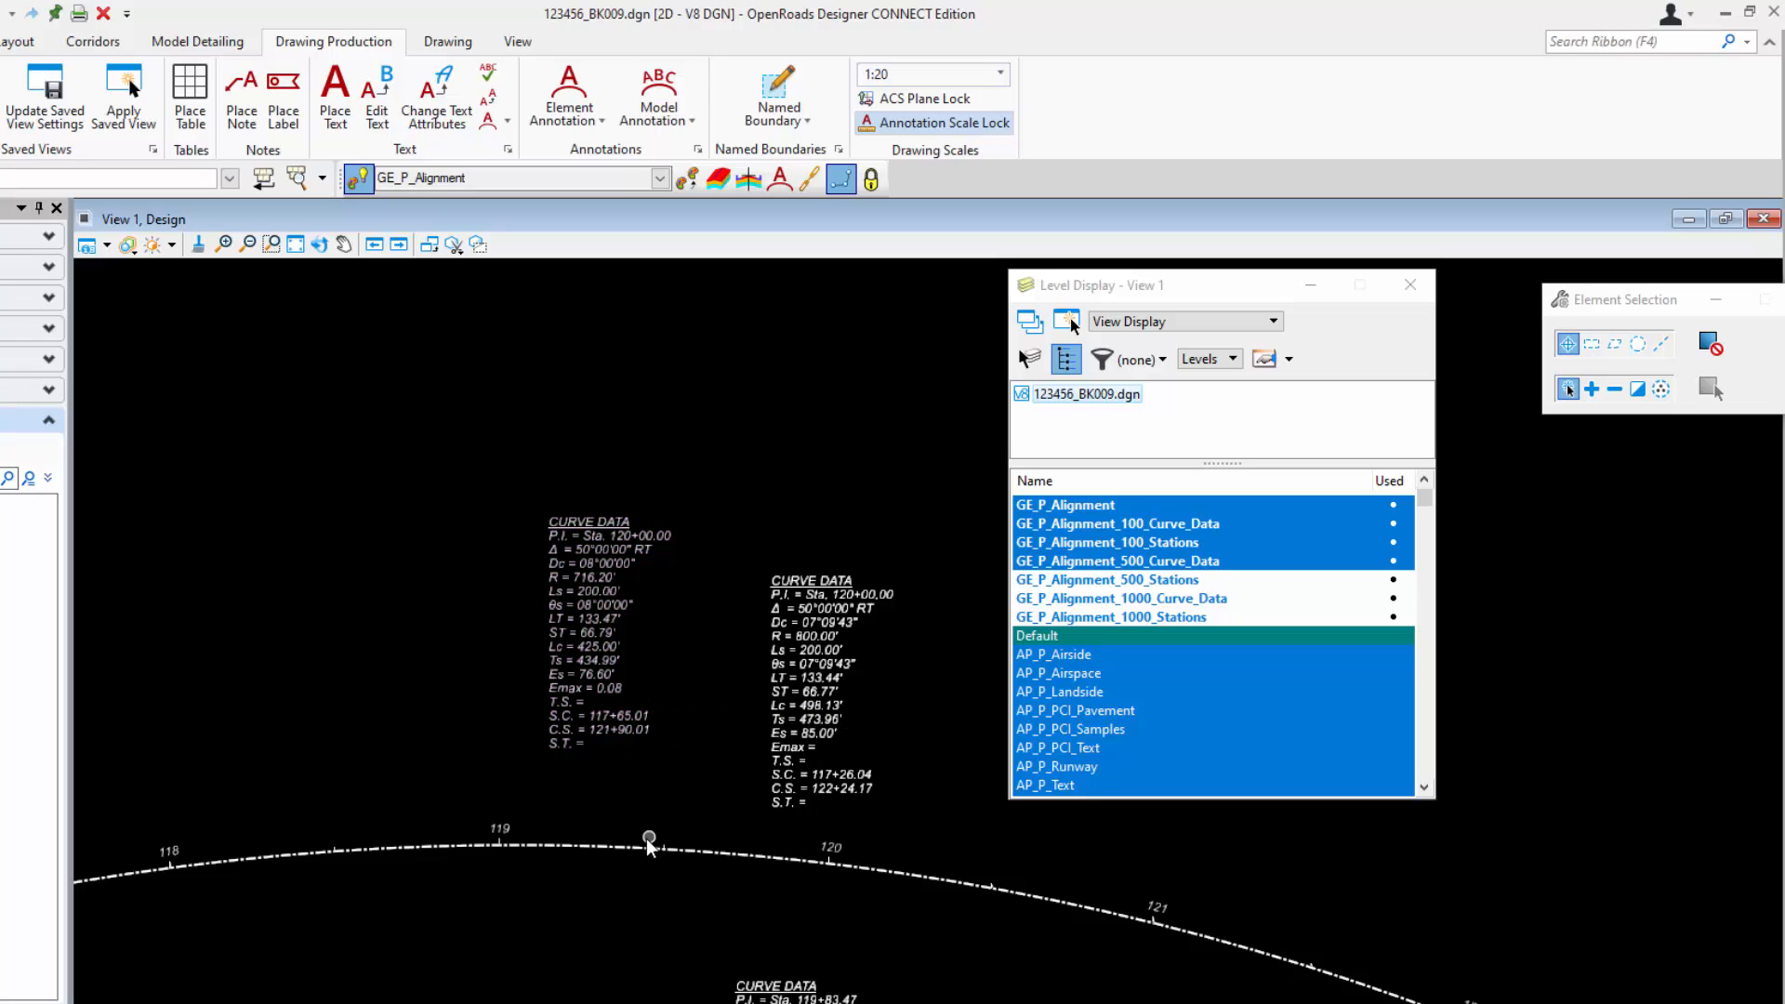
pyautogui.moveTo(632, 643)
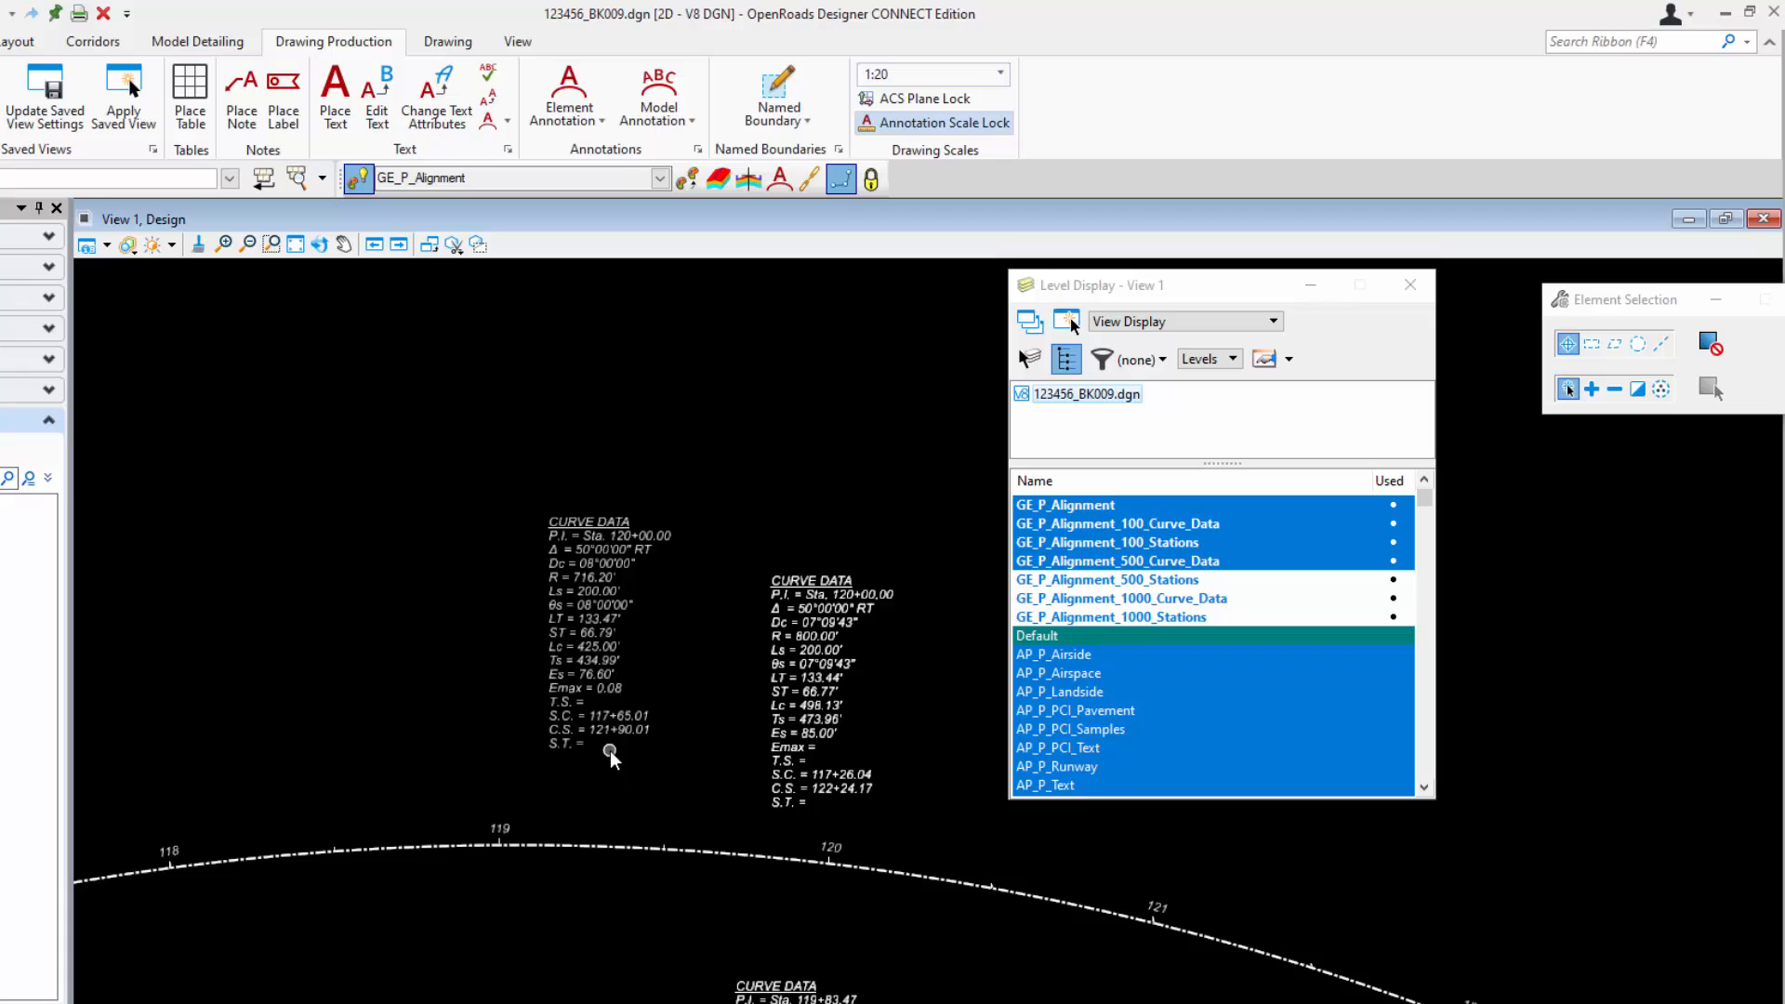
pyautogui.click(703, 852)
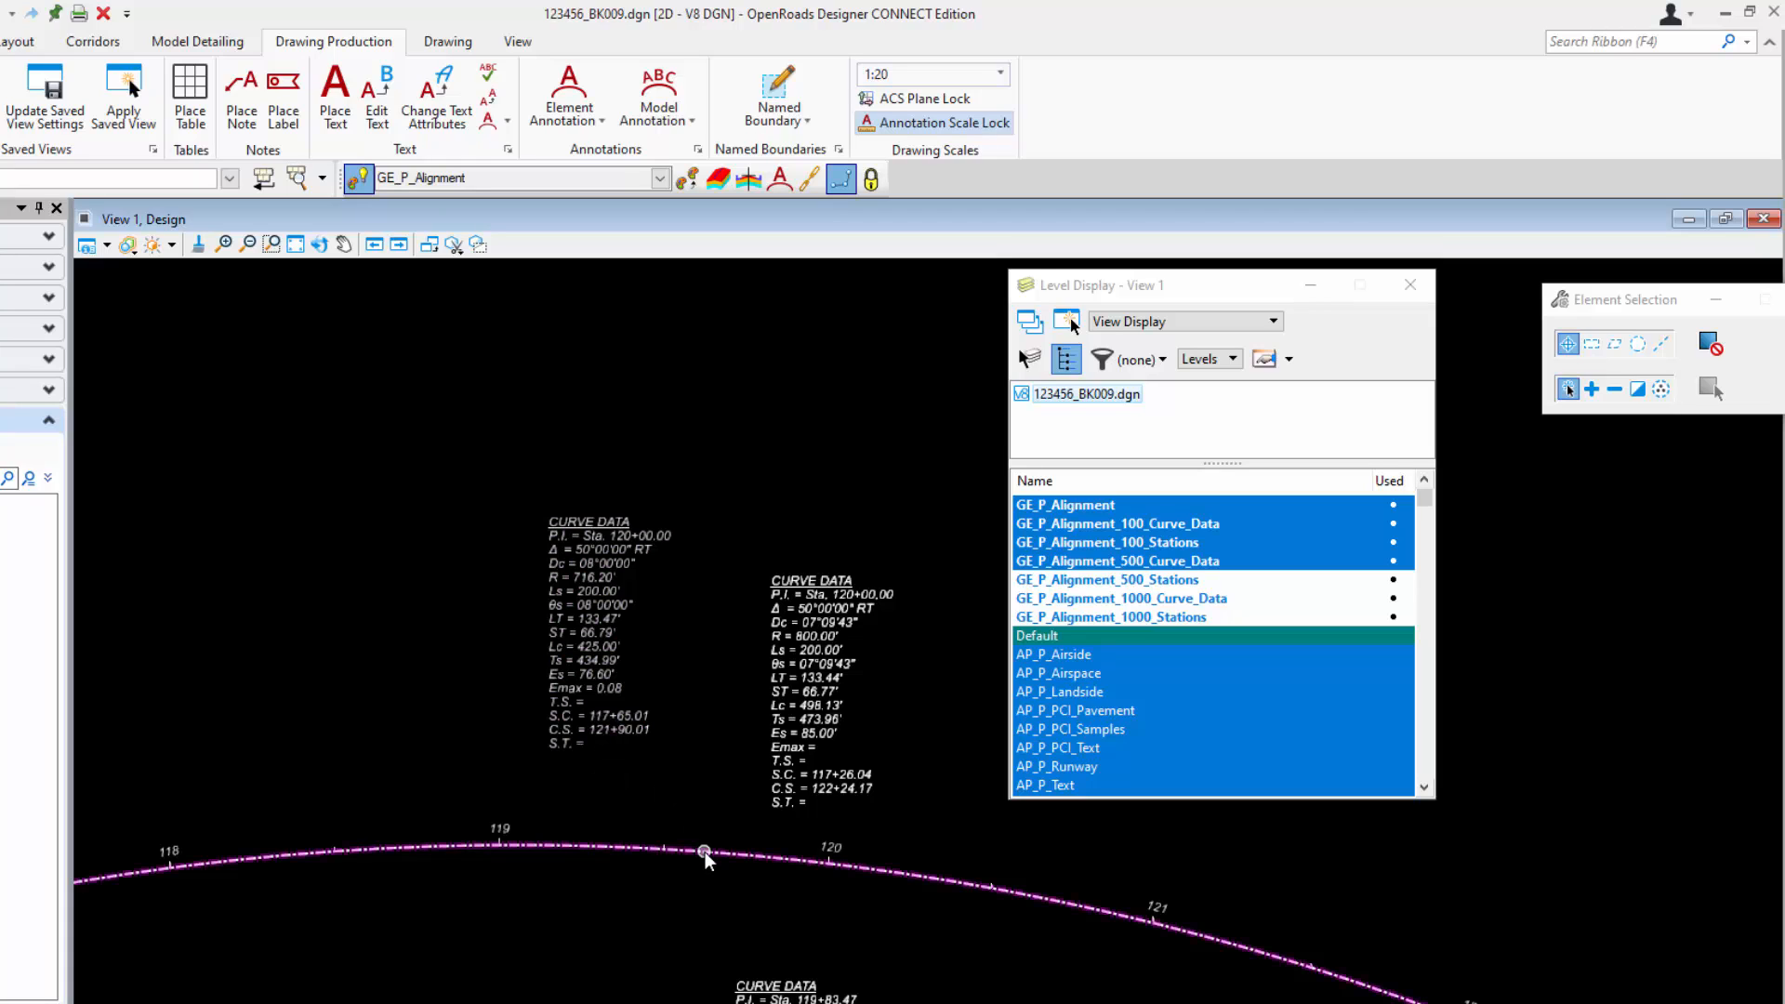